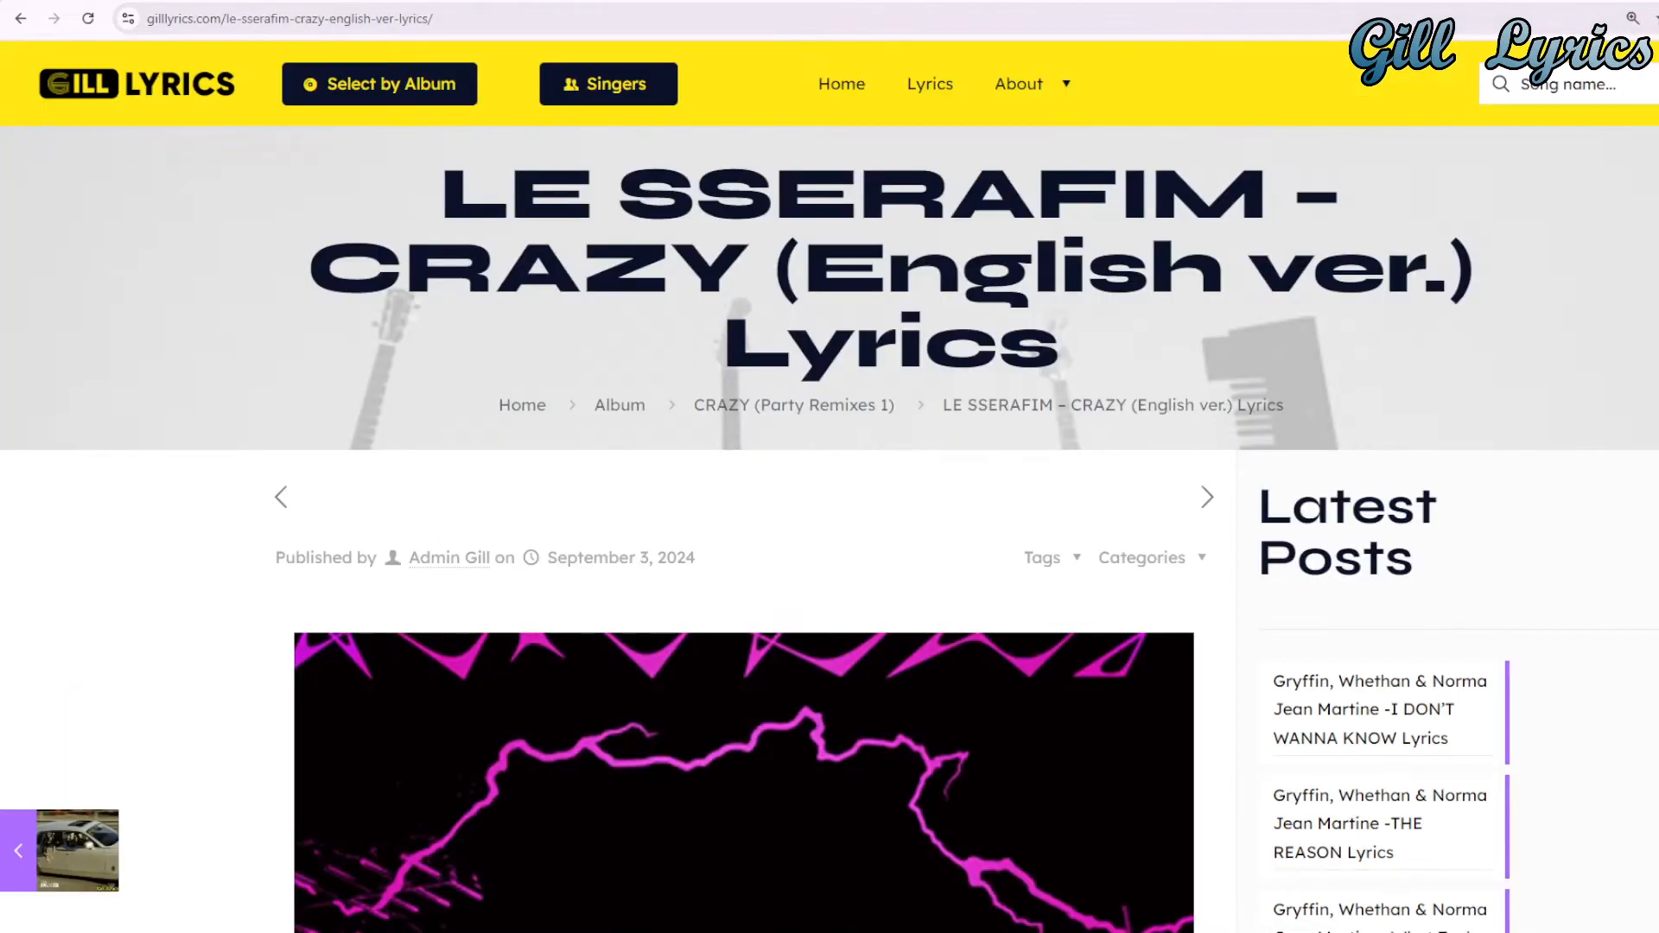
pyautogui.scroll(-3)
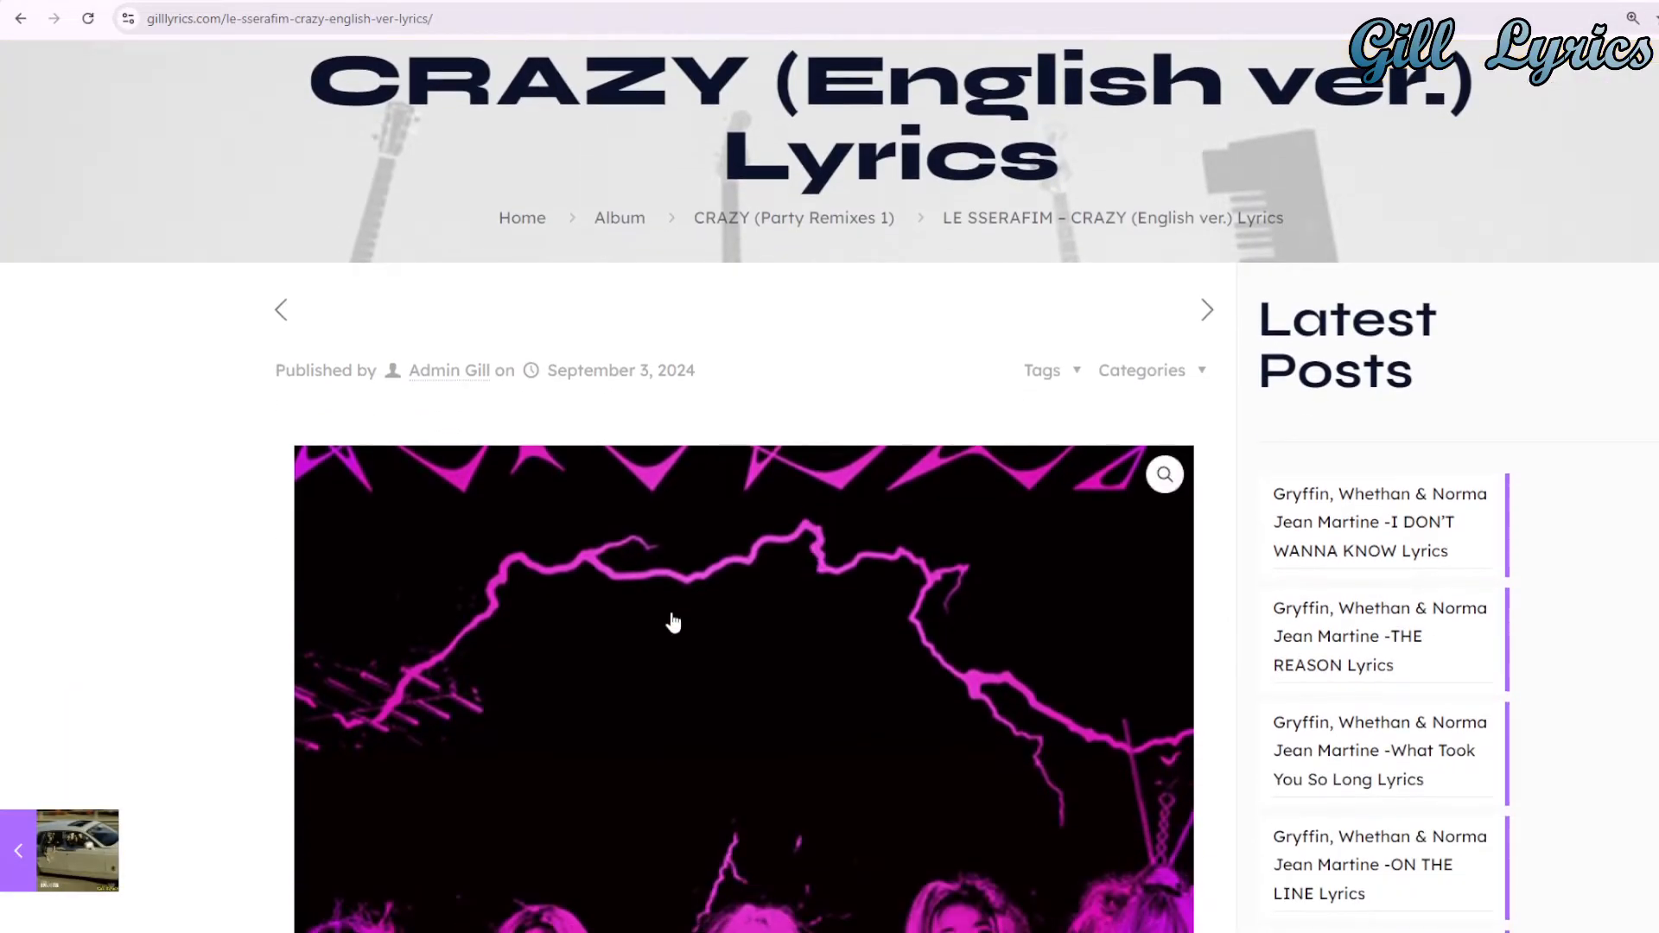
pyautogui.scroll(-3)
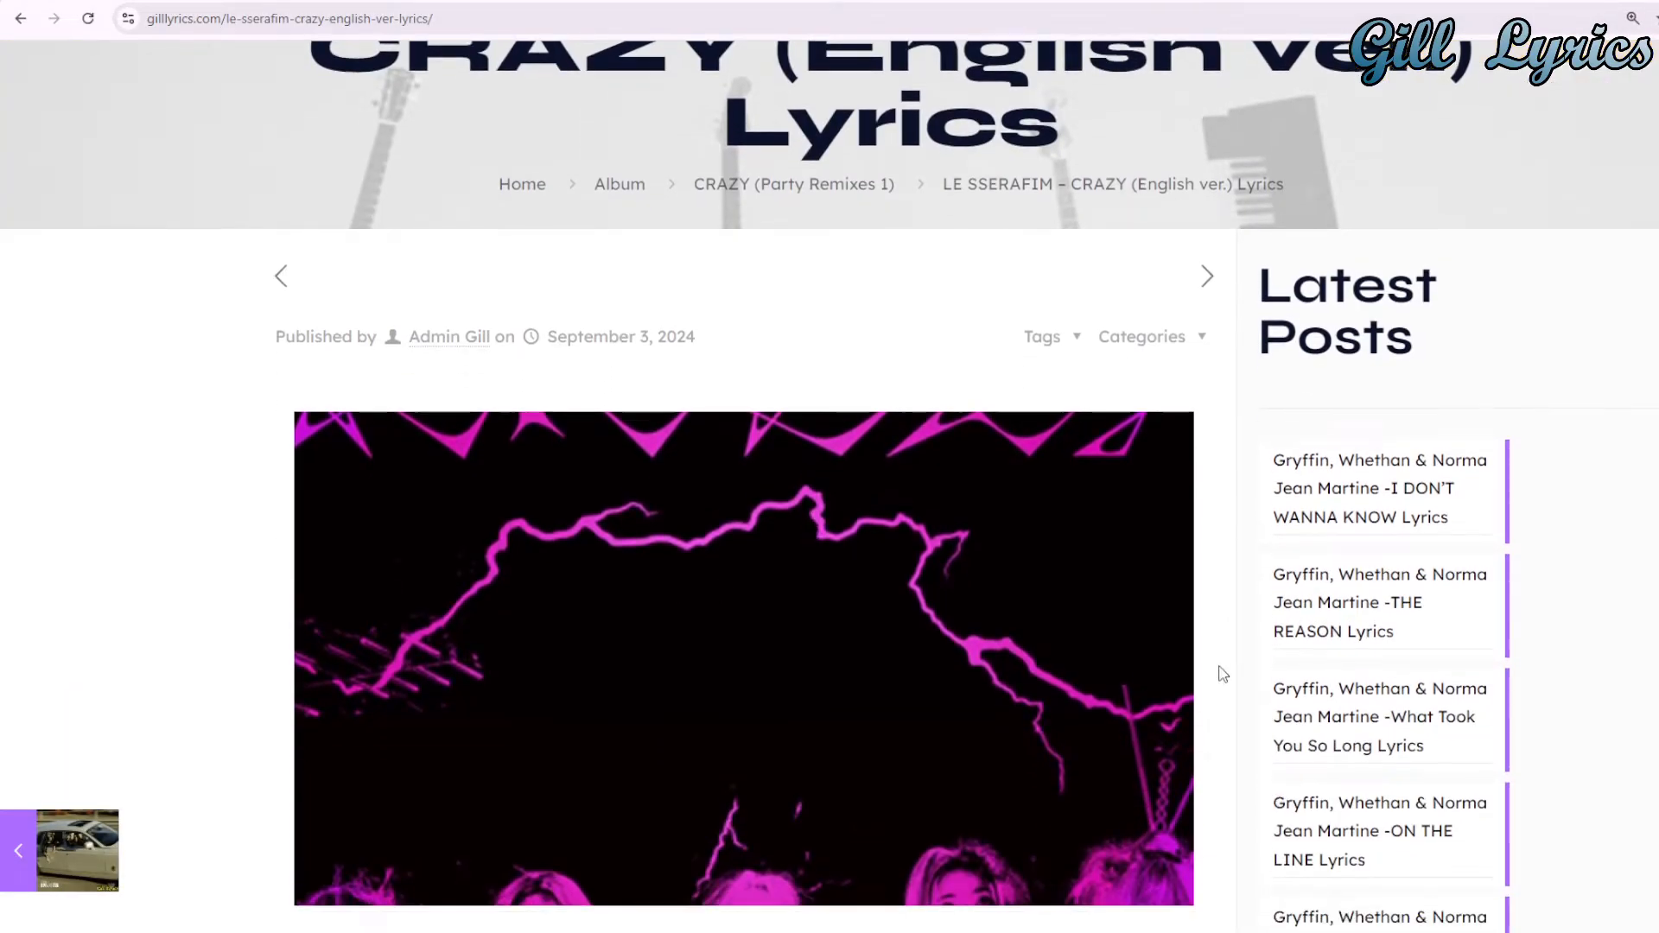
pyautogui.scroll(-3)
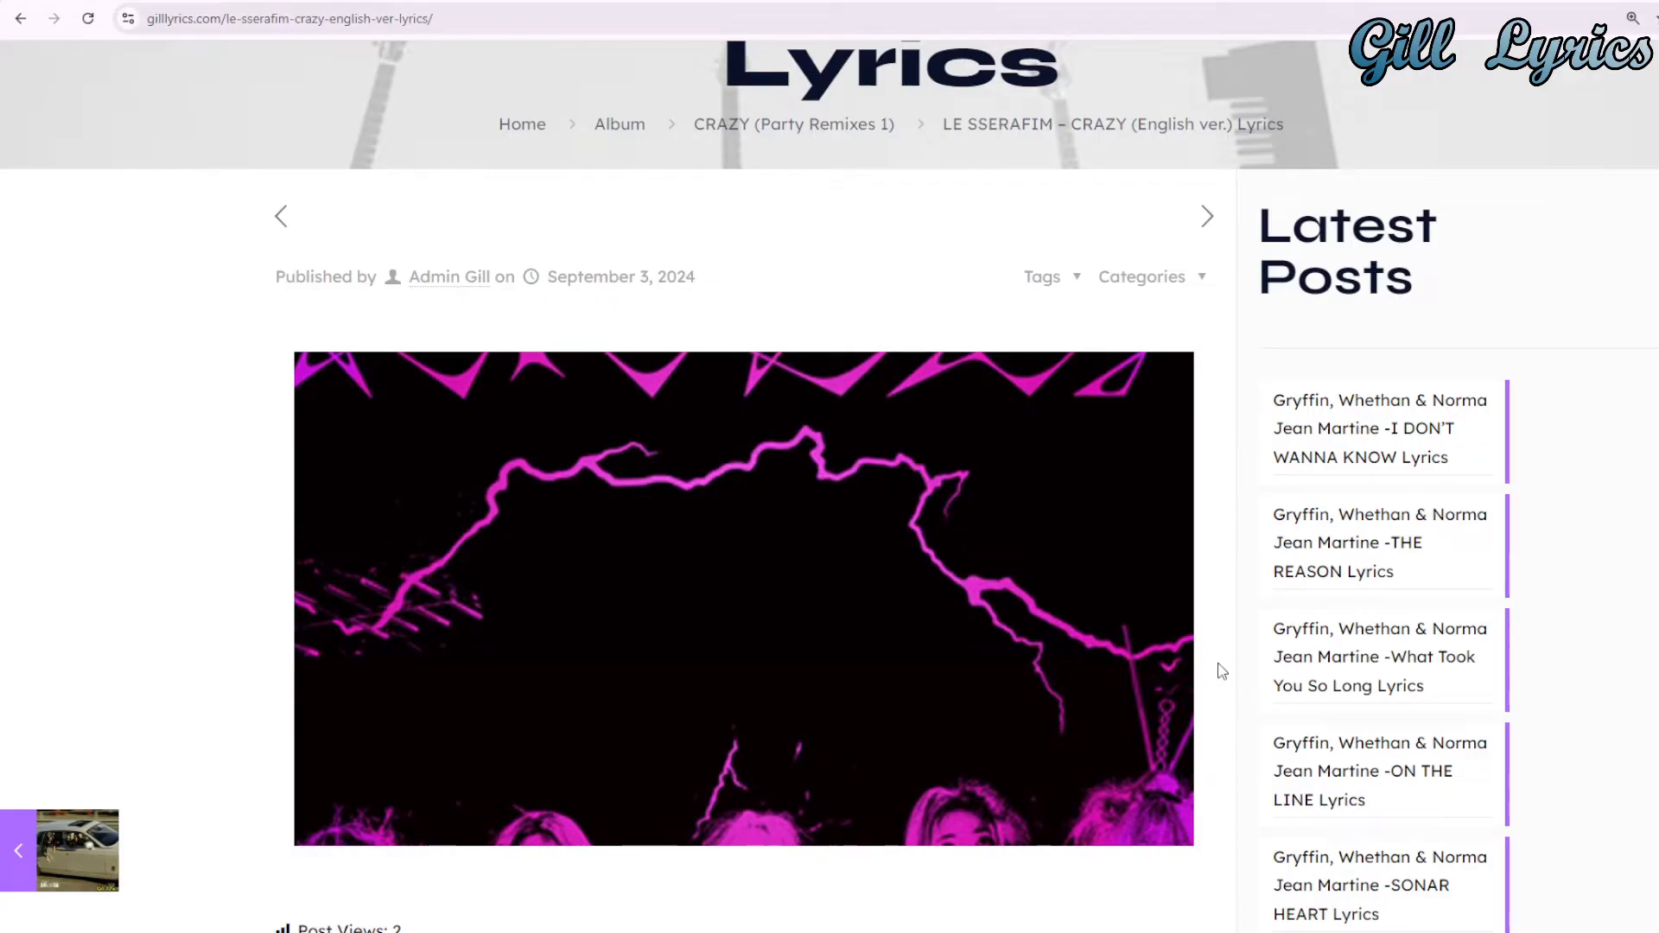
pyautogui.scroll(-3)
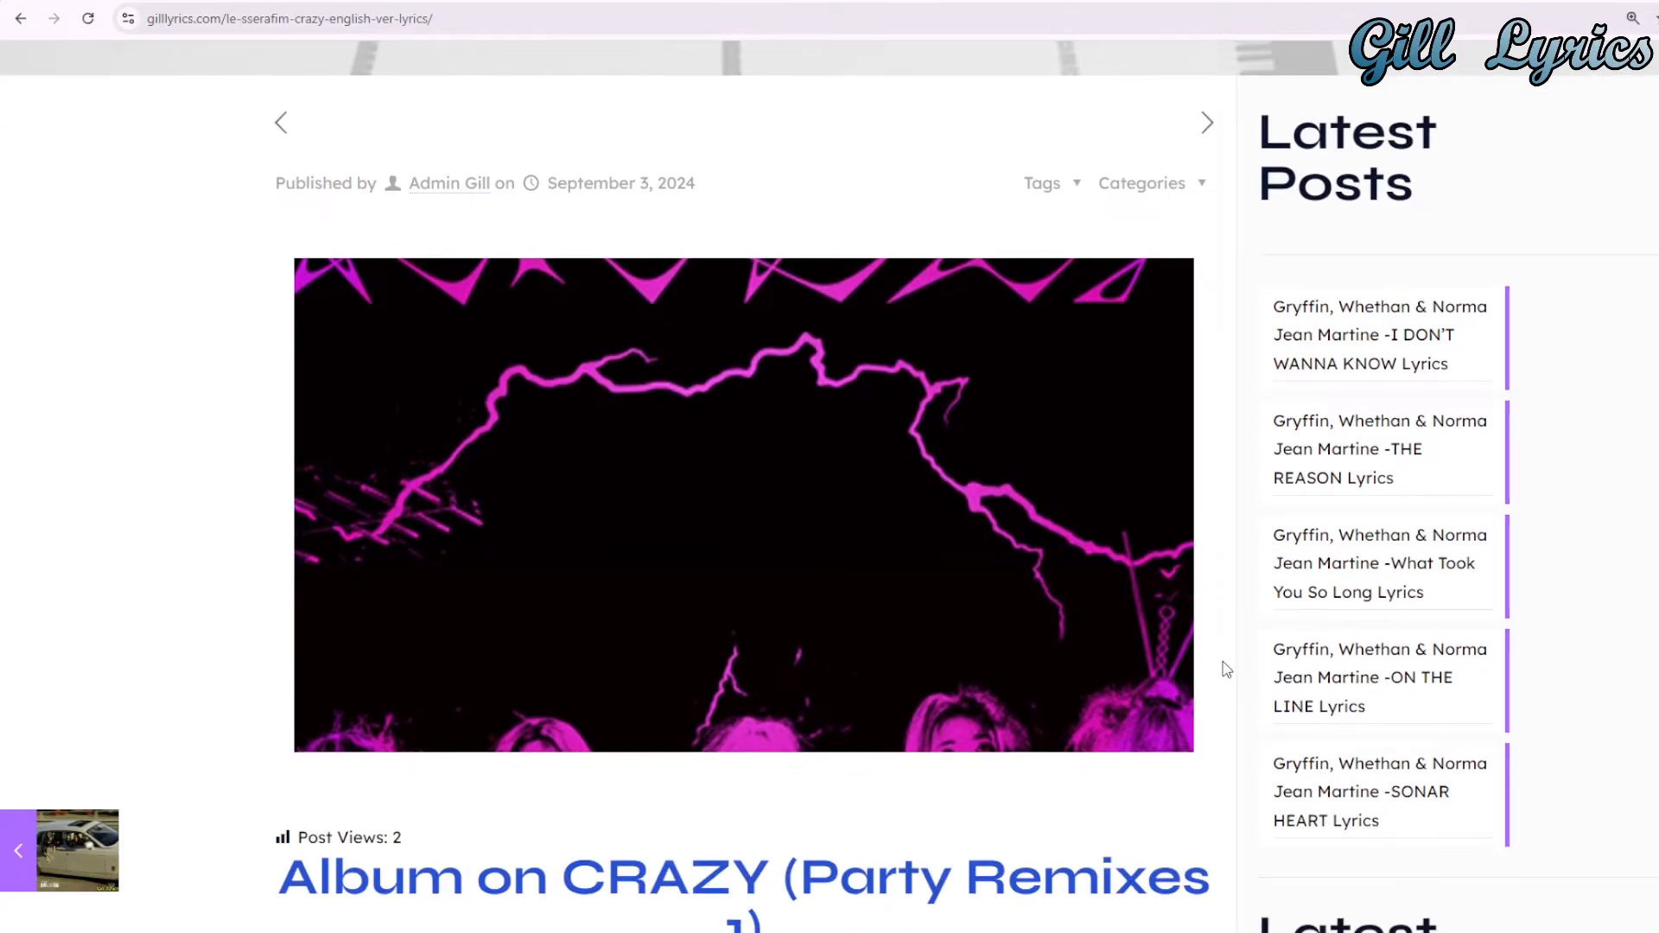
pyautogui.scroll(-3)
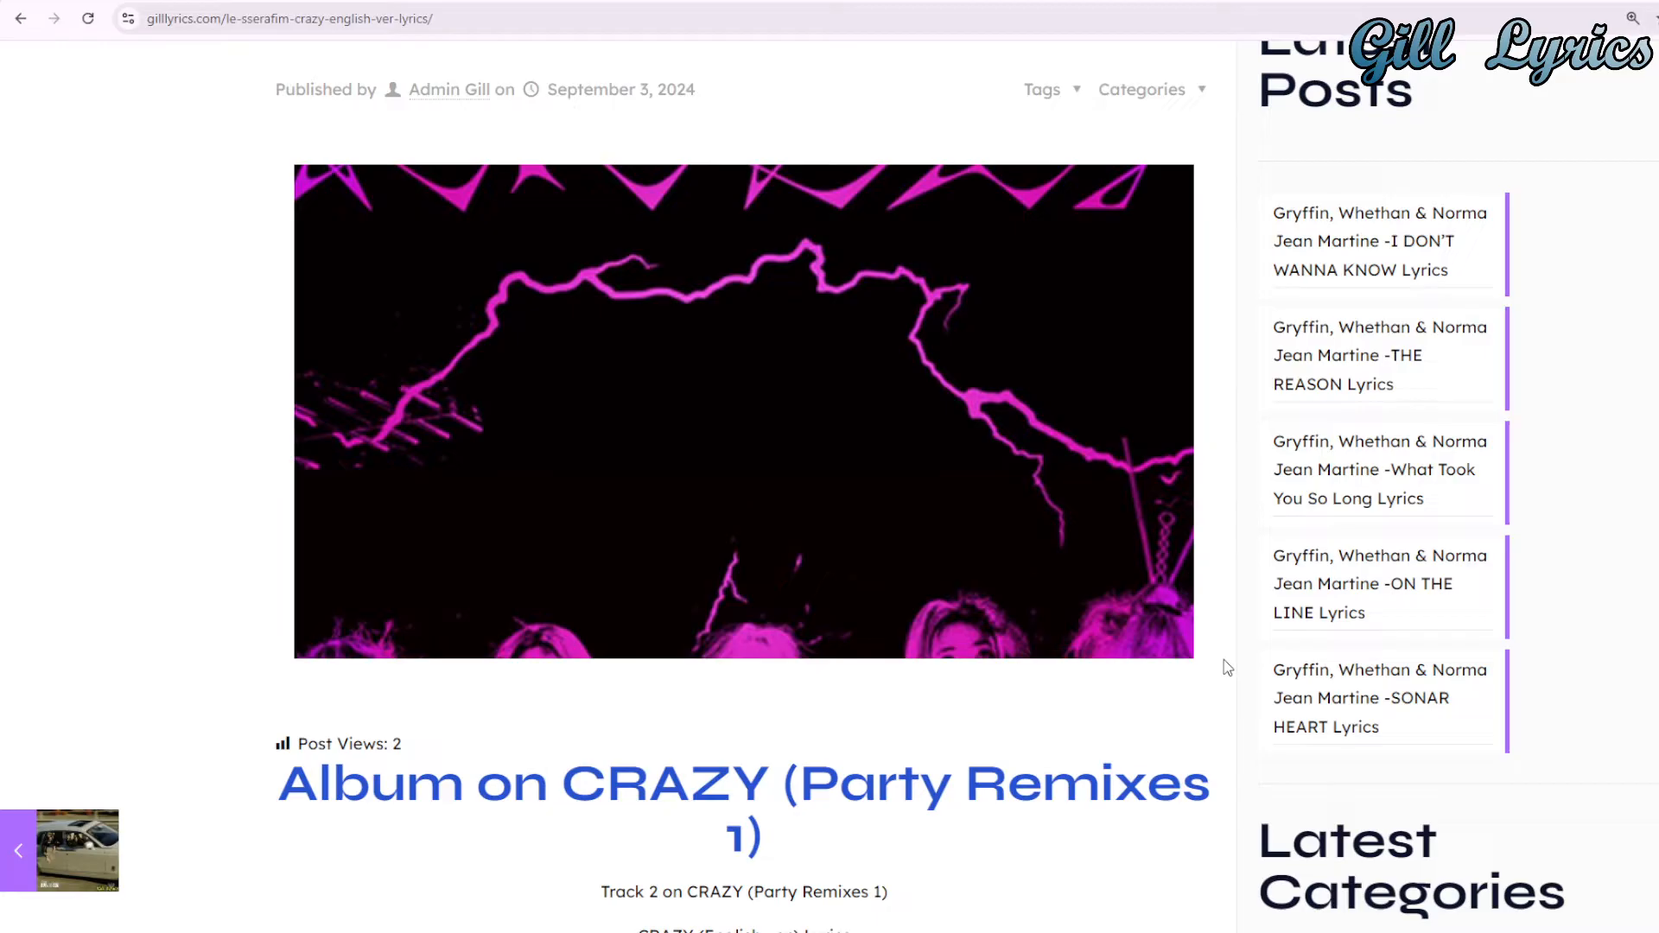
pyautogui.scroll(-3)
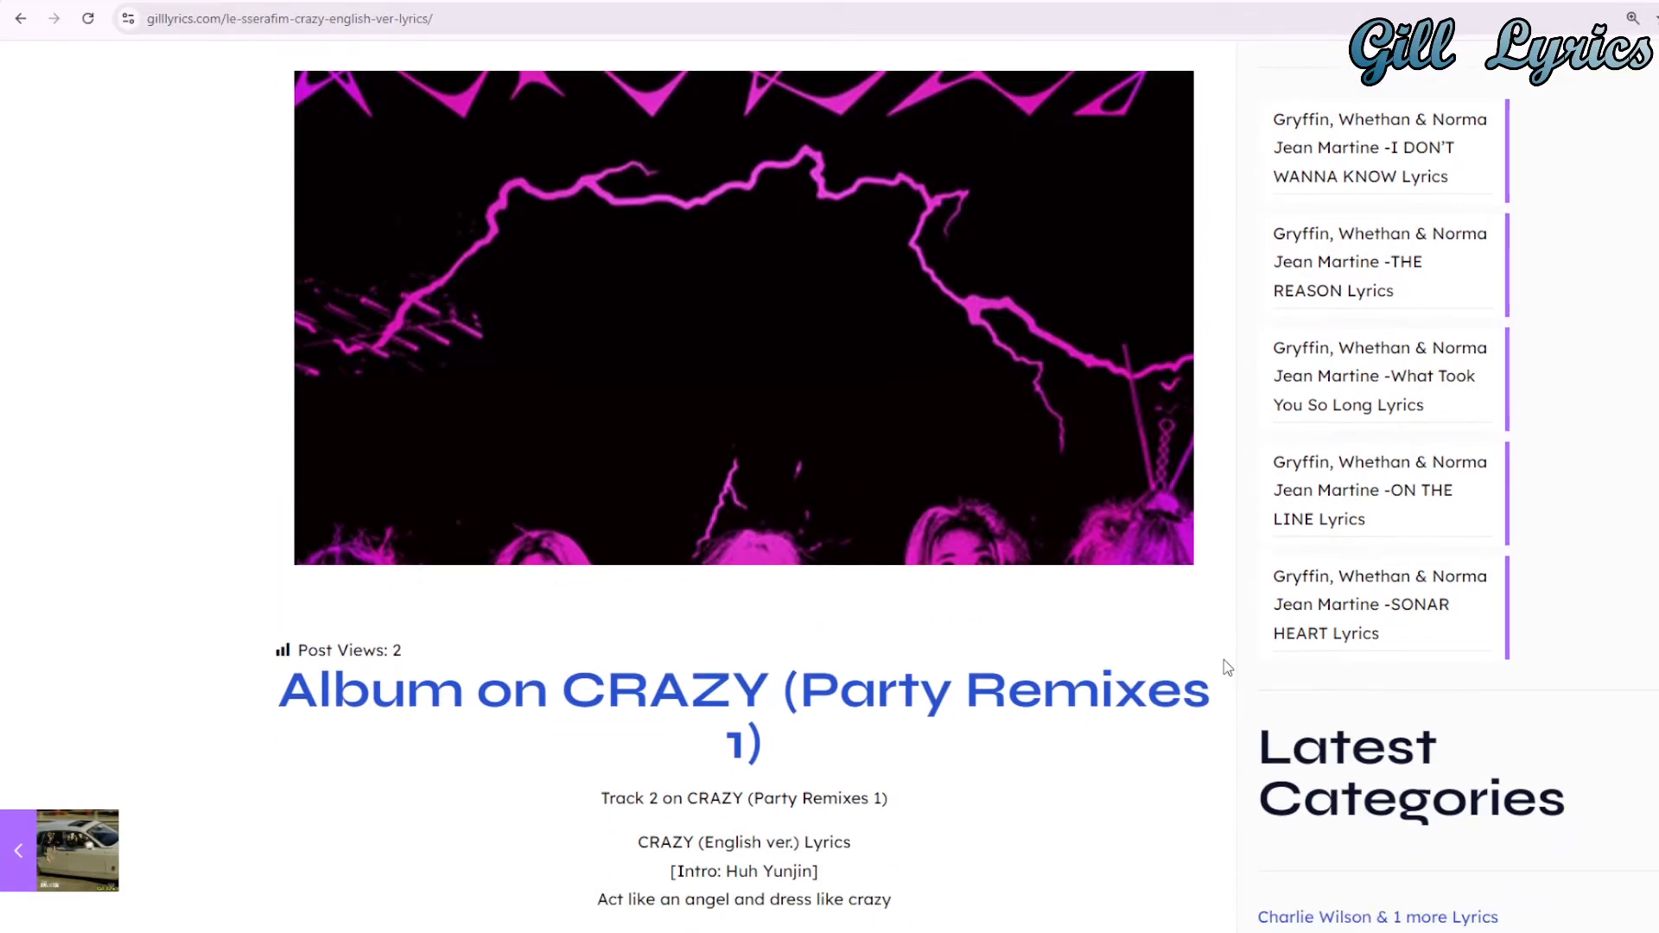
pyautogui.moveTo(1225, 663)
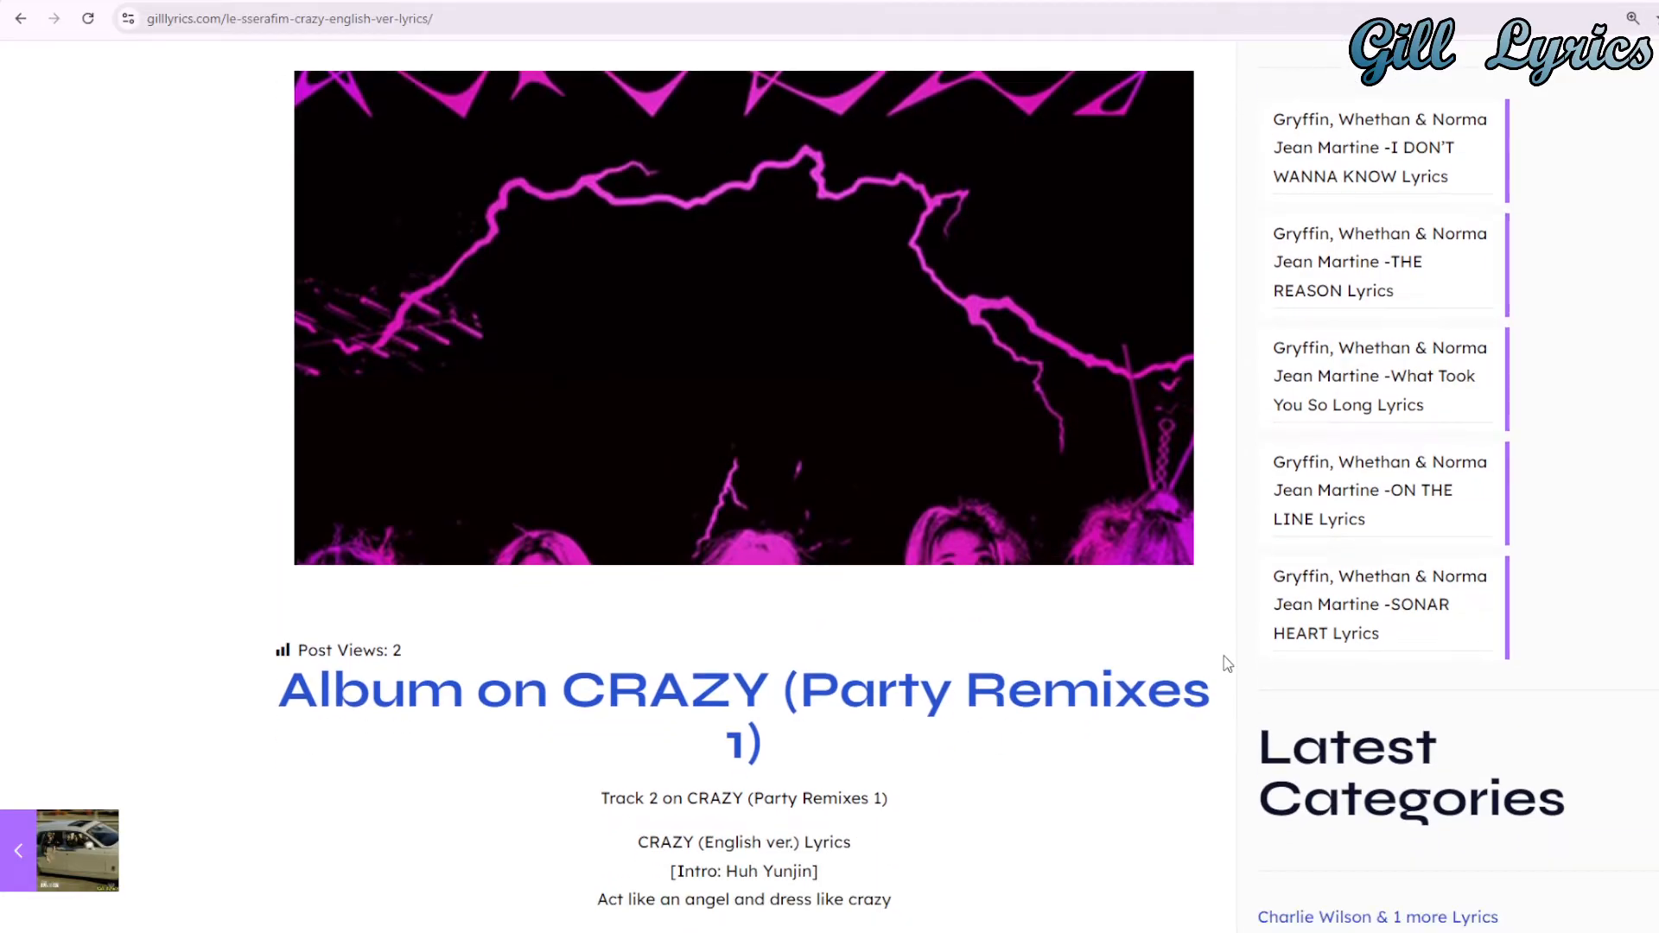
pyautogui.scroll(-3)
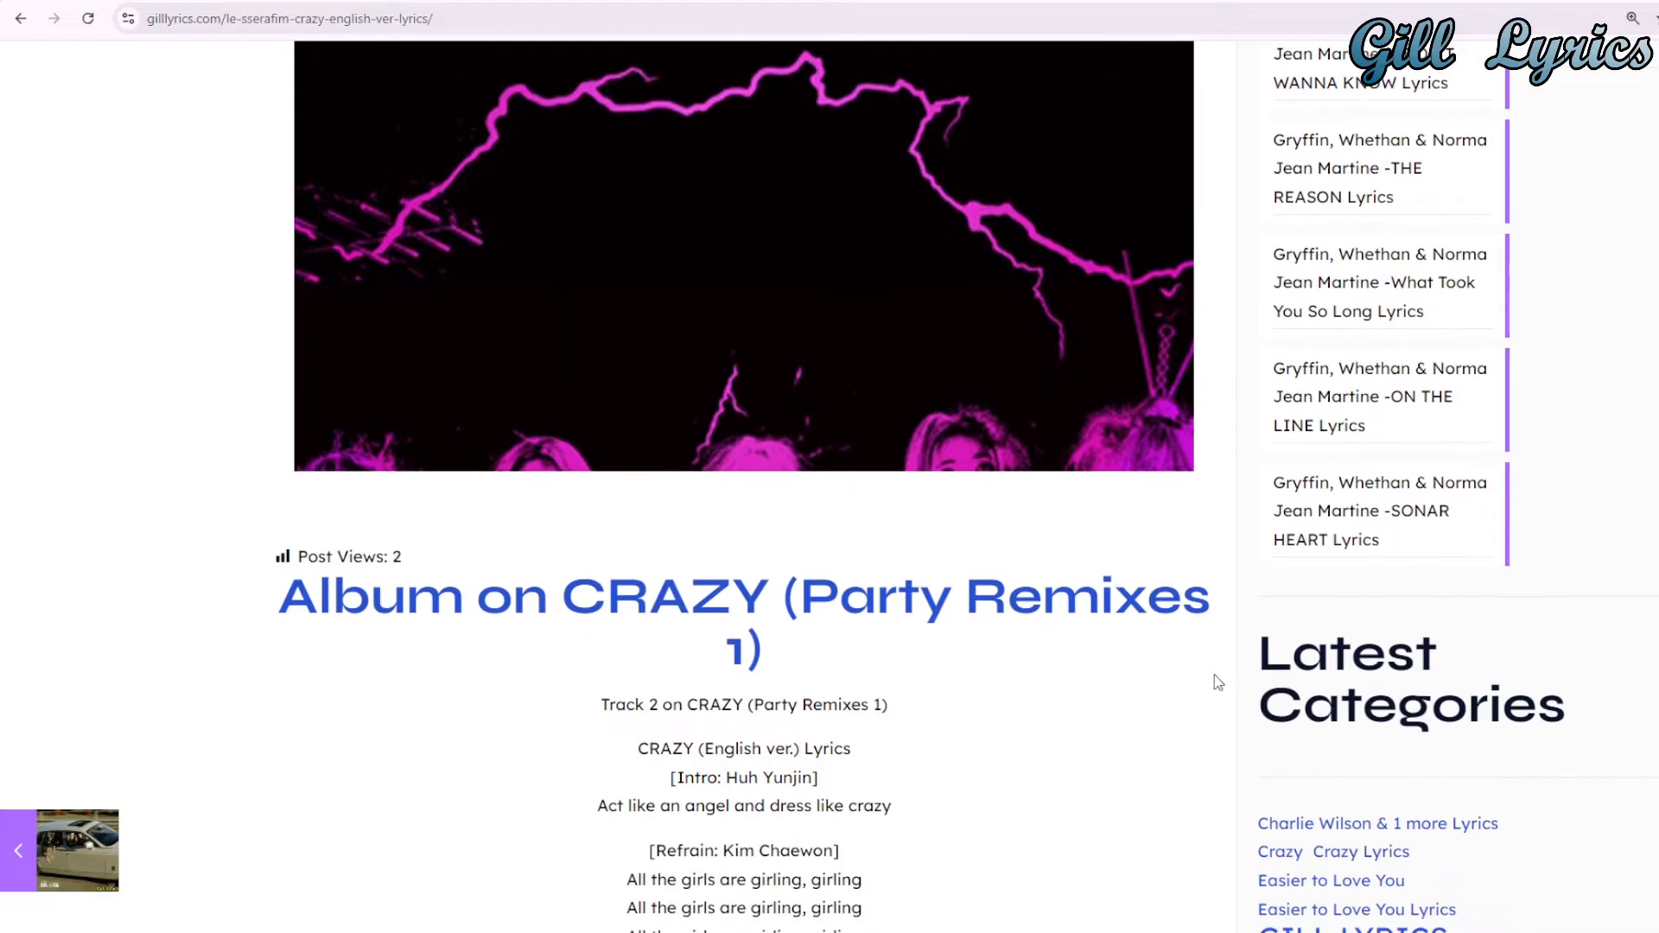
pyautogui.scroll(-3)
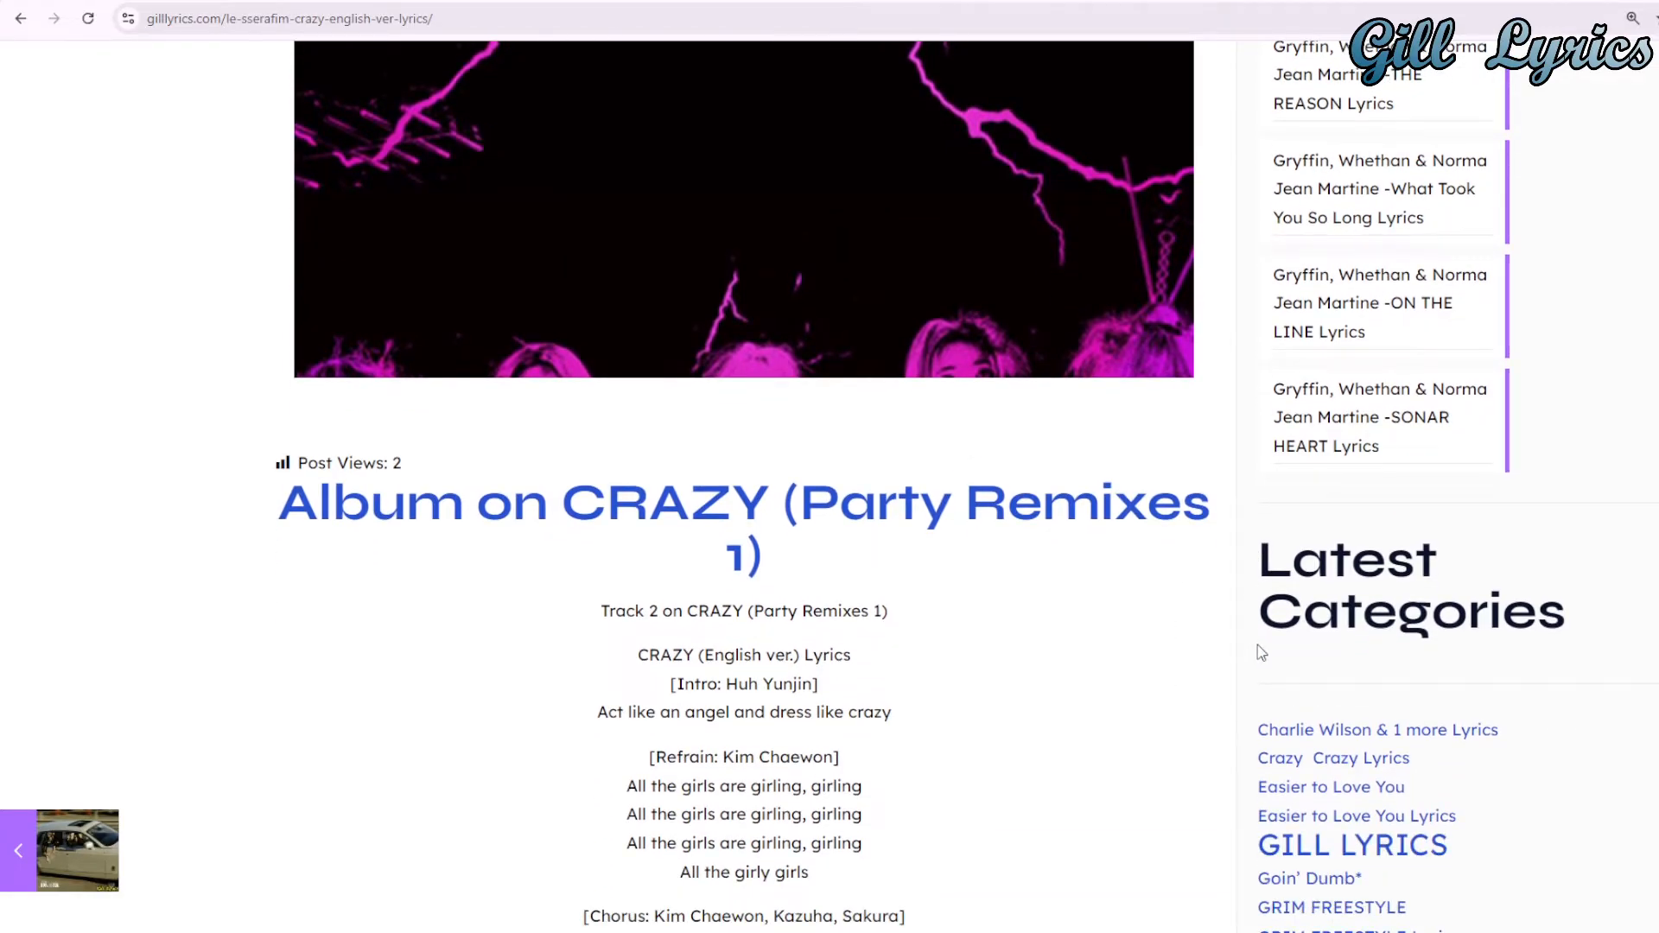
pyautogui.scroll(-3)
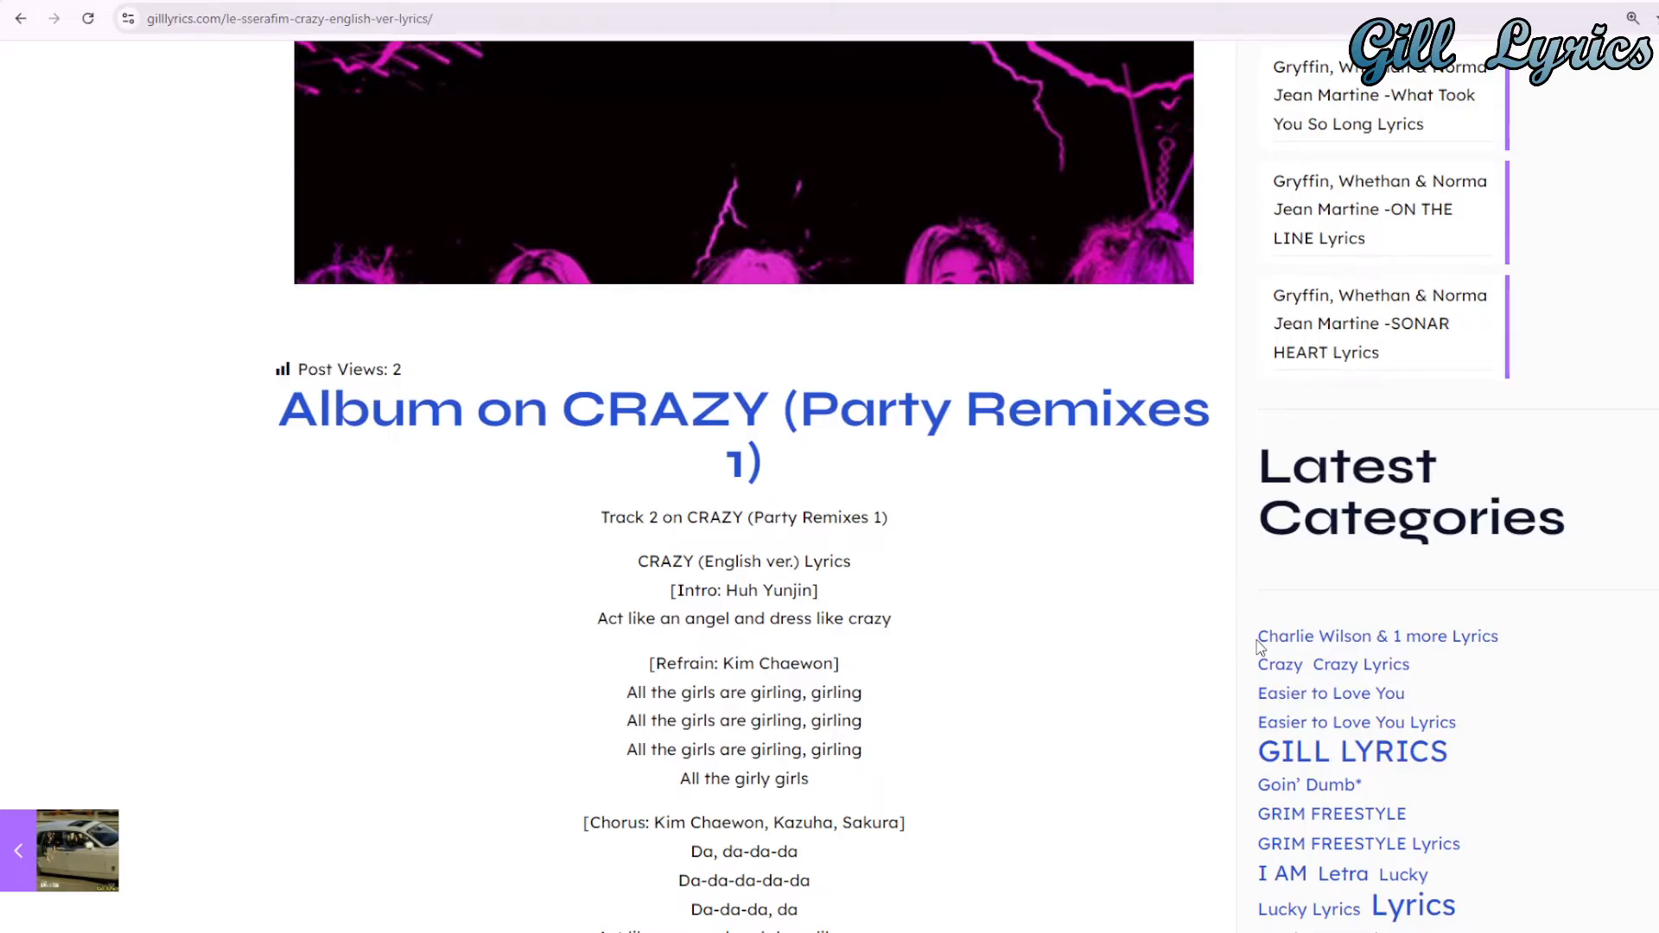
pyautogui.scroll(-3)
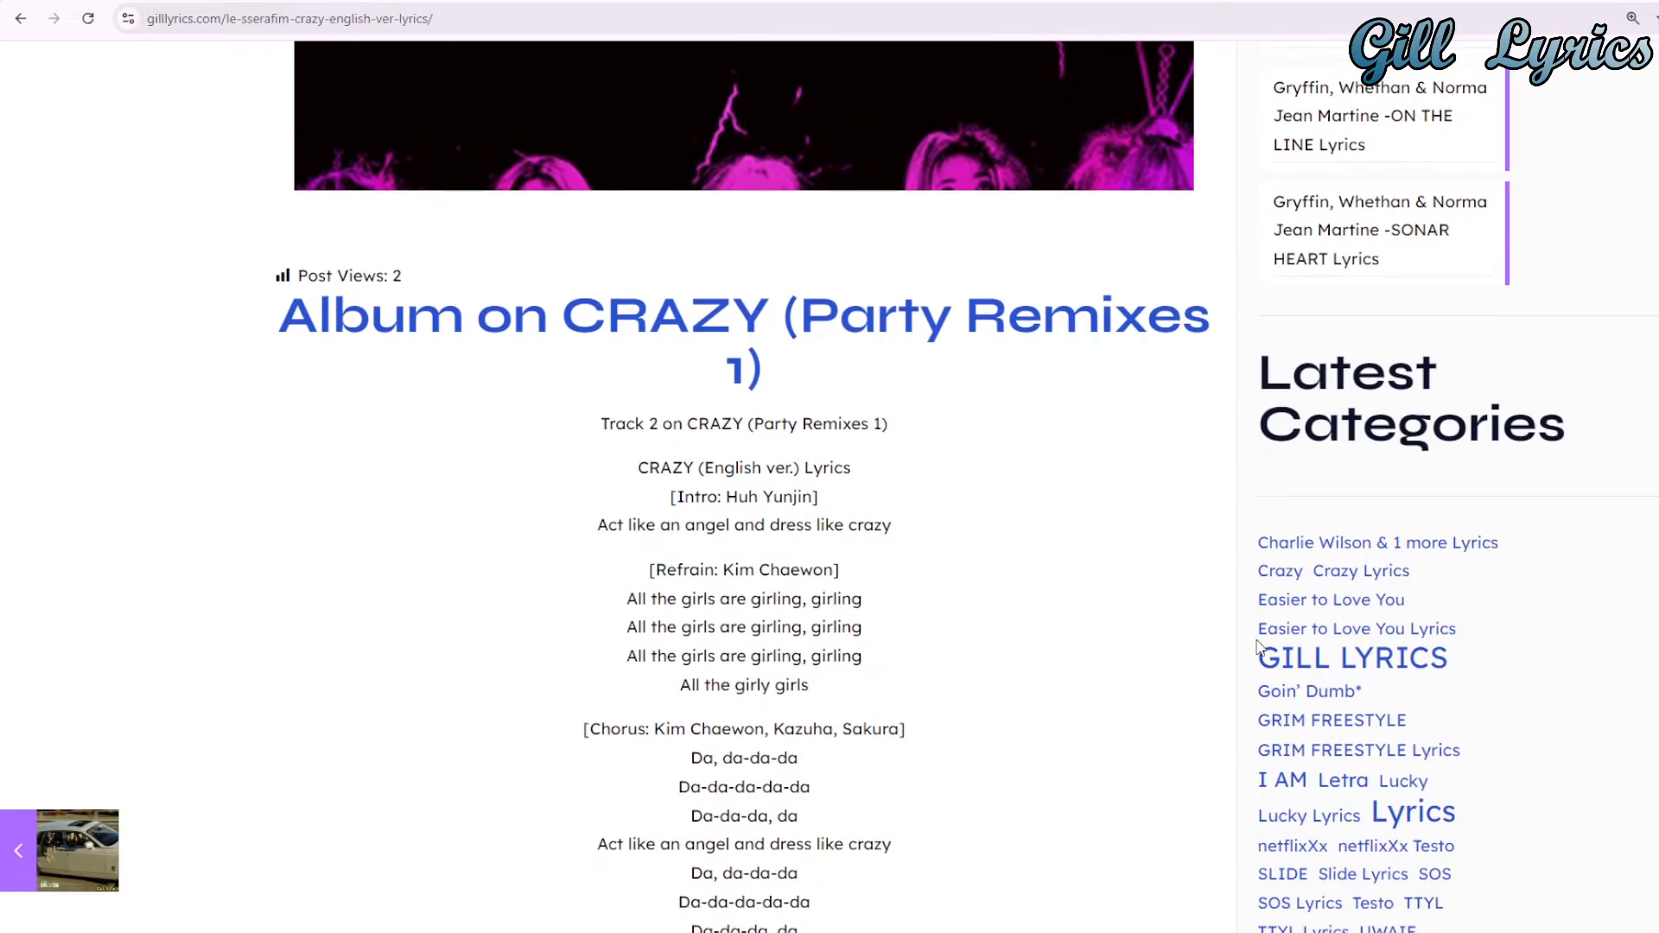
pyautogui.scroll(-3)
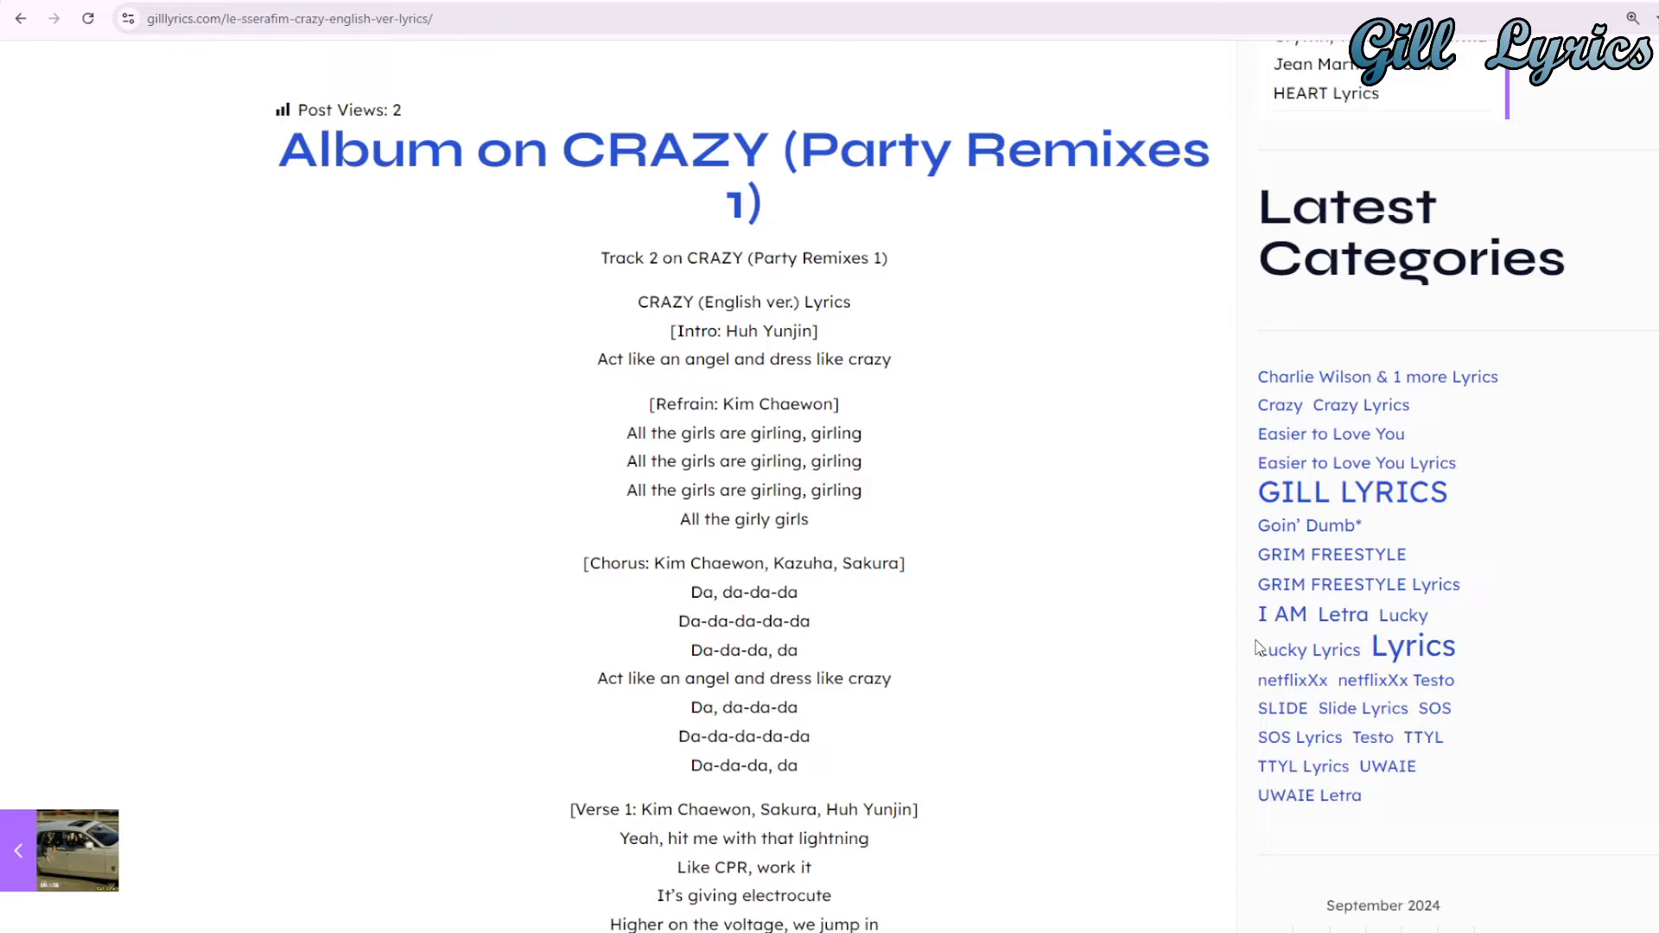
pyautogui.scroll(-3)
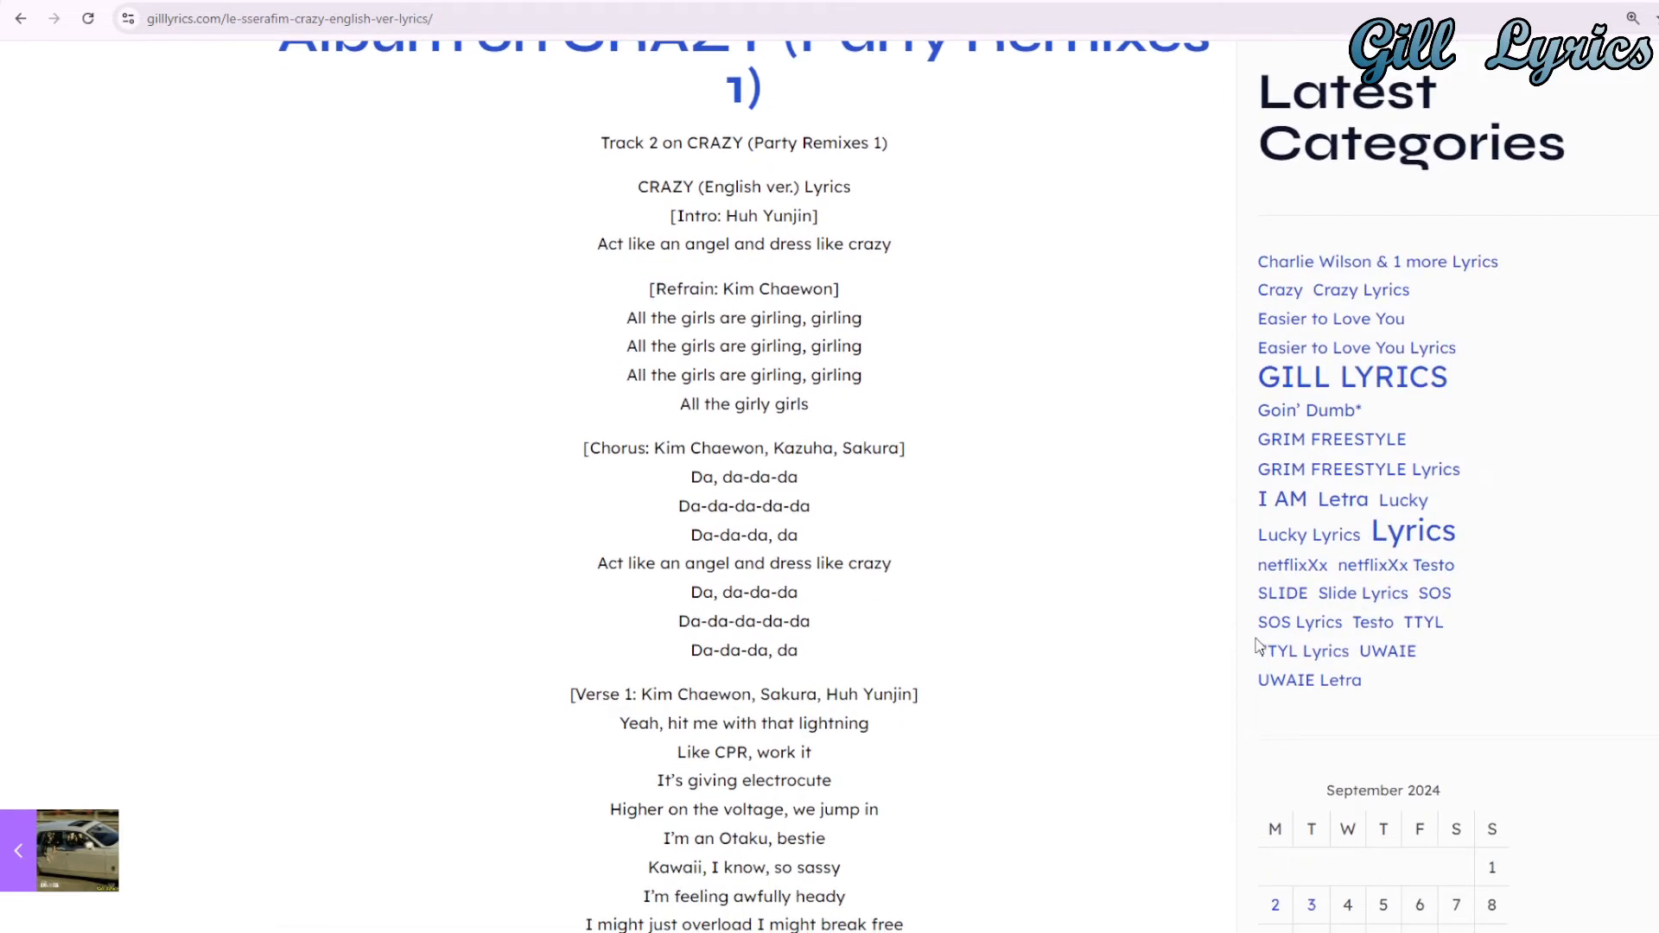
pyautogui.scroll(-3)
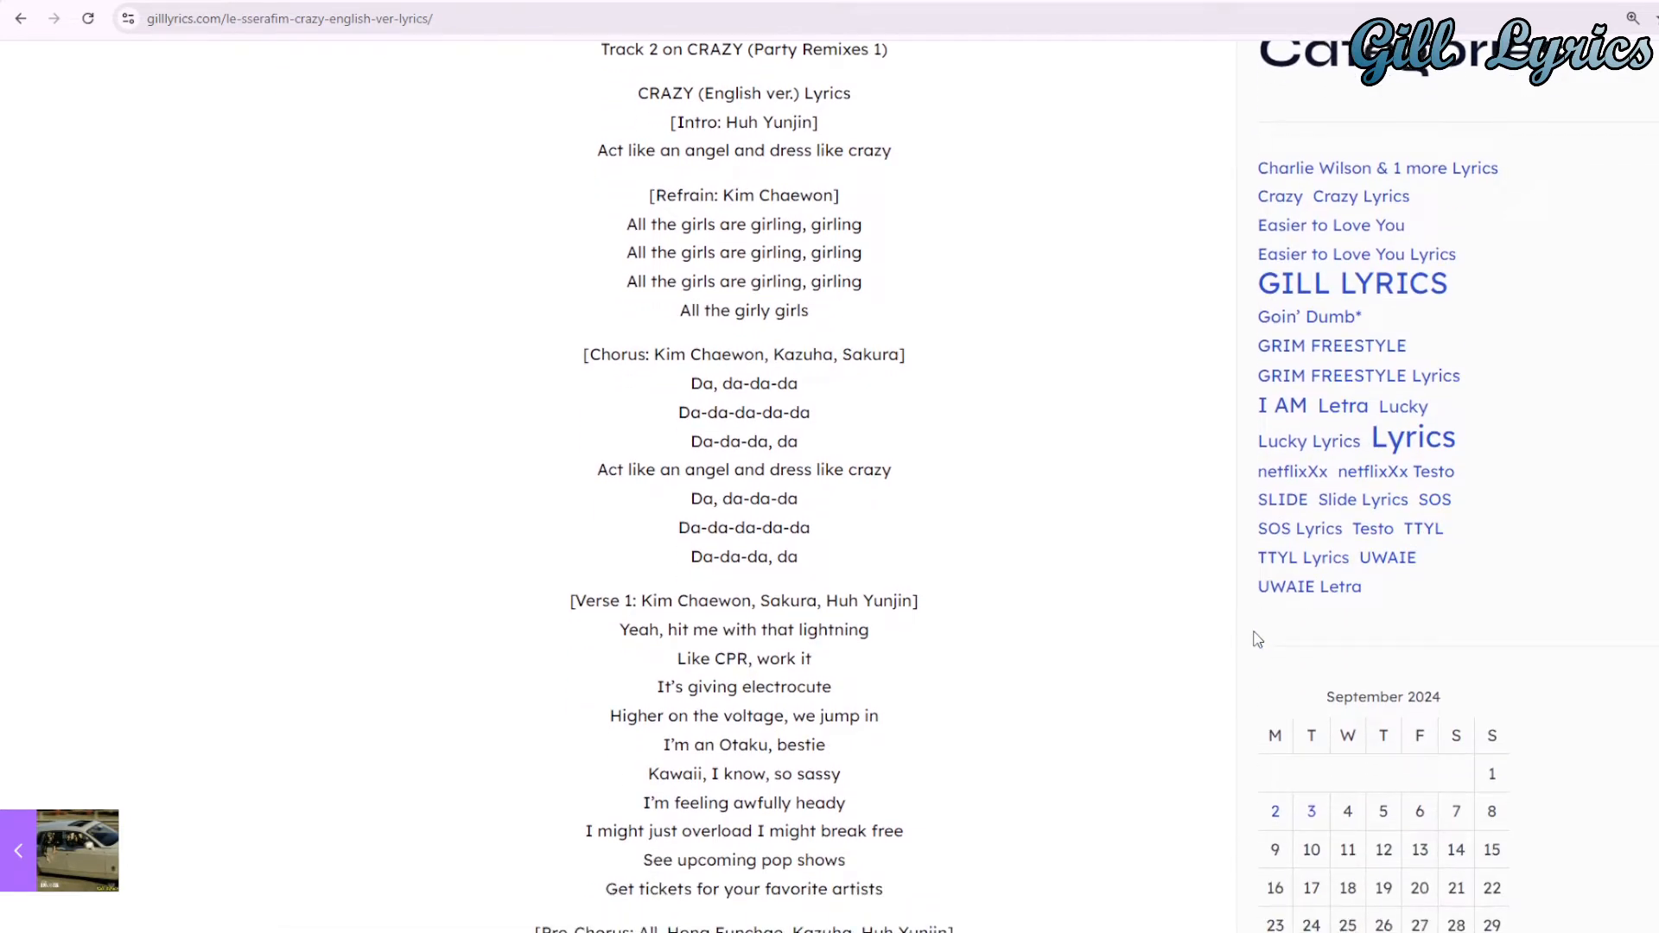
pyautogui.scroll(-3)
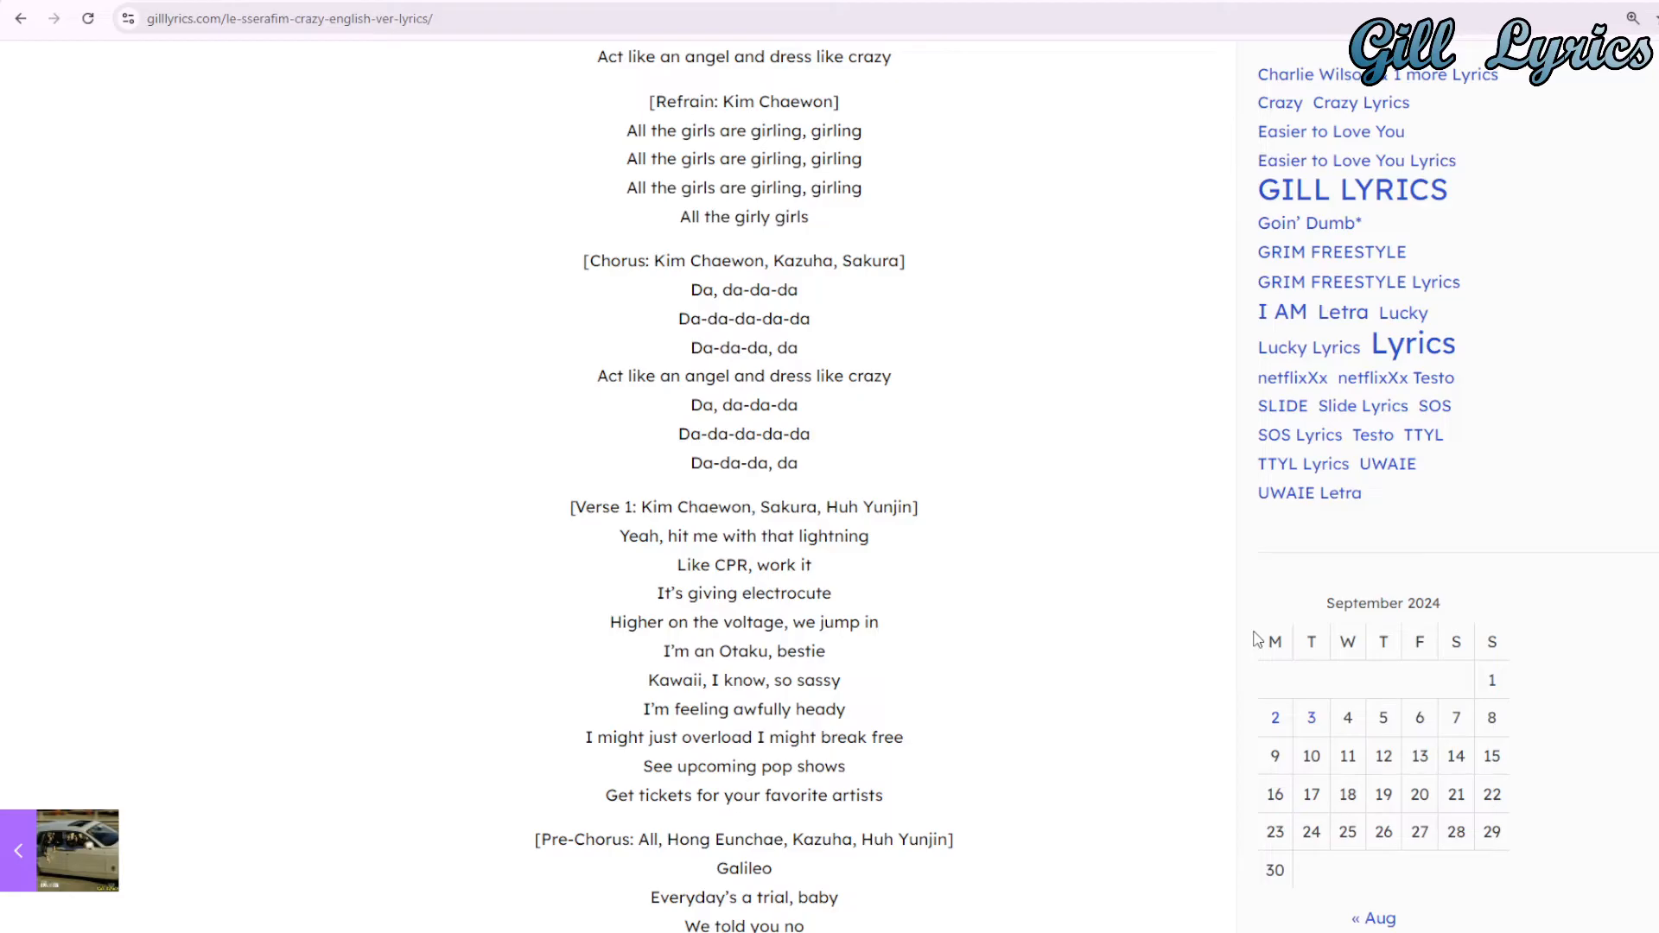
pyautogui.scroll(-3)
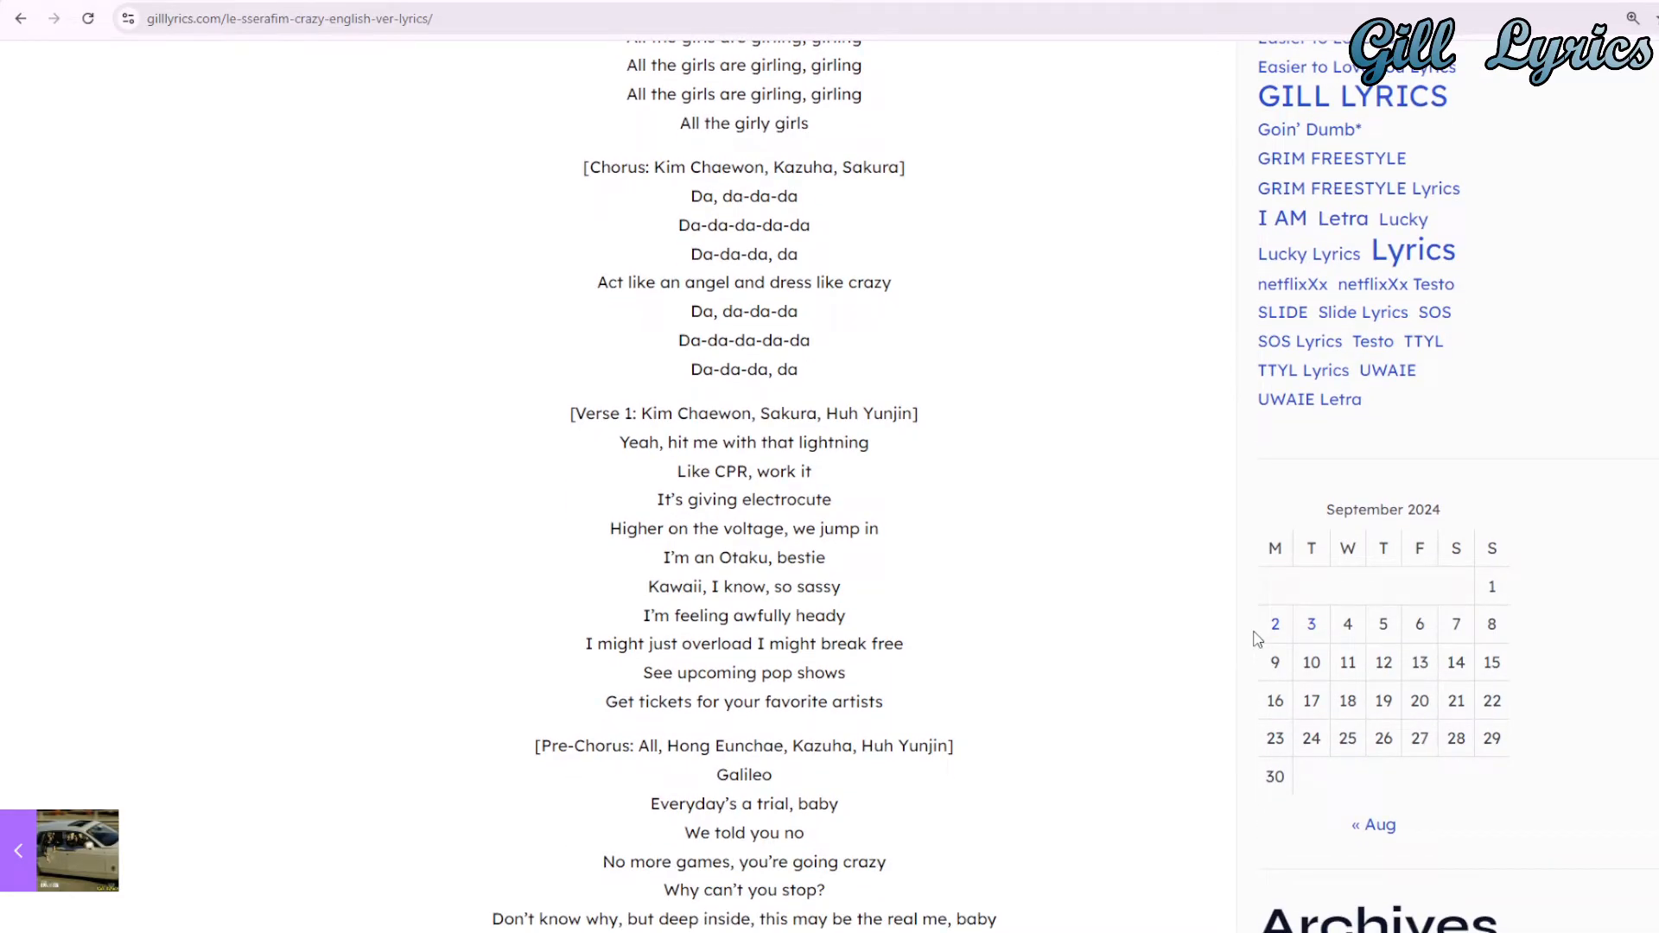
pyautogui.scroll(-3)
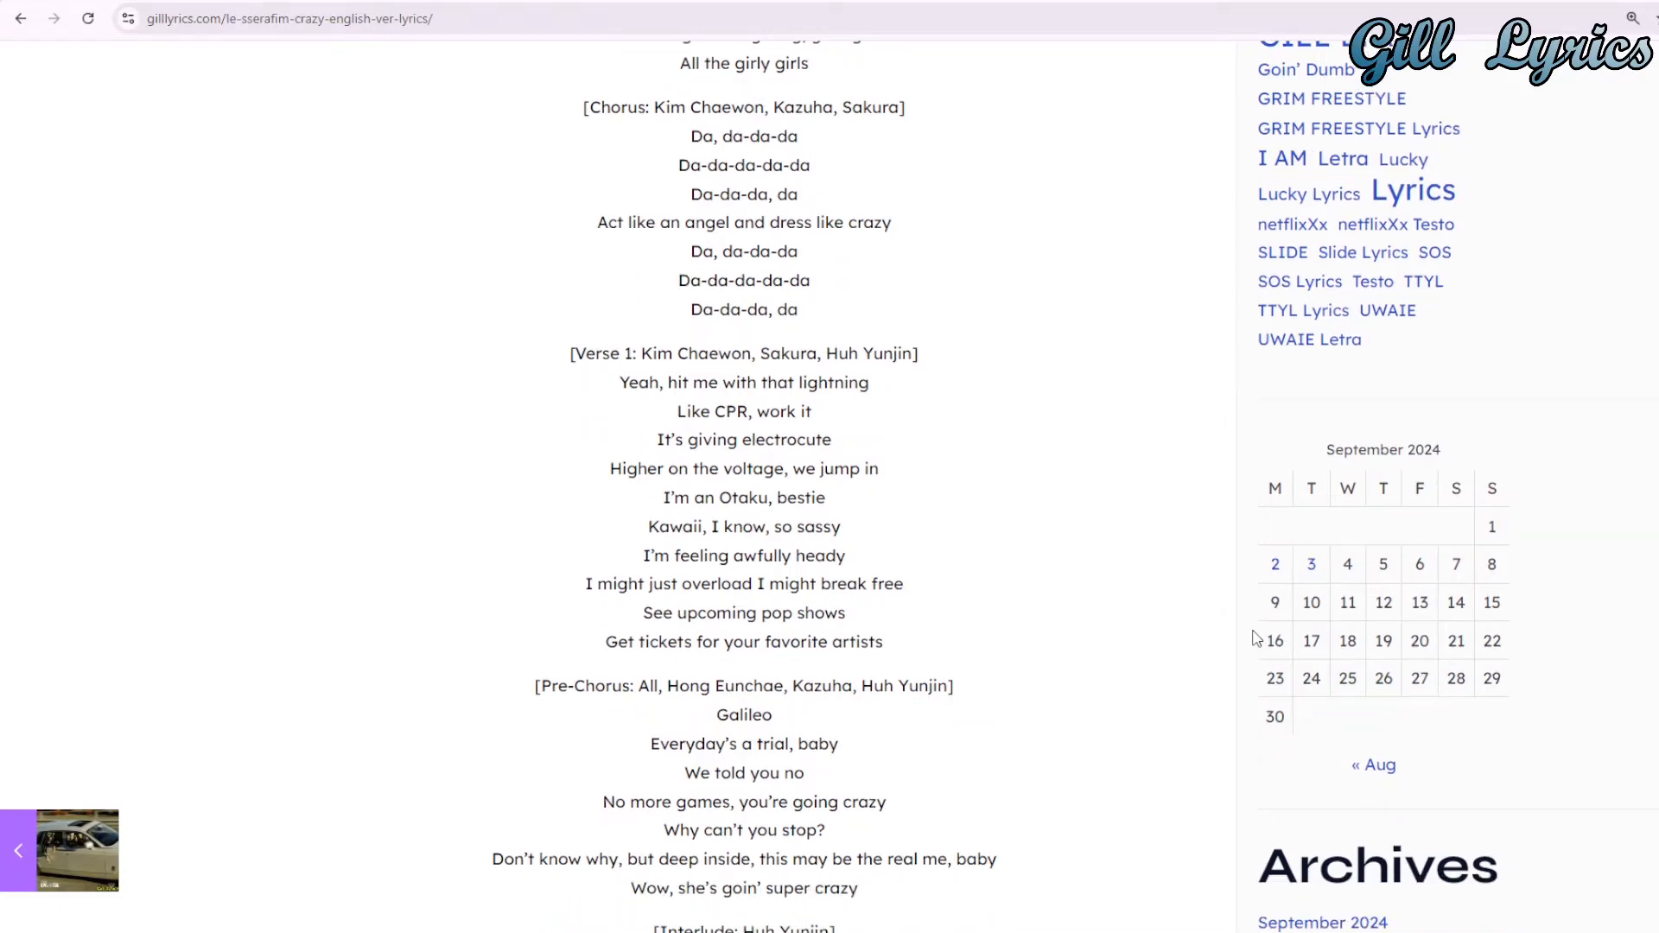
pyautogui.scroll(-3)
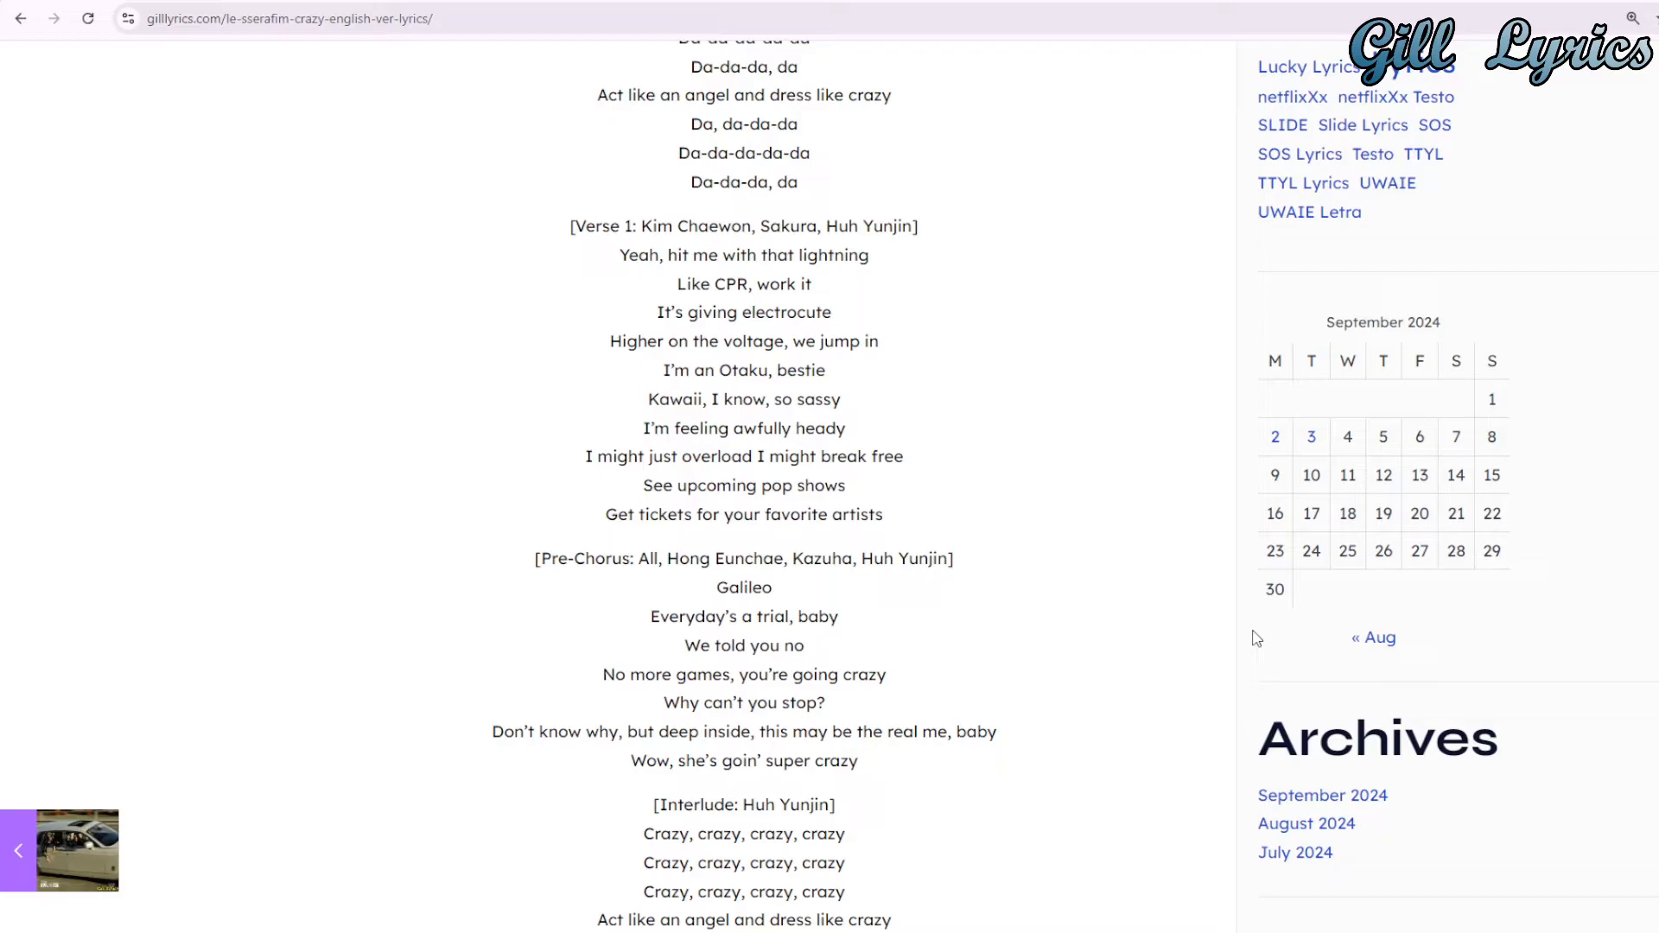
pyautogui.scroll(-3)
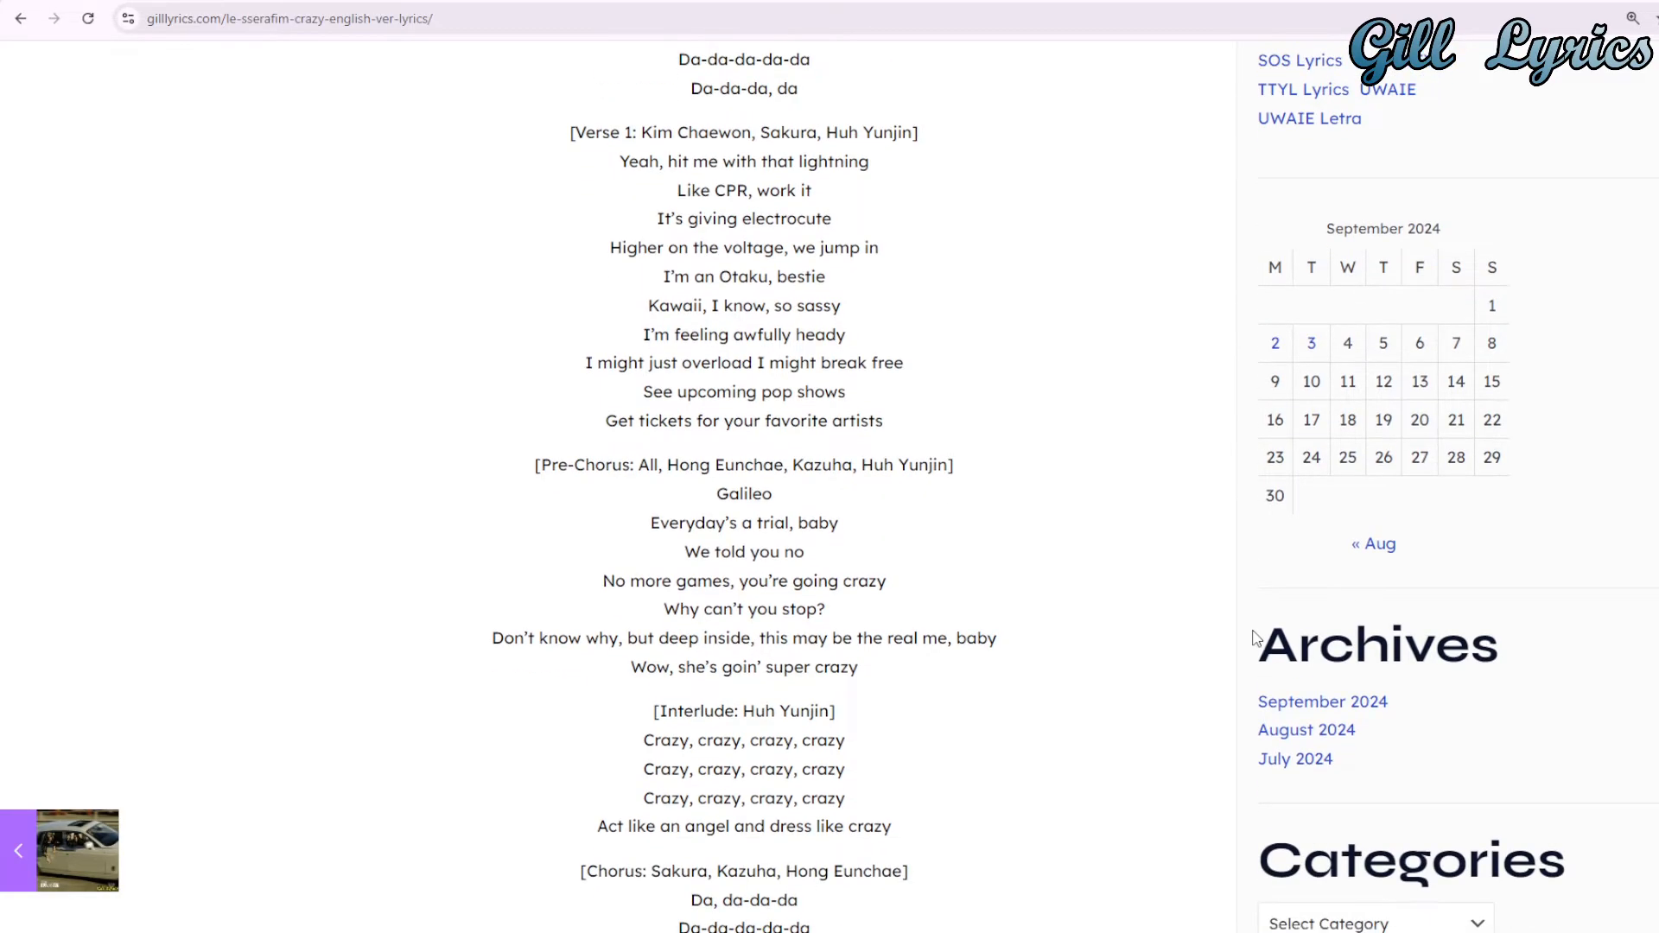
pyautogui.scroll(-3)
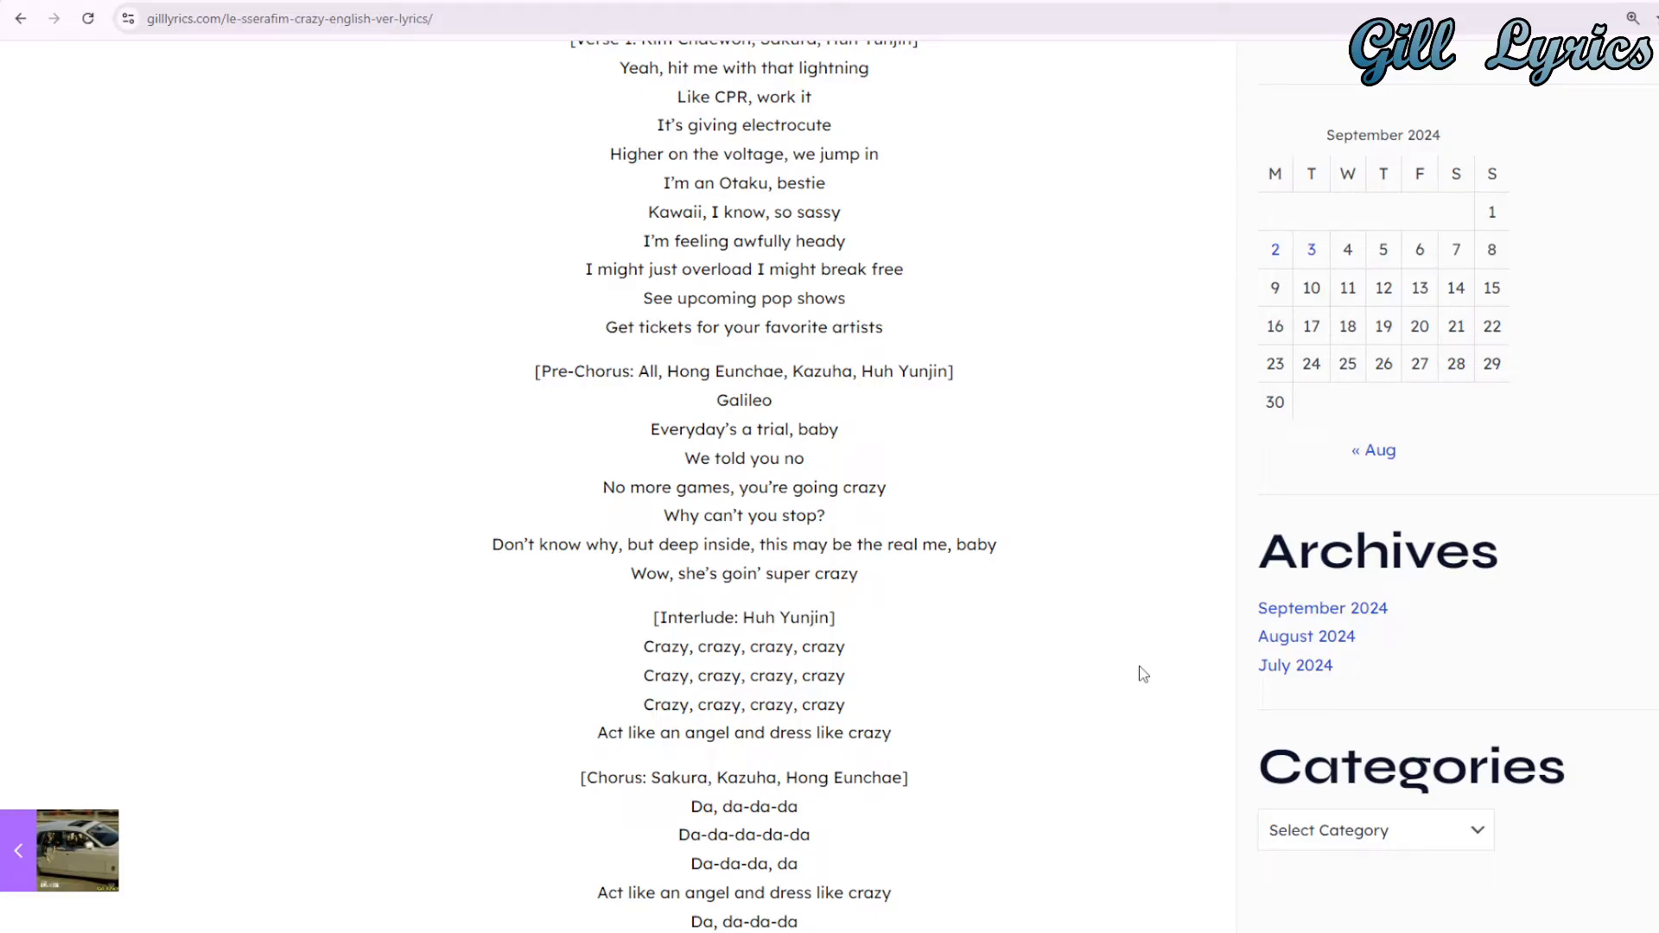
pyautogui.scroll(-3)
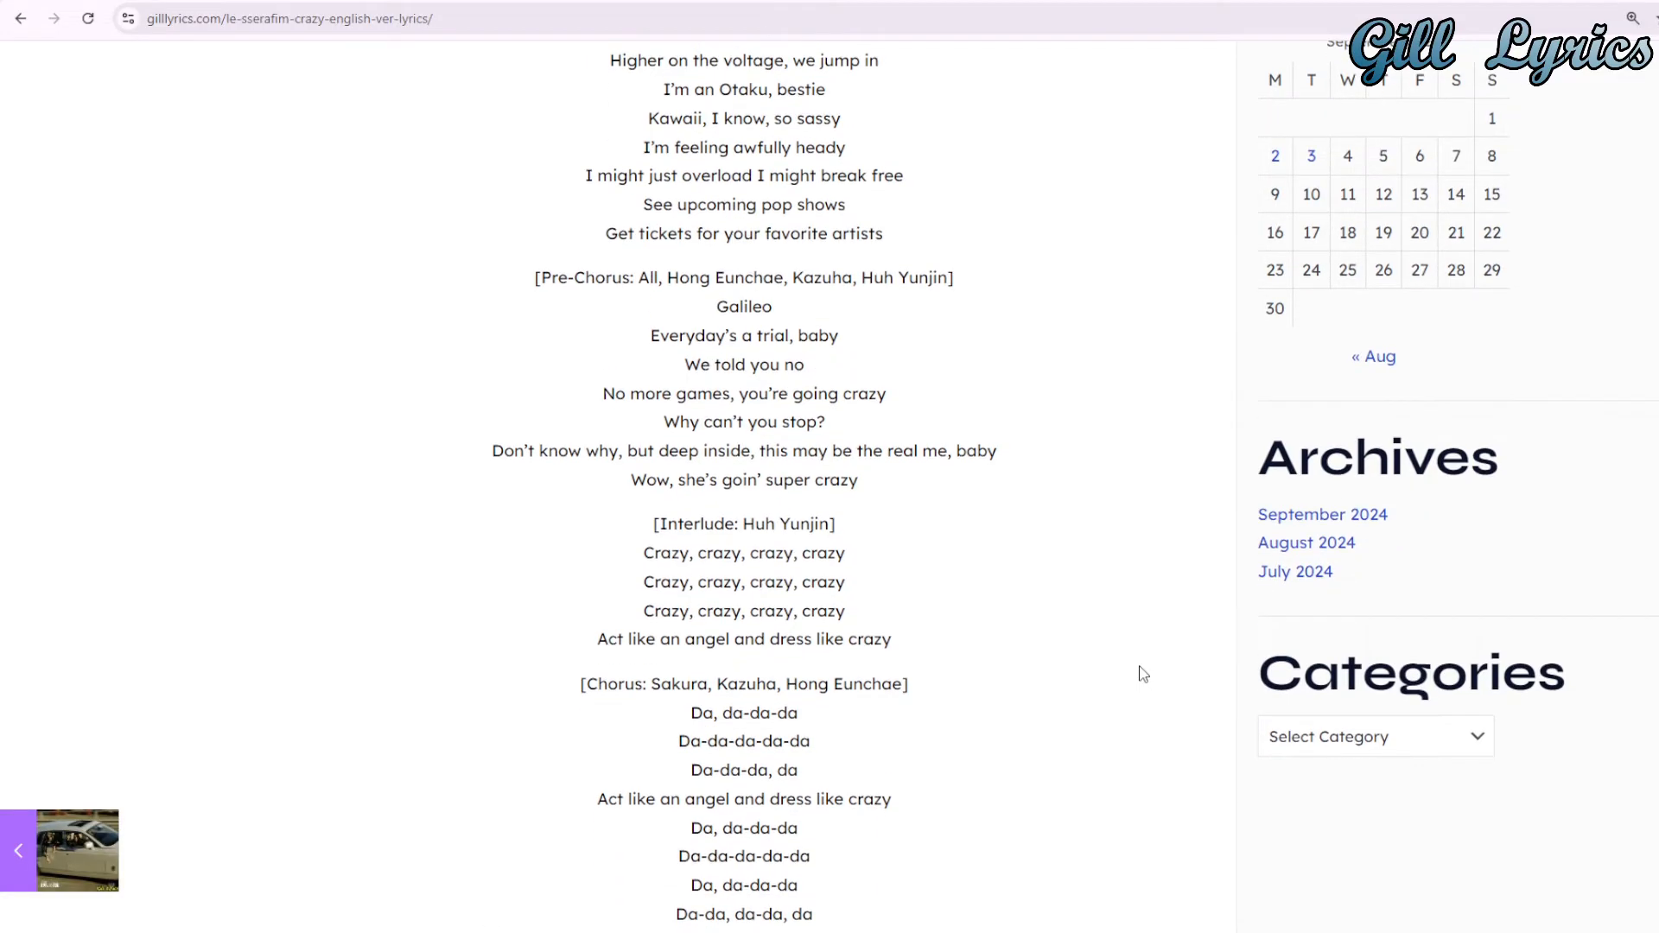
pyautogui.scroll(-3)
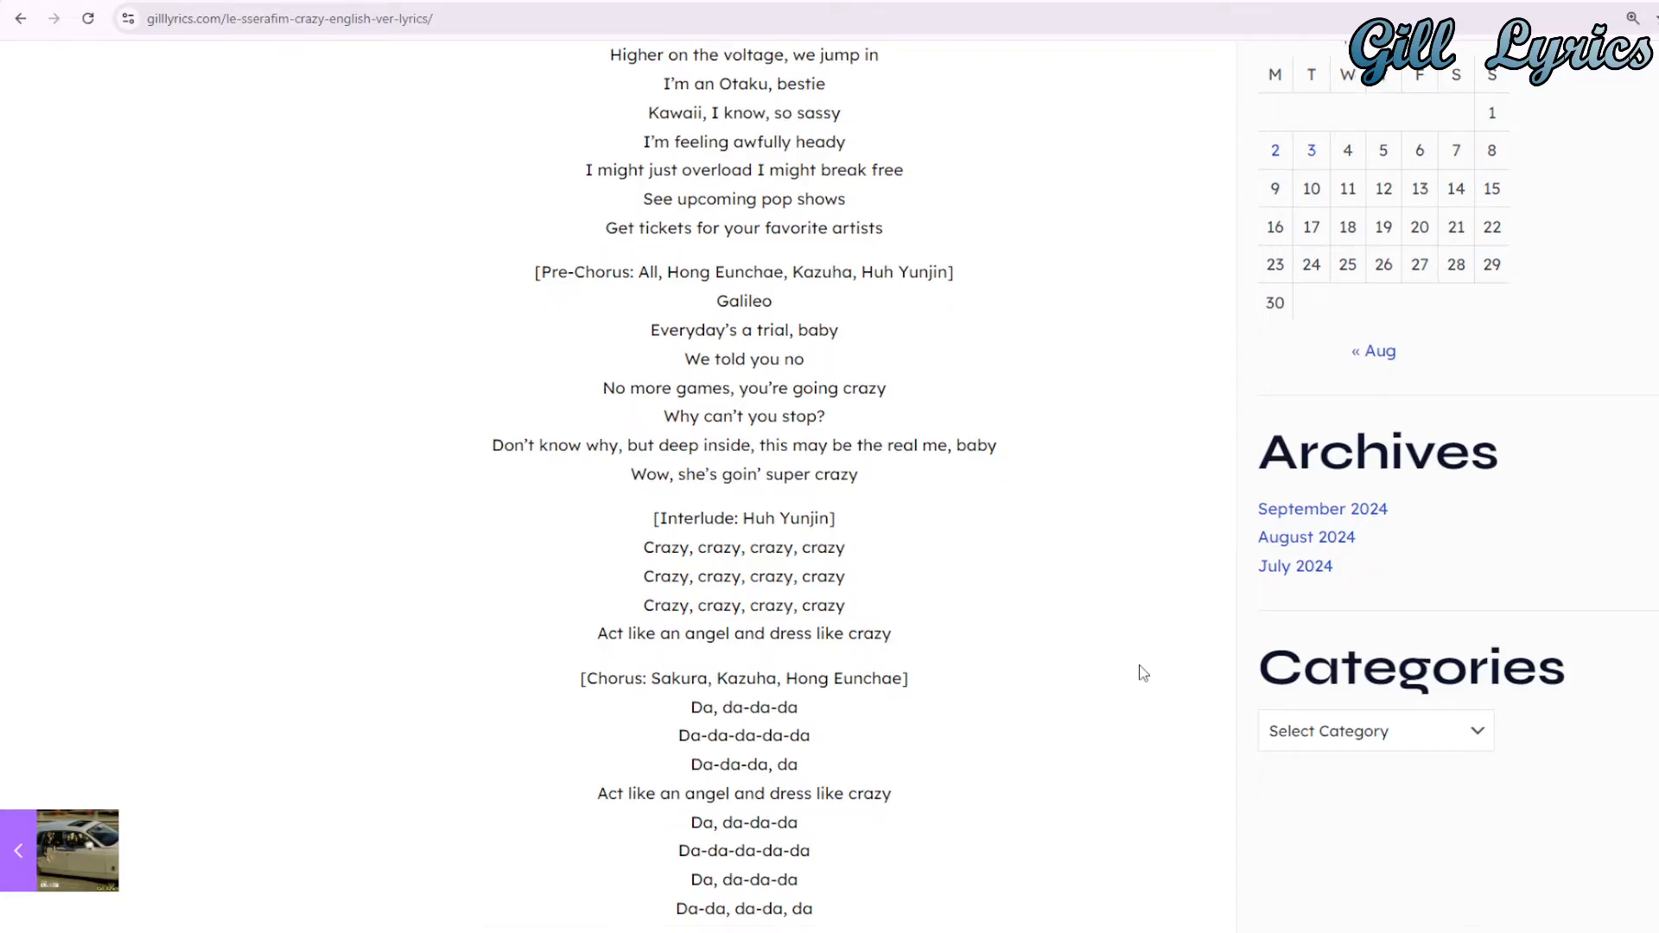
pyautogui.scroll(-3)
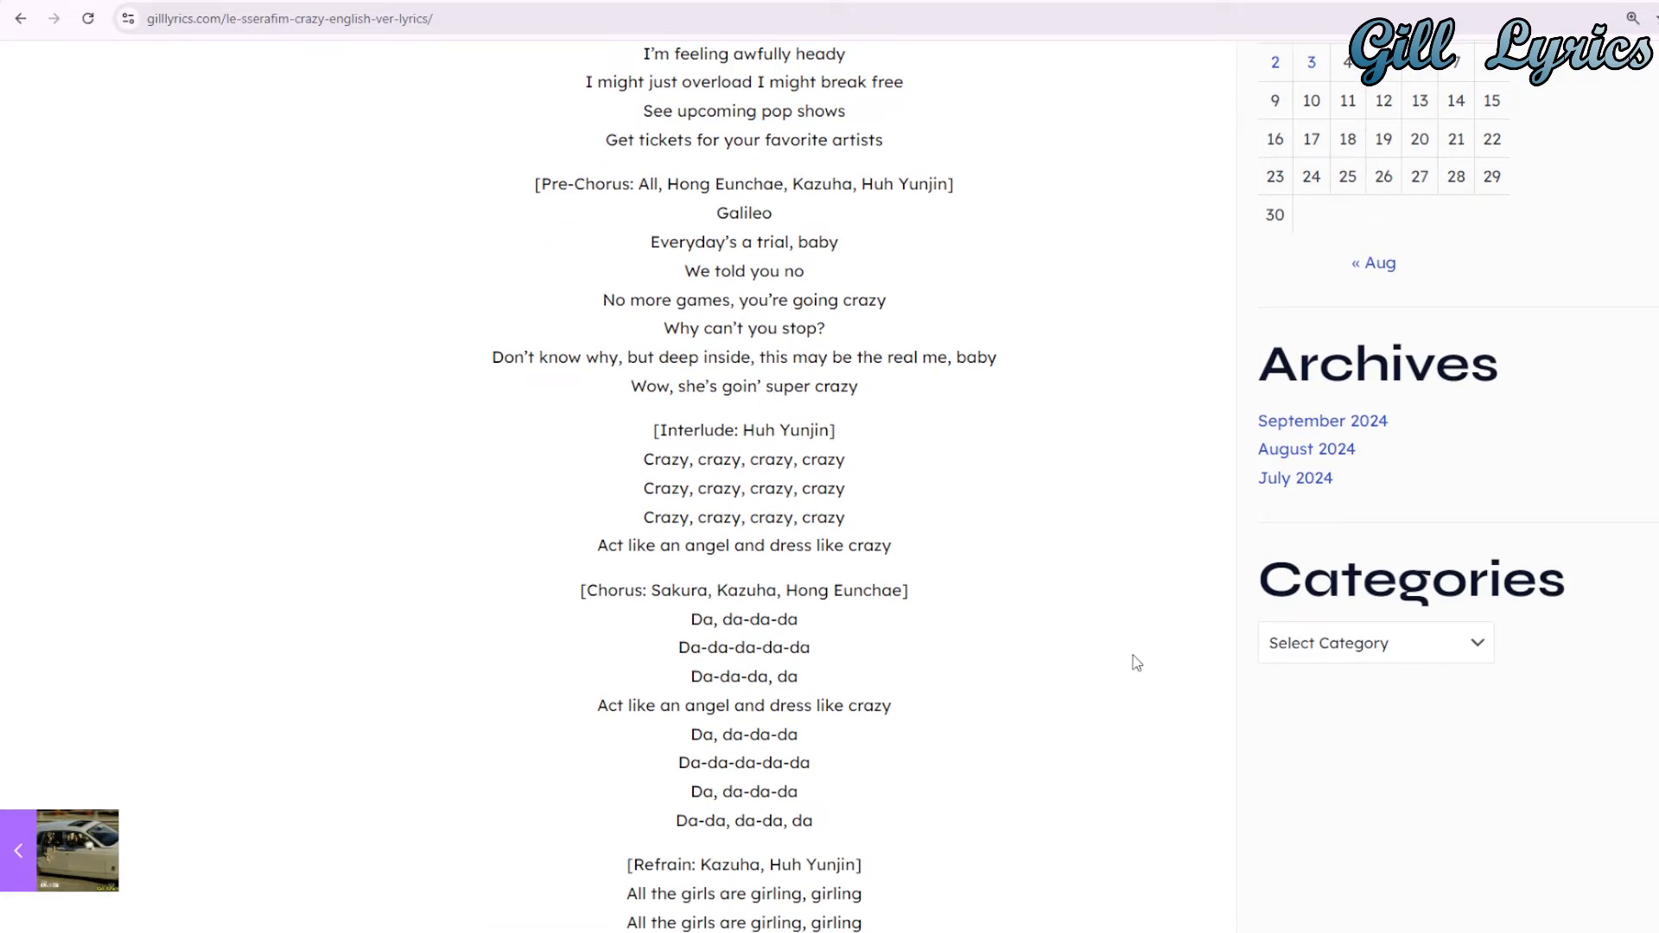
pyautogui.scroll(-3)
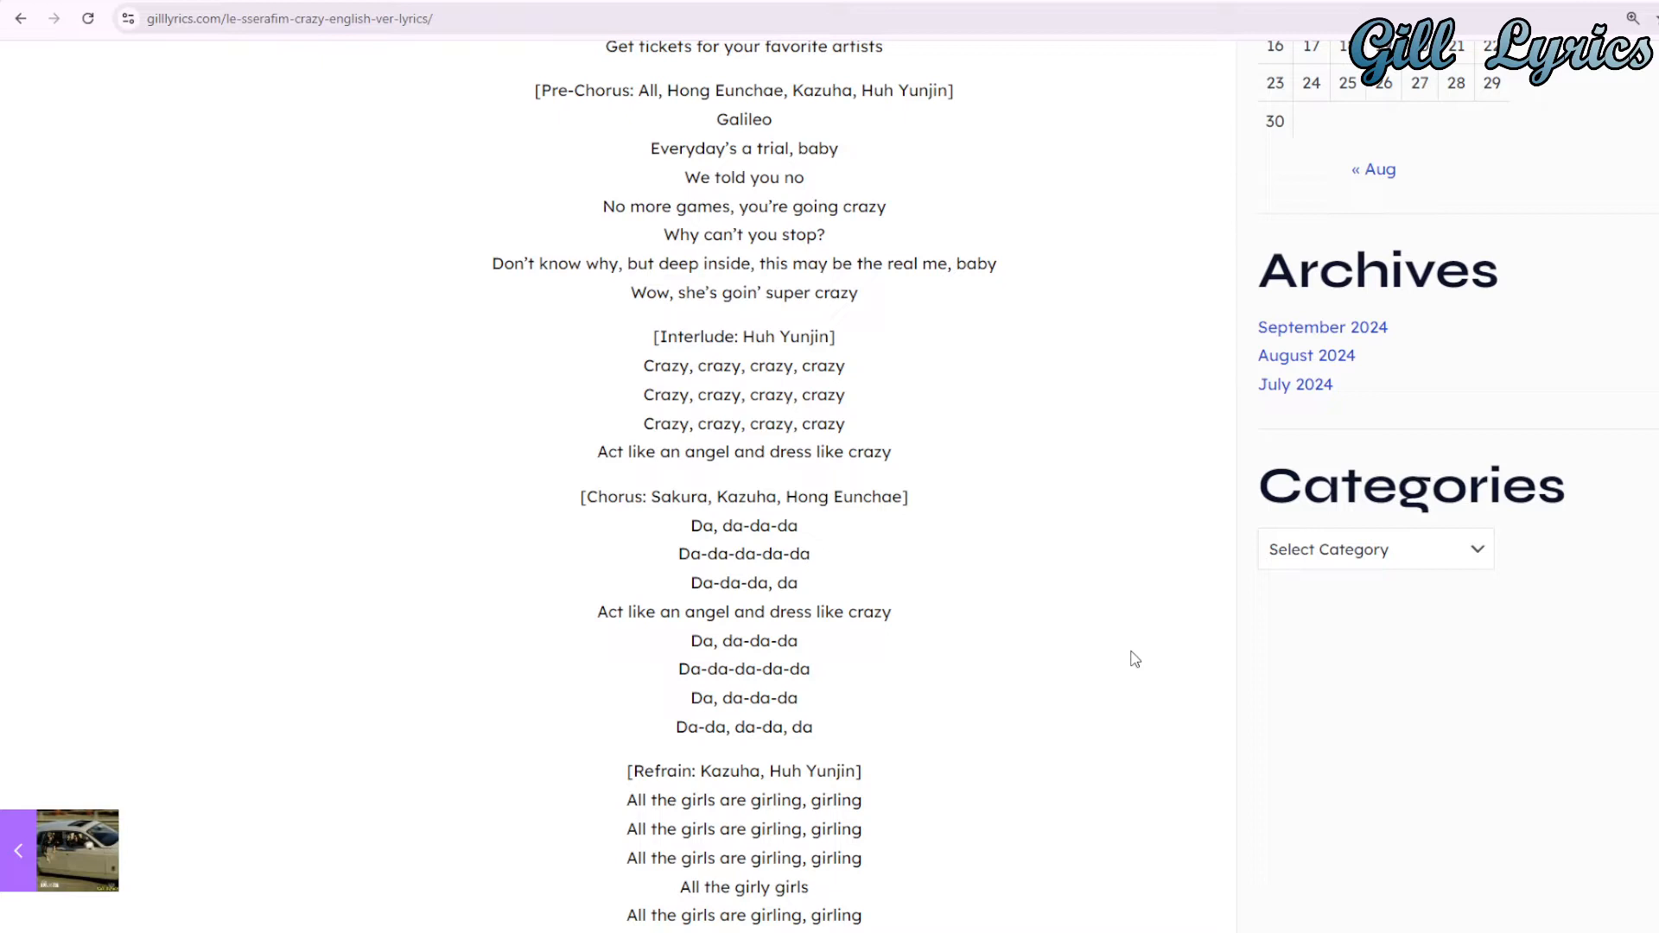
pyautogui.scroll(-3)
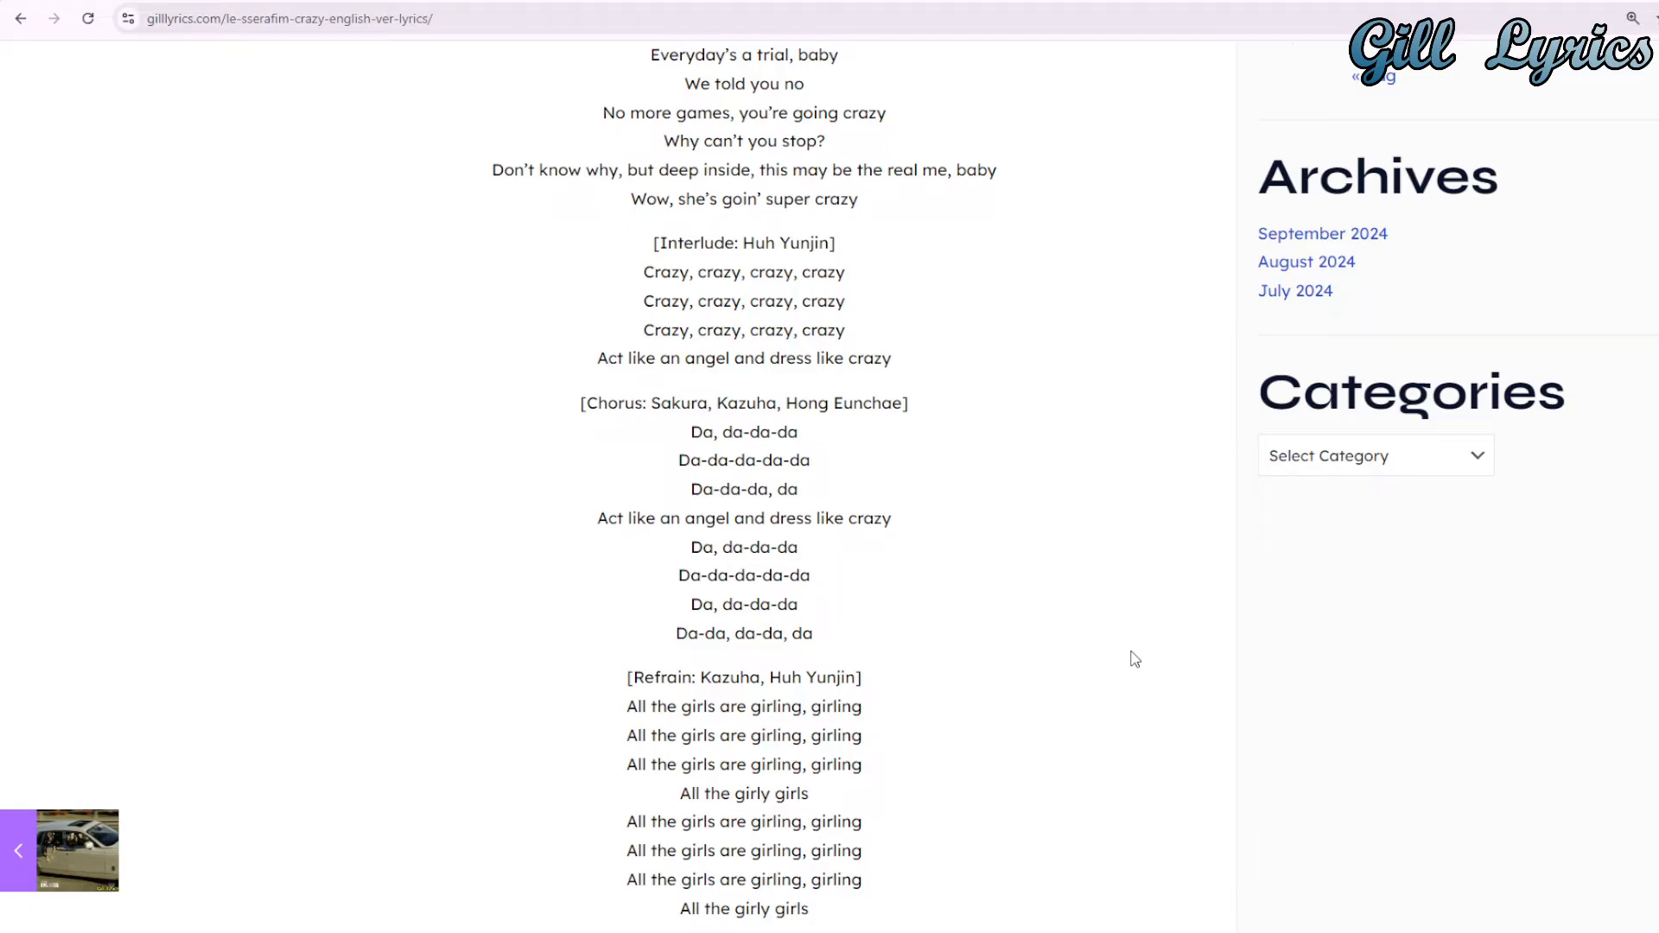
pyautogui.scroll(-3)
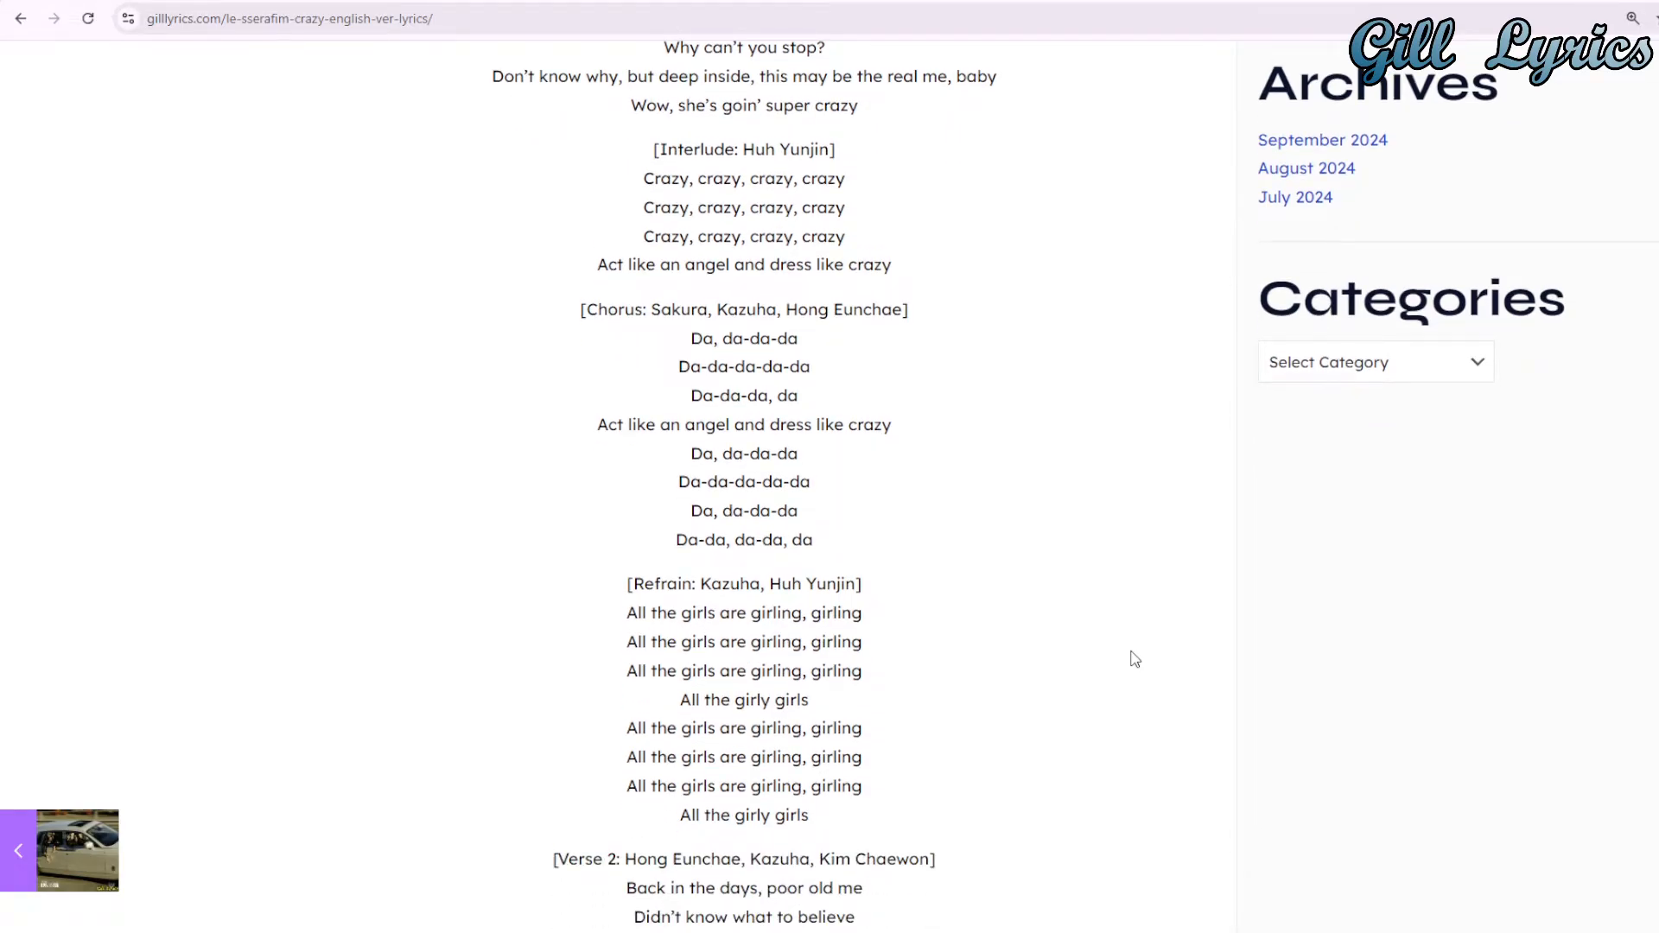
pyautogui.scroll(-3)
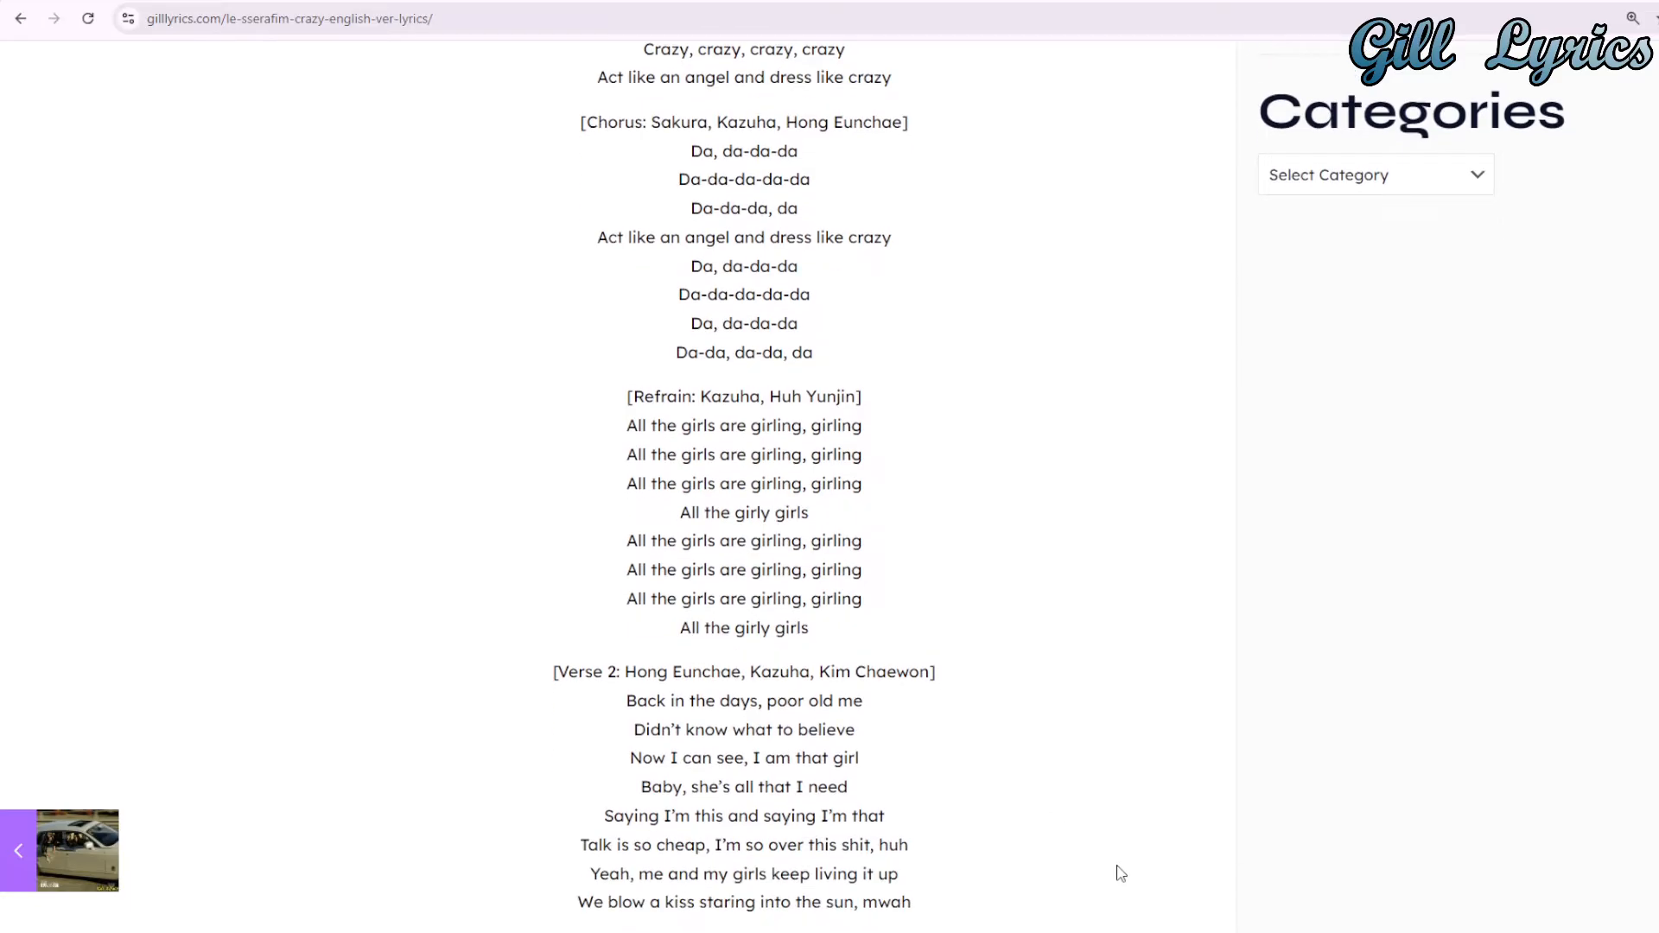
pyautogui.moveTo(1115, 859)
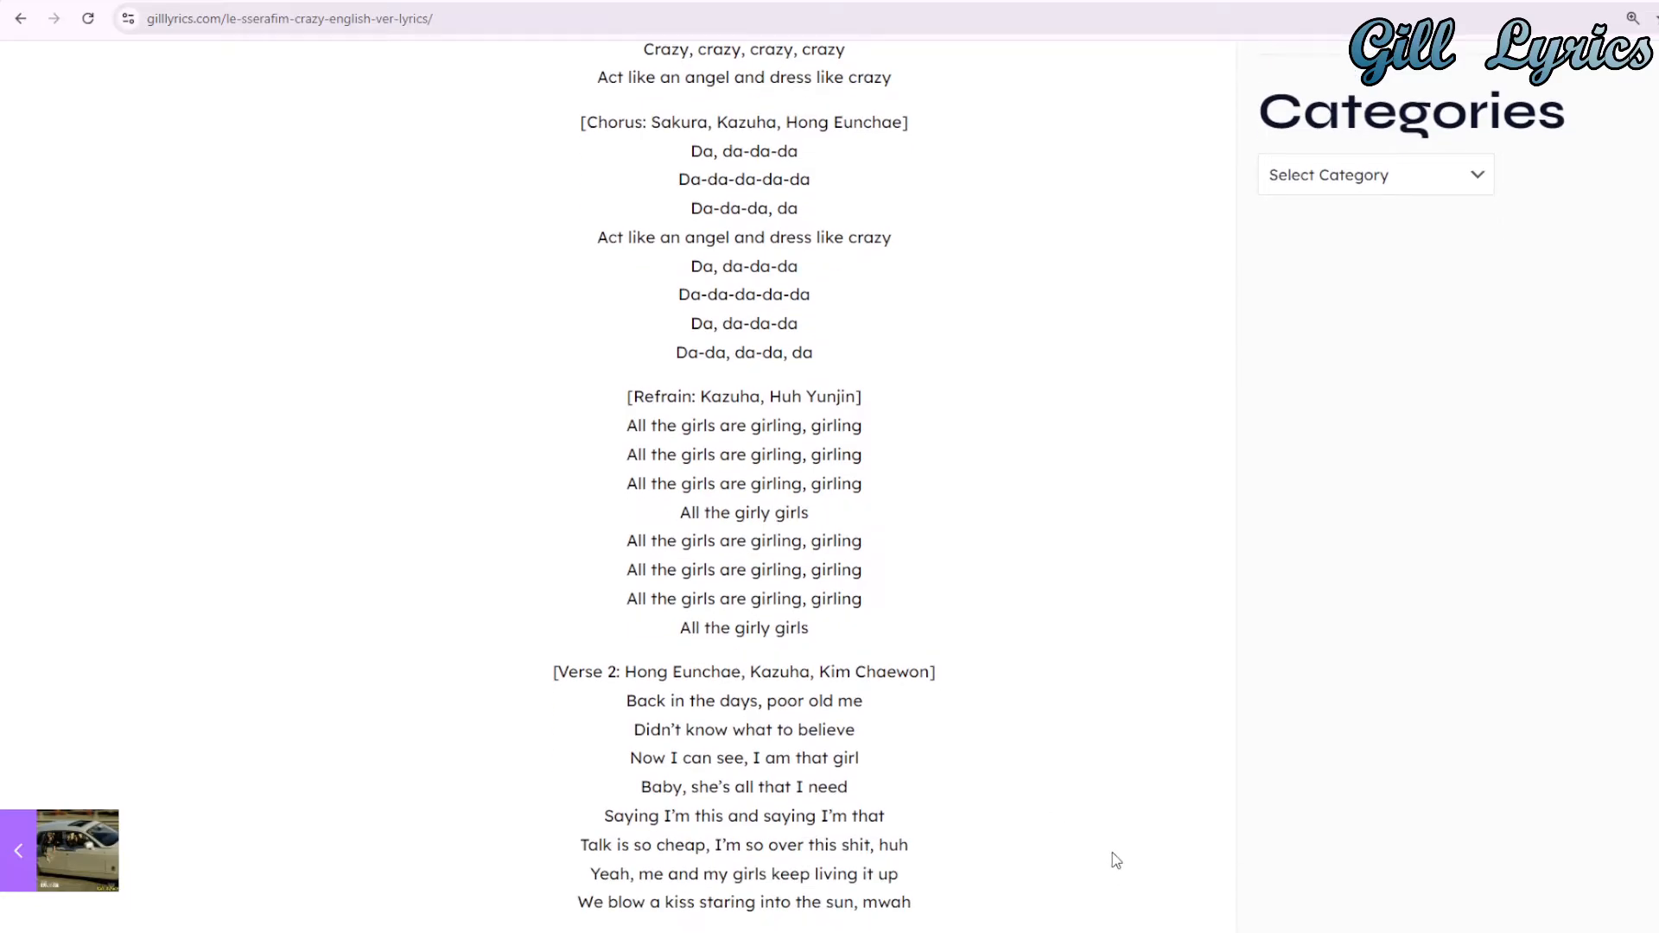
pyautogui.scroll(-3)
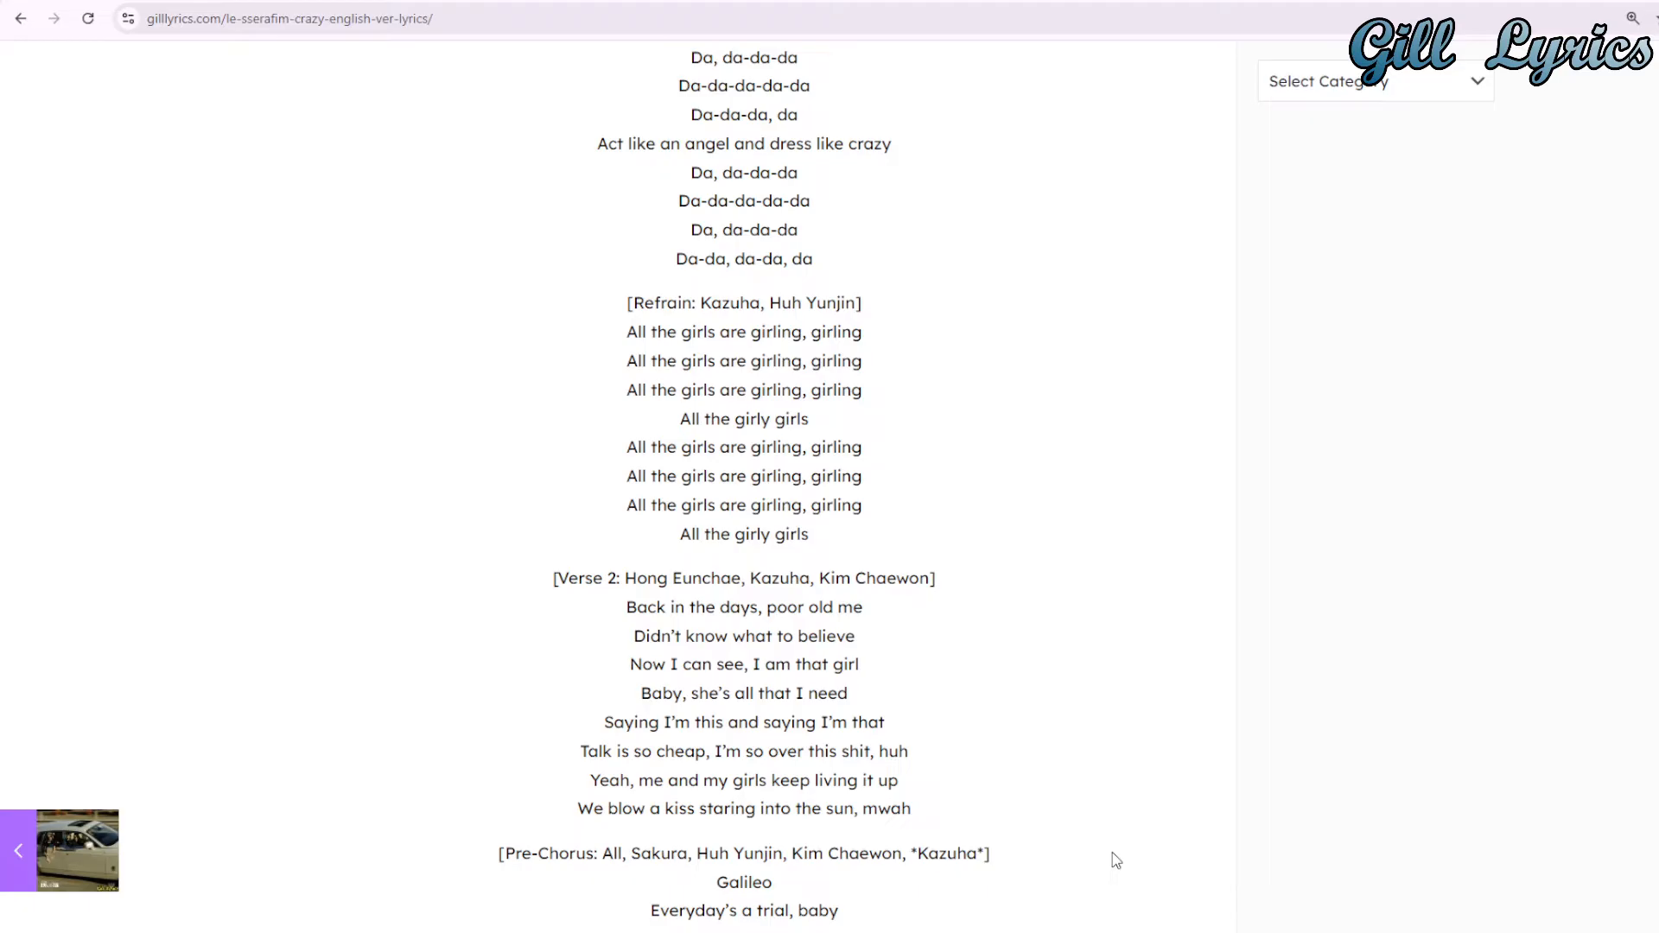
pyautogui.scroll(-3)
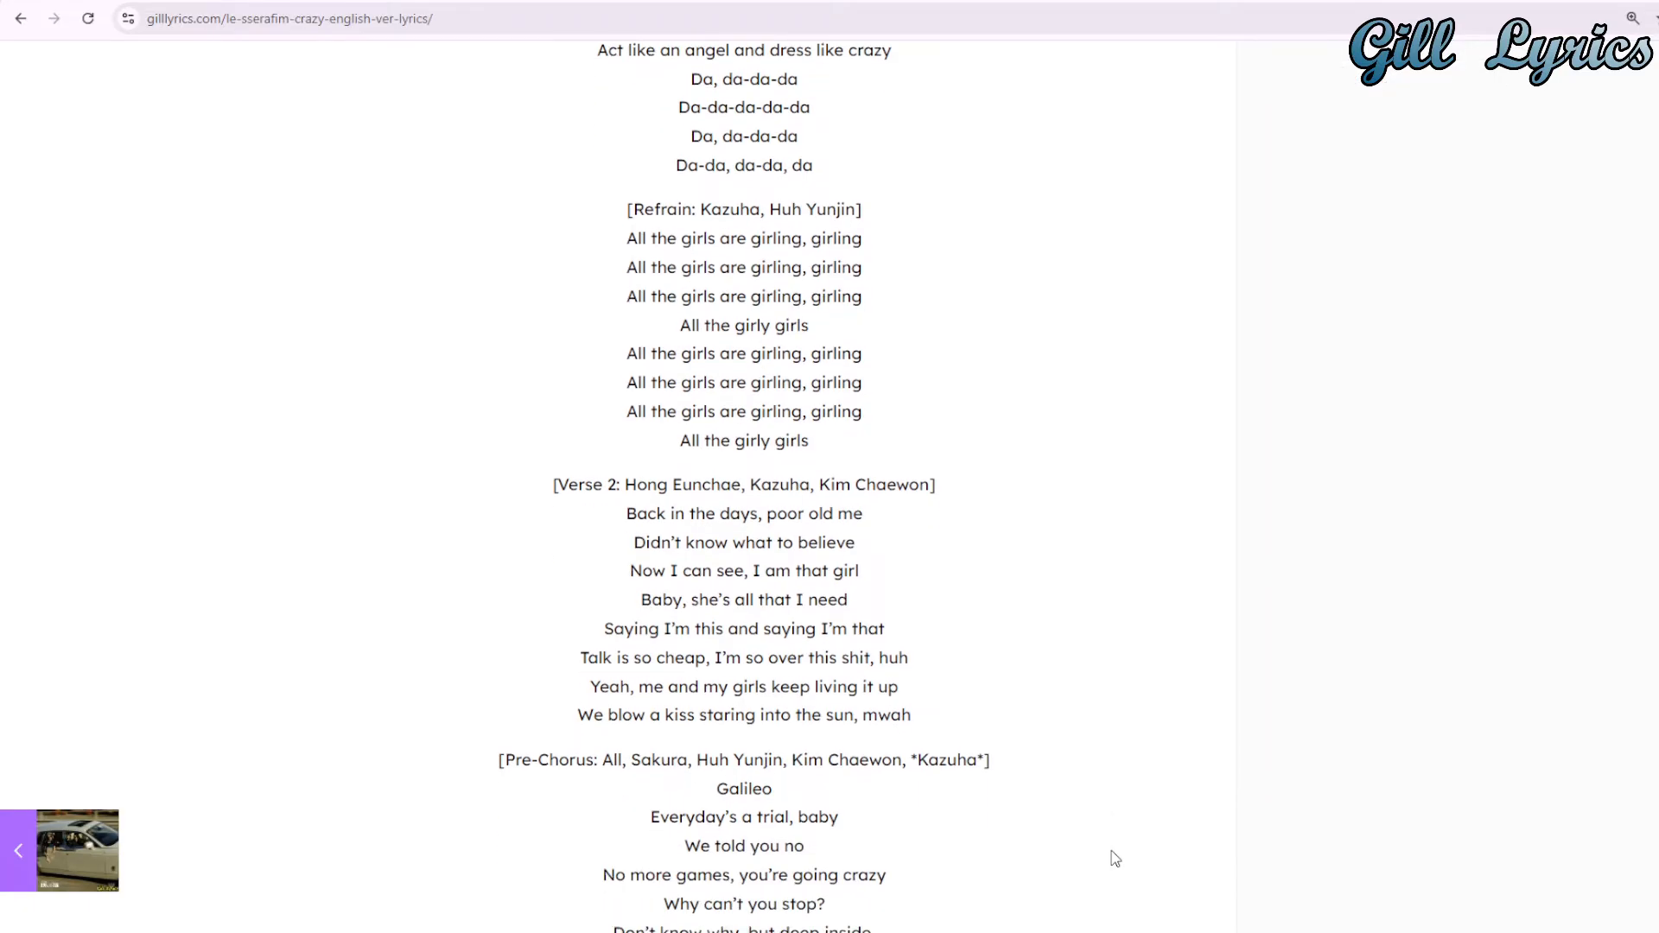
pyautogui.scroll(-3)
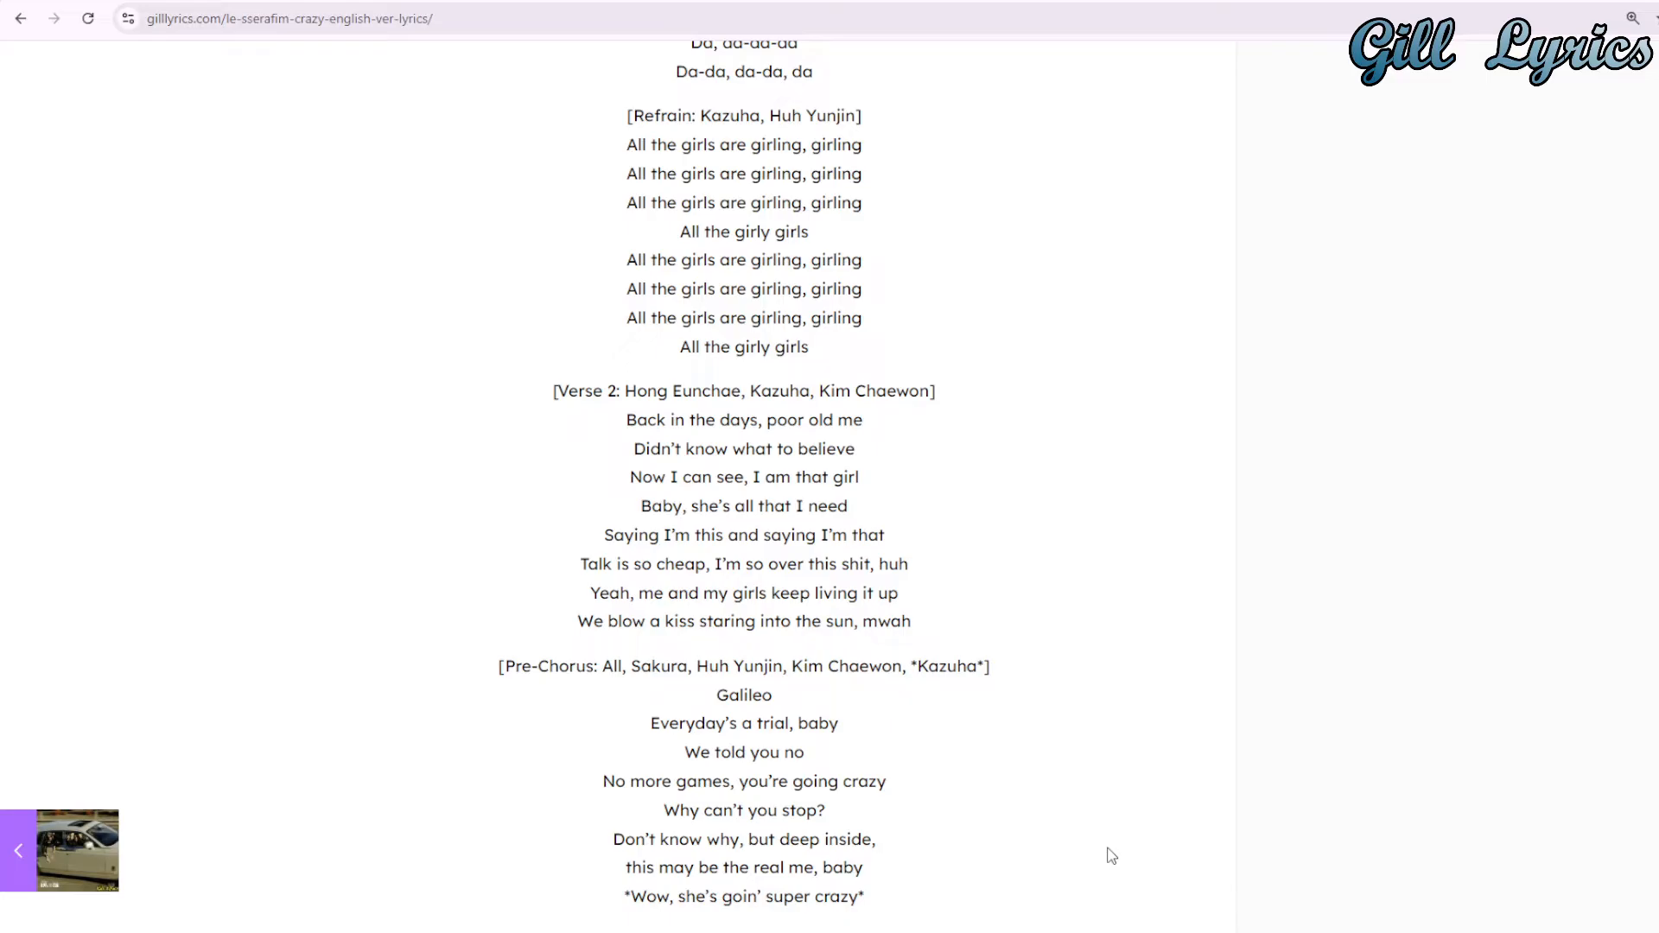
pyautogui.scroll(-3)
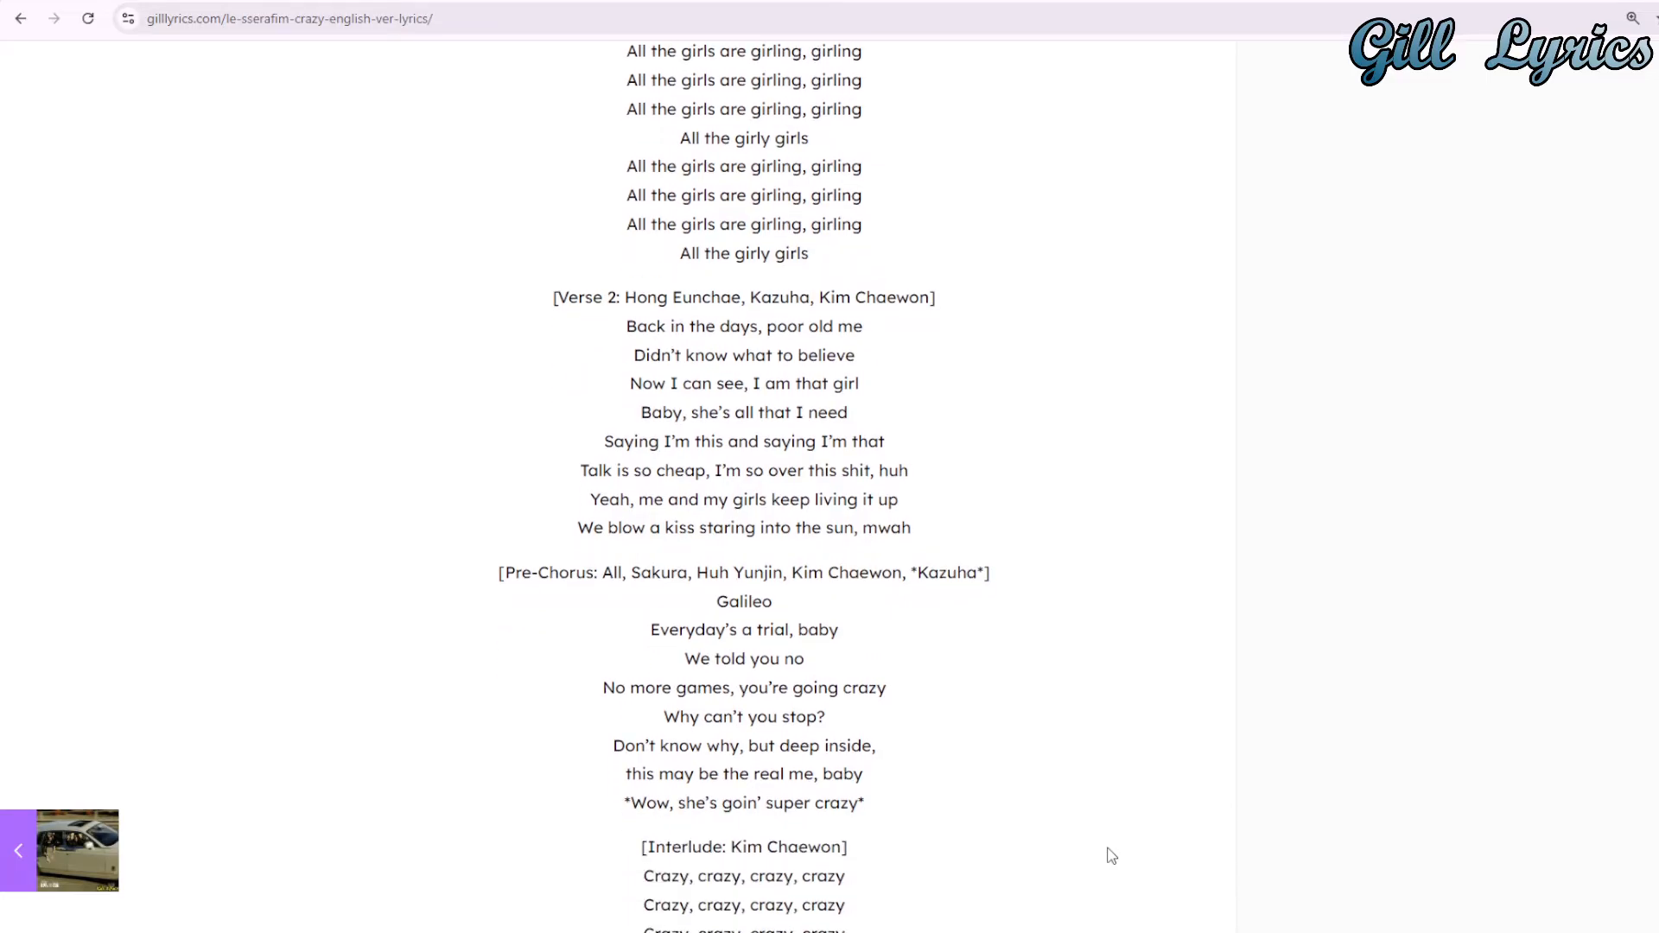
pyautogui.scroll(-3)
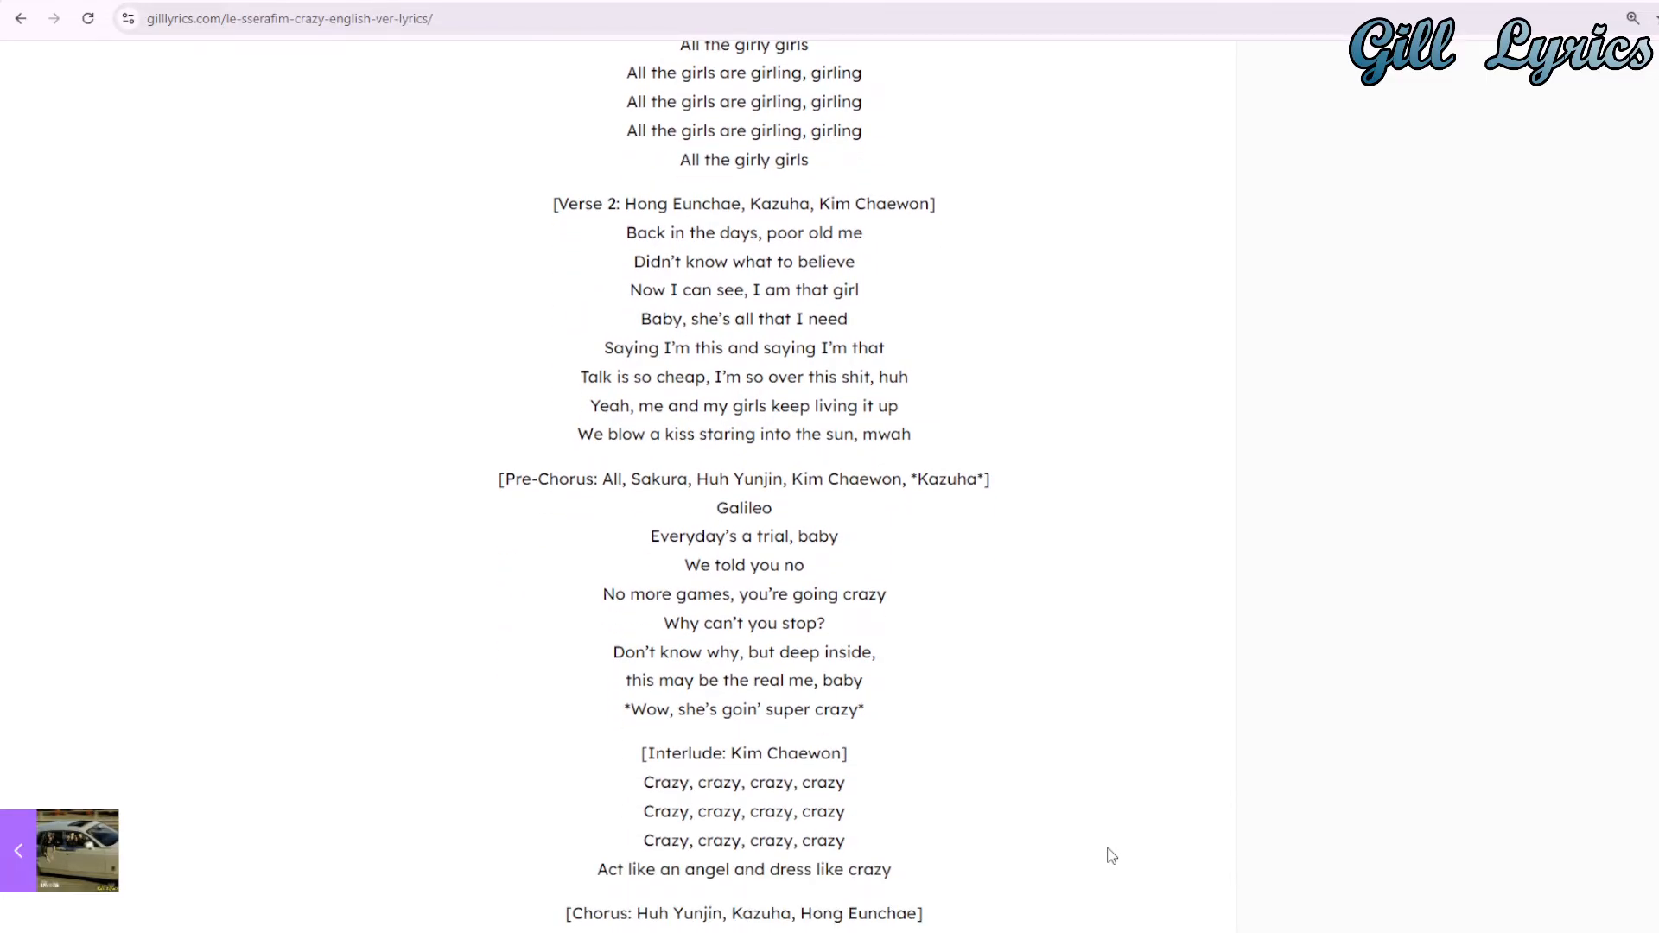
pyautogui.moveTo(1105, 848)
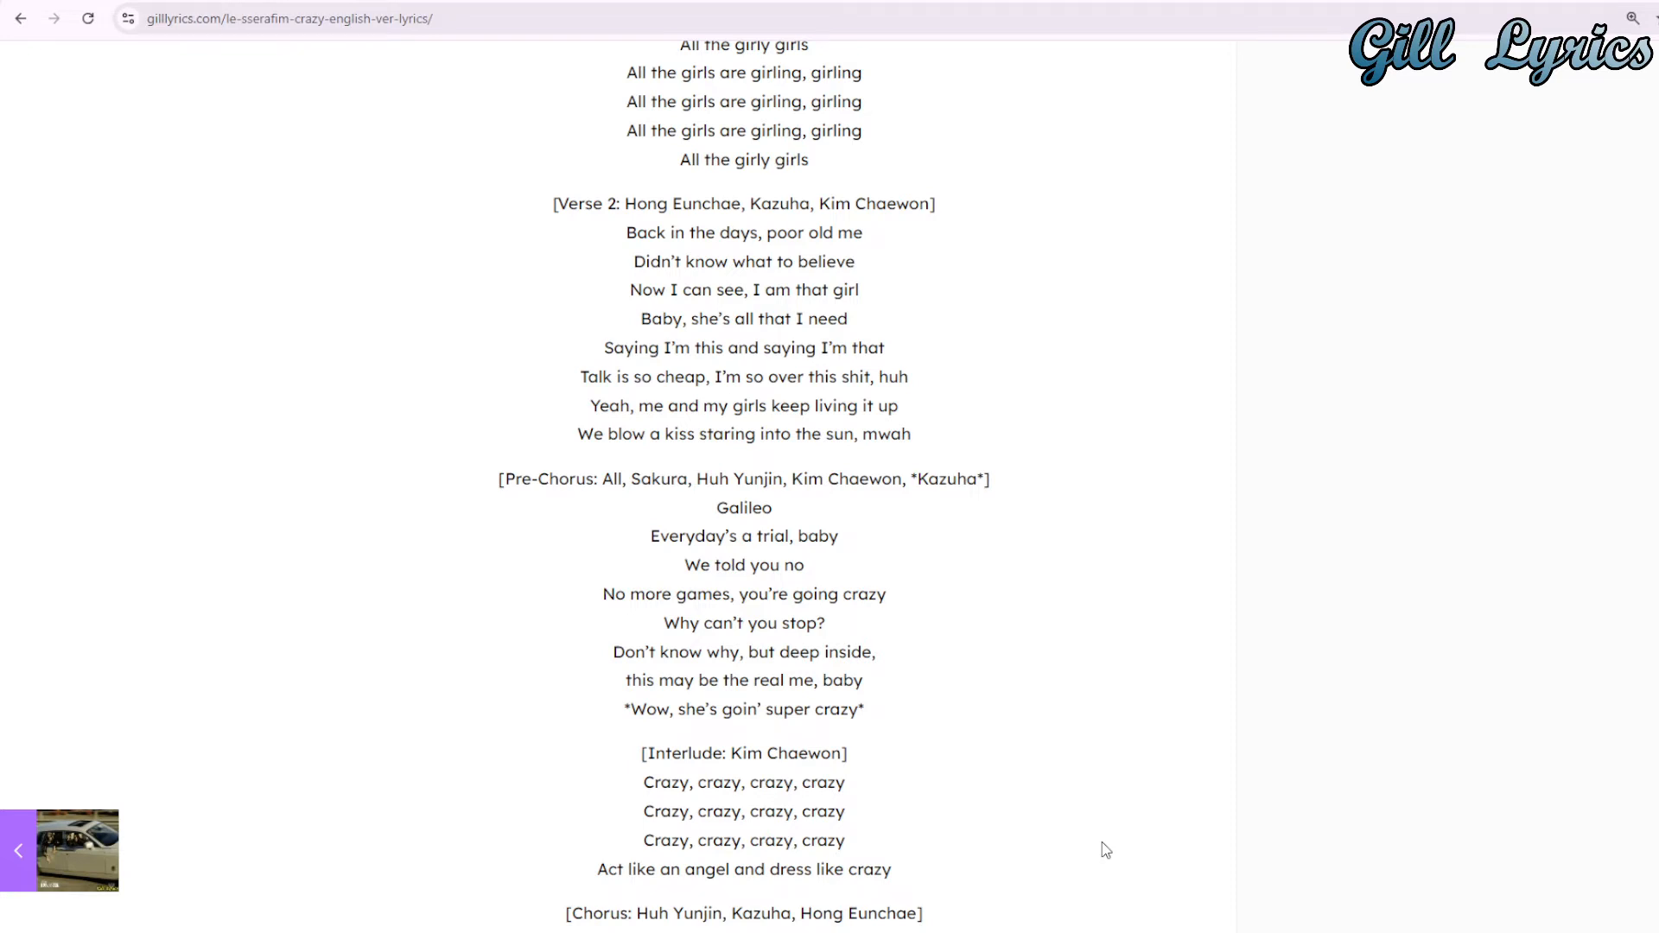
pyautogui.scroll(-3)
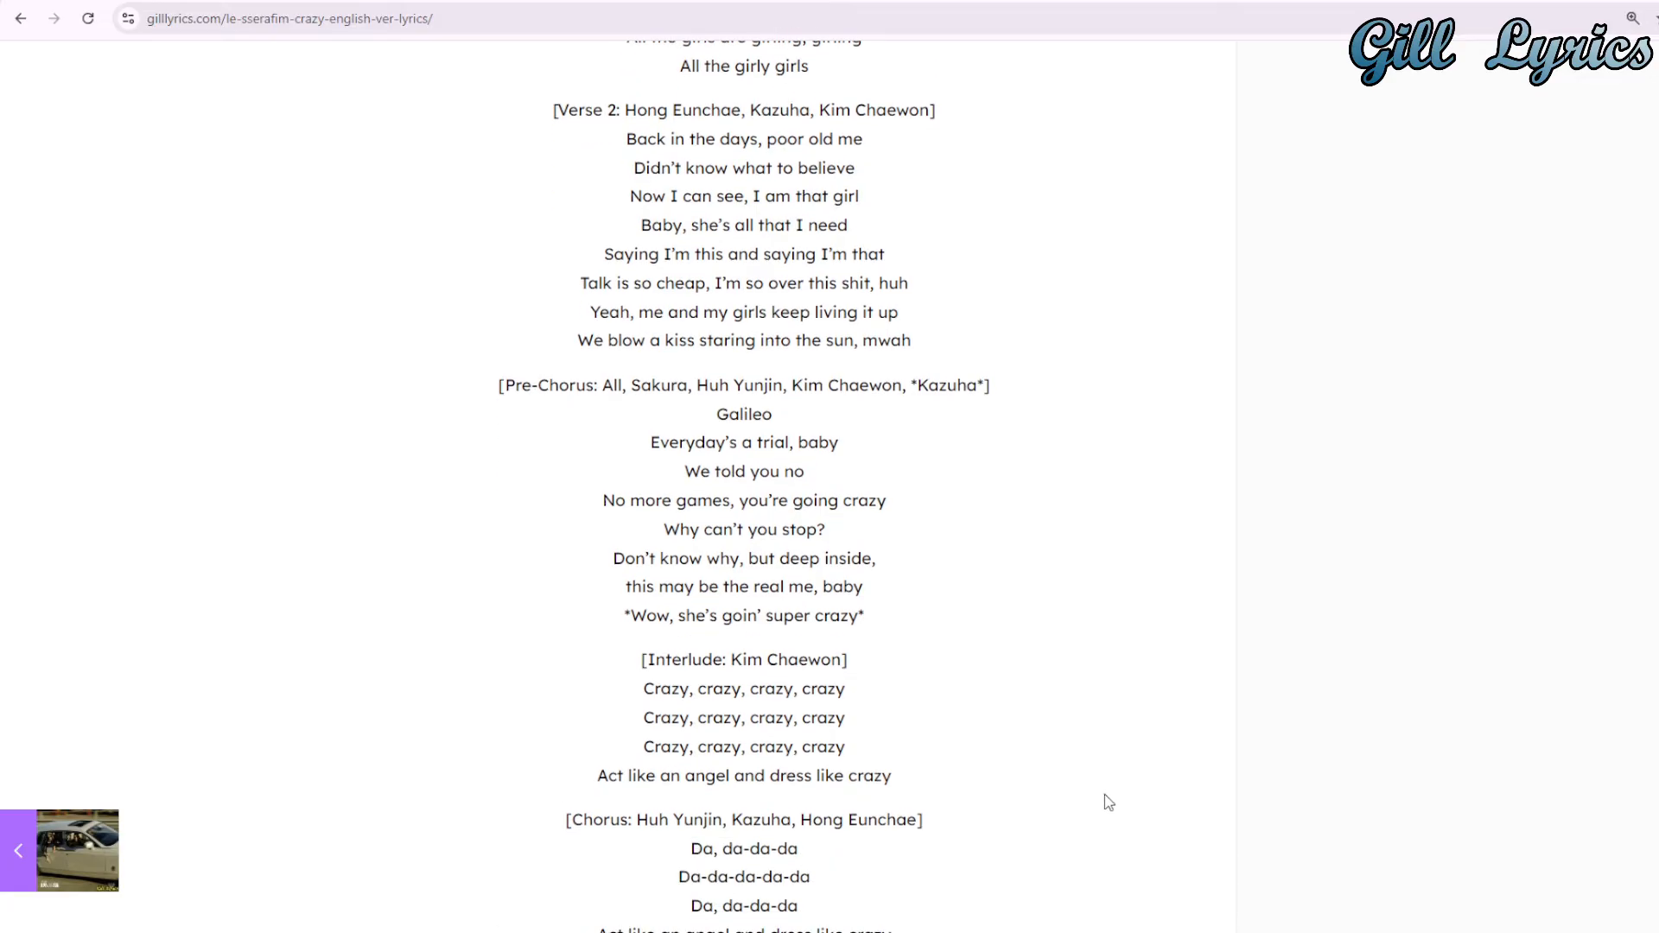
pyautogui.scroll(-3)
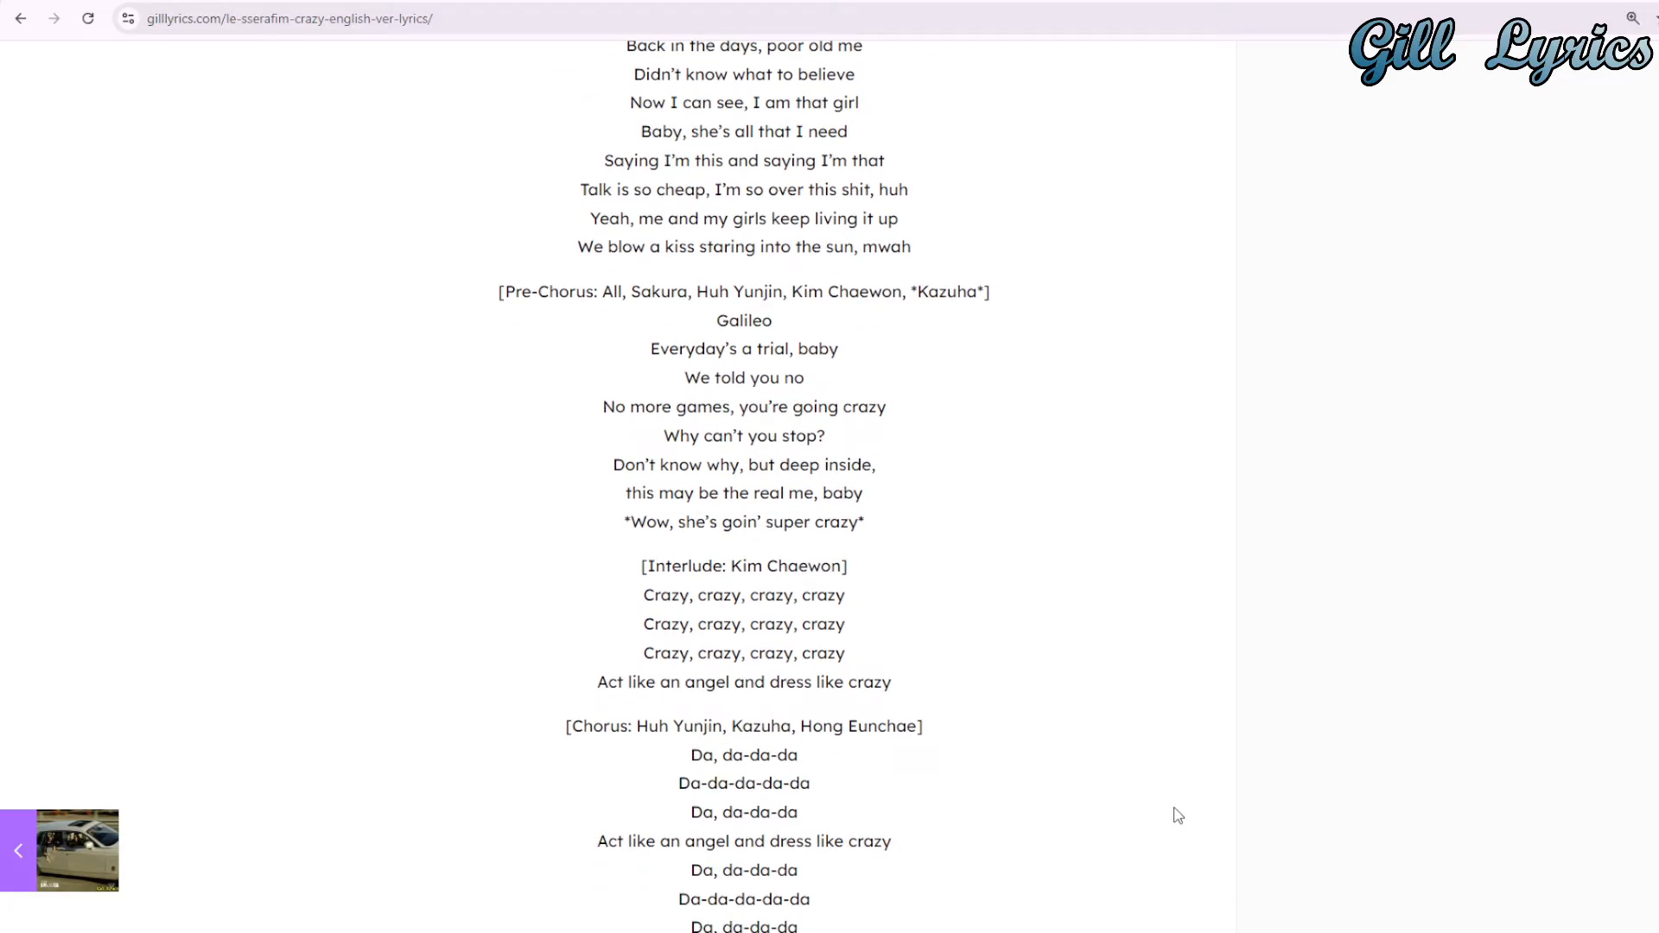
pyautogui.scroll(-3)
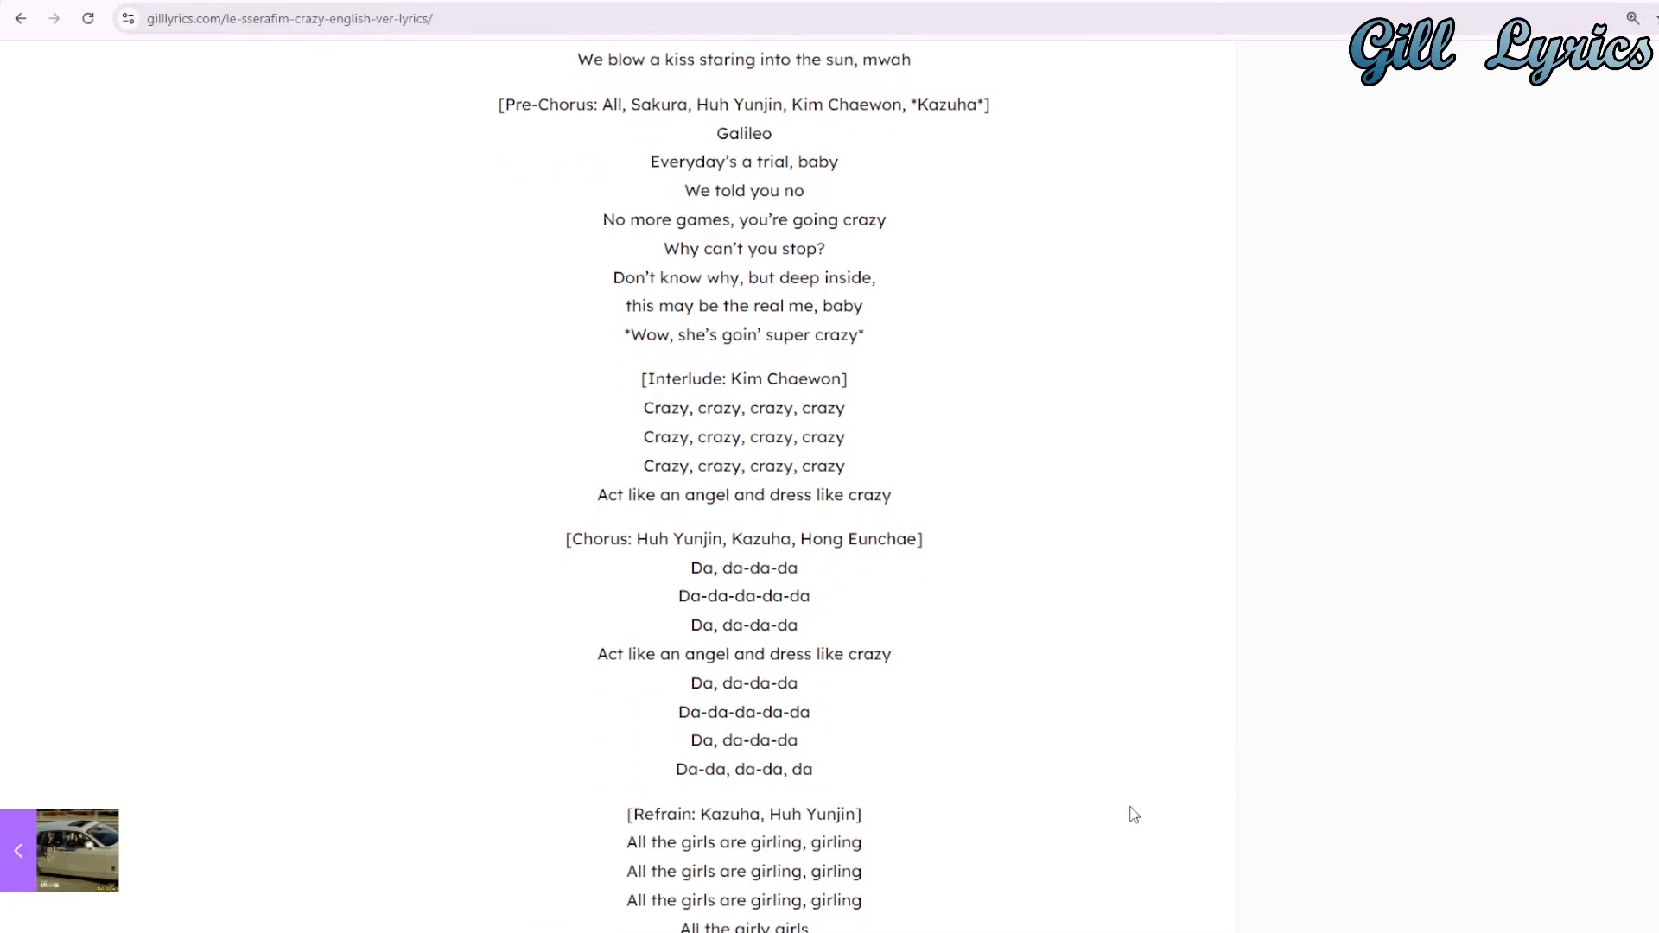
pyautogui.scroll(-3)
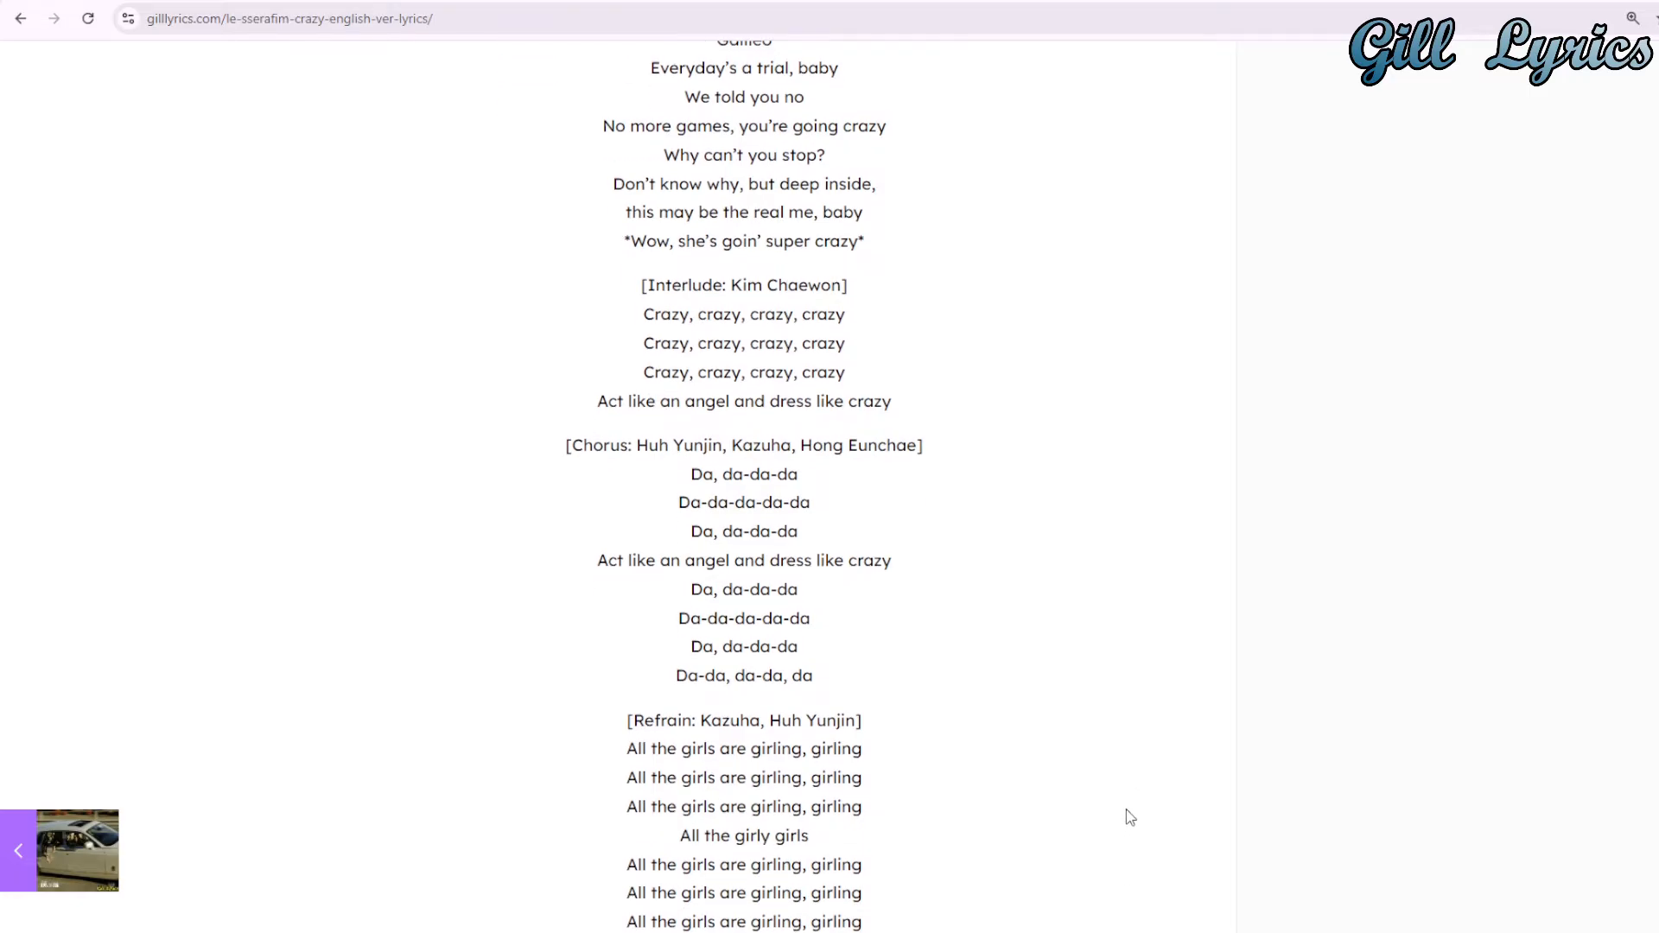
pyautogui.scroll(-3)
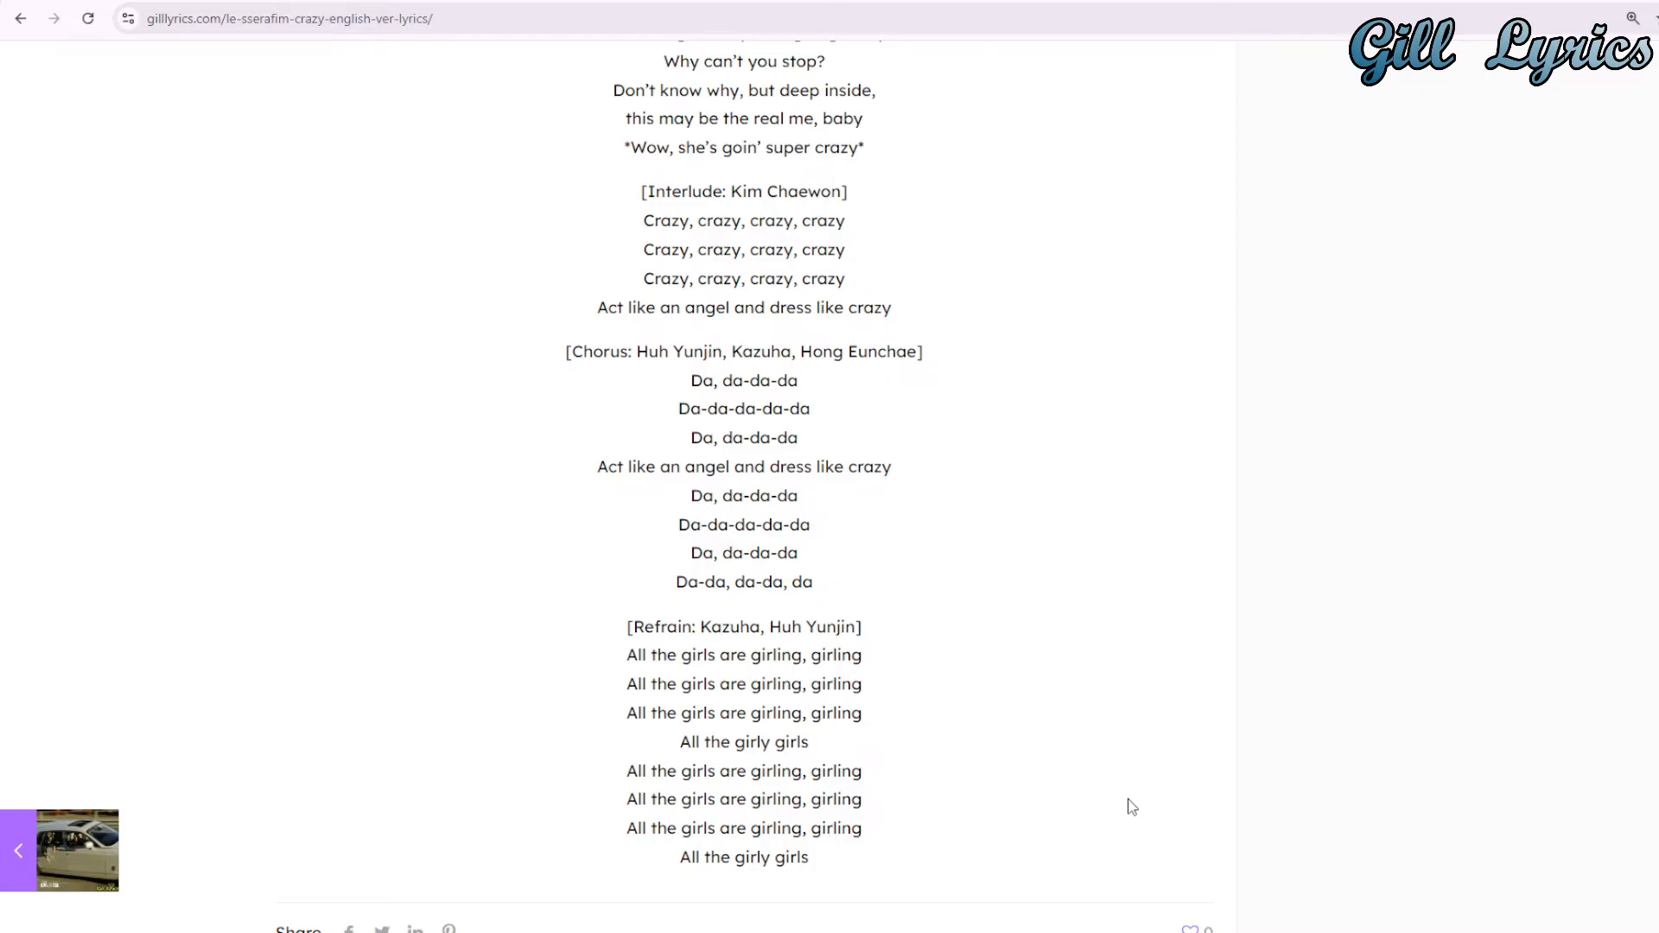
pyautogui.moveTo(1116, 821)
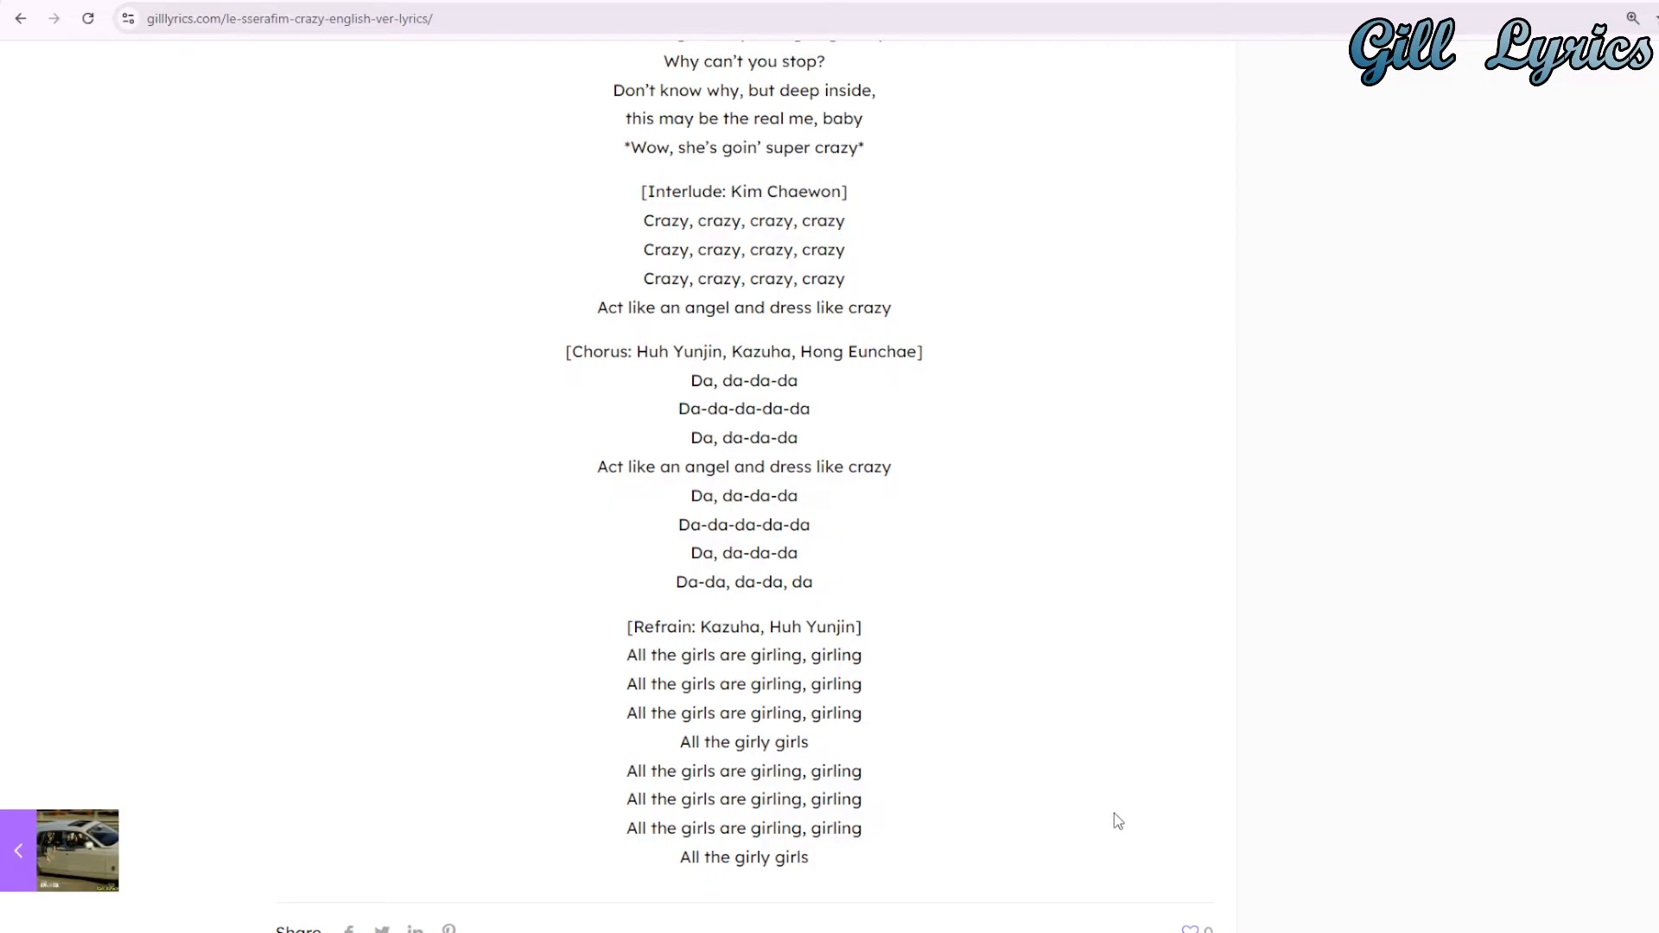
pyautogui.scroll(-3)
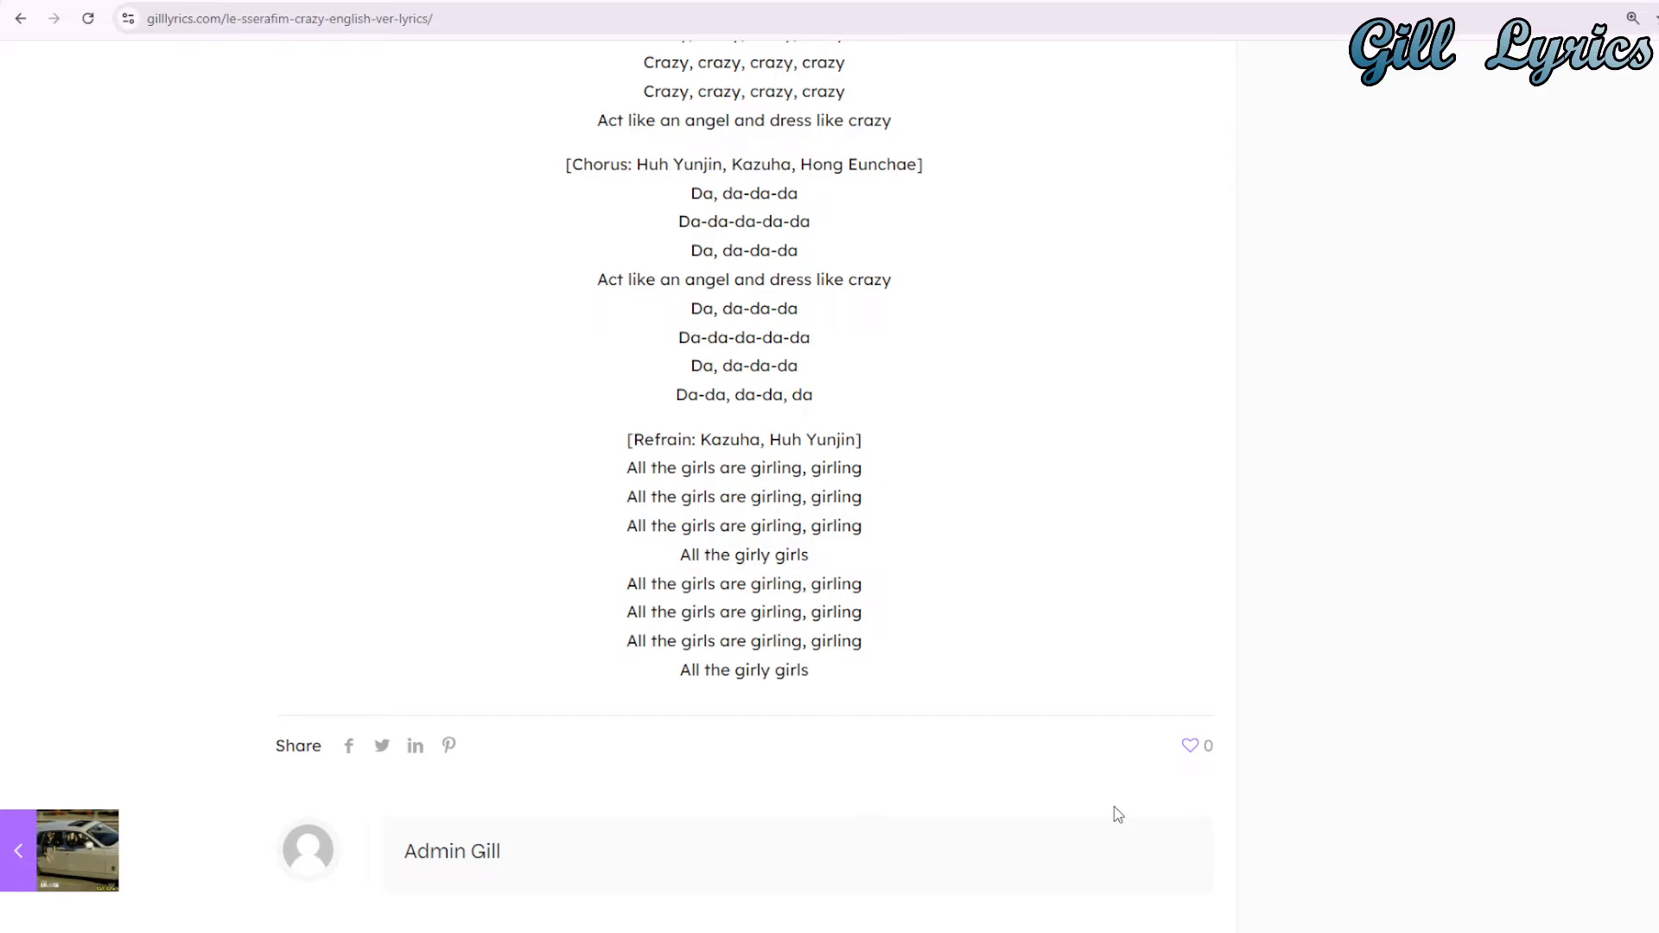
pyautogui.scroll(-3)
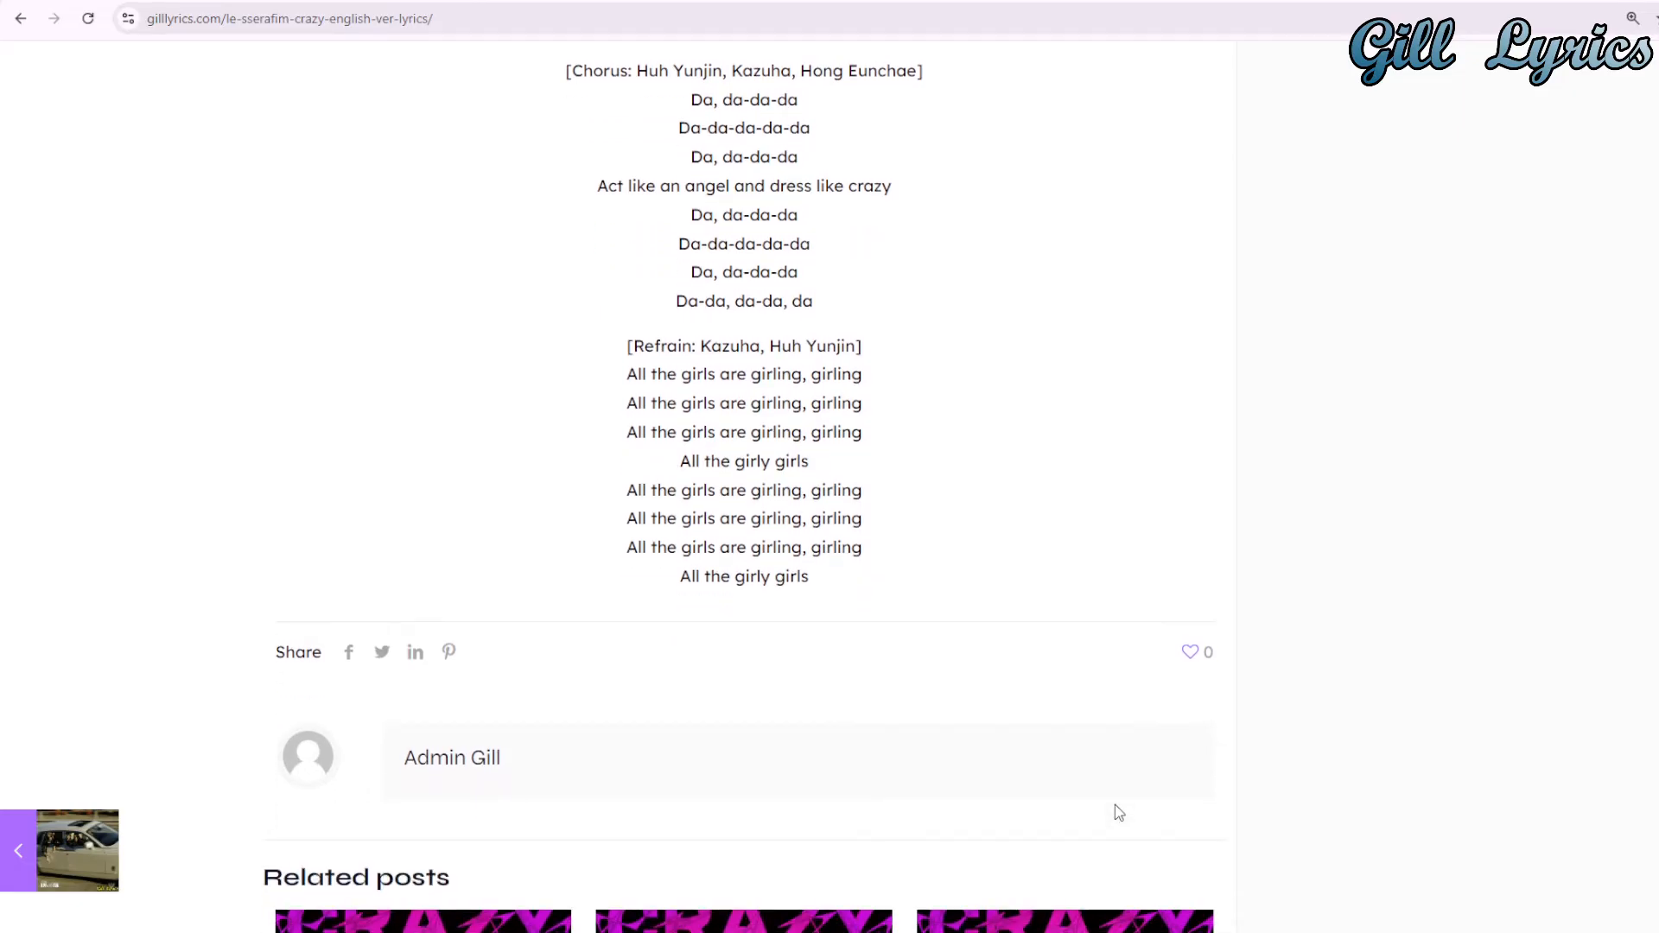
pyautogui.scroll(-3)
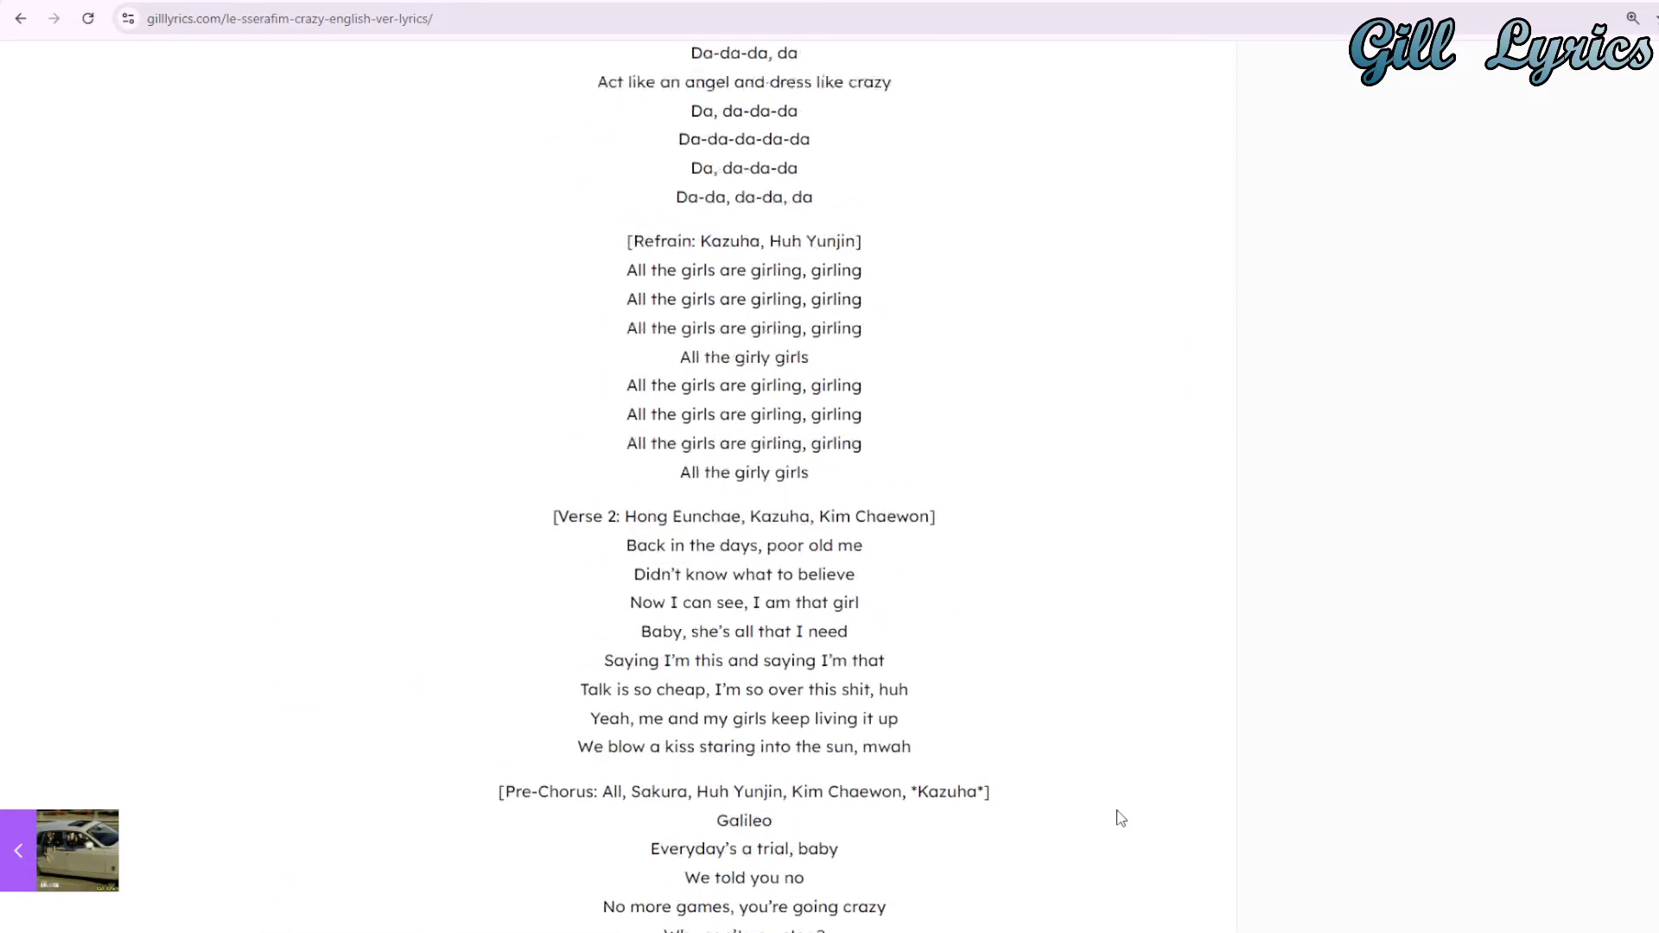
pyautogui.scroll(3)
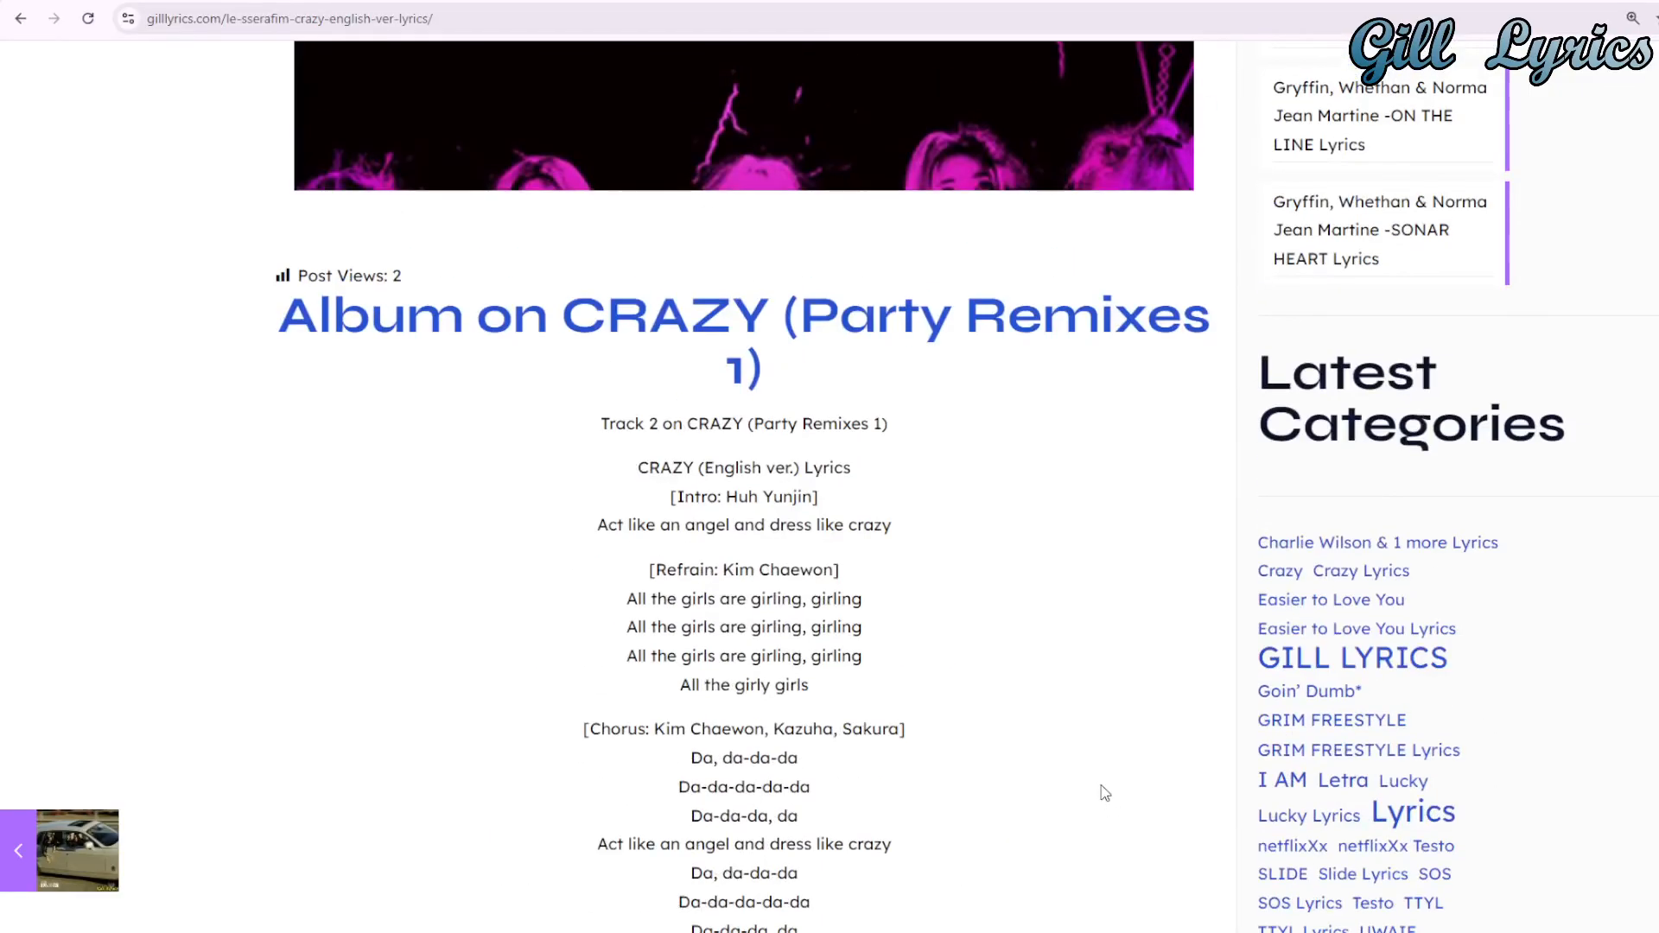
pyautogui.moveTo(1103, 784)
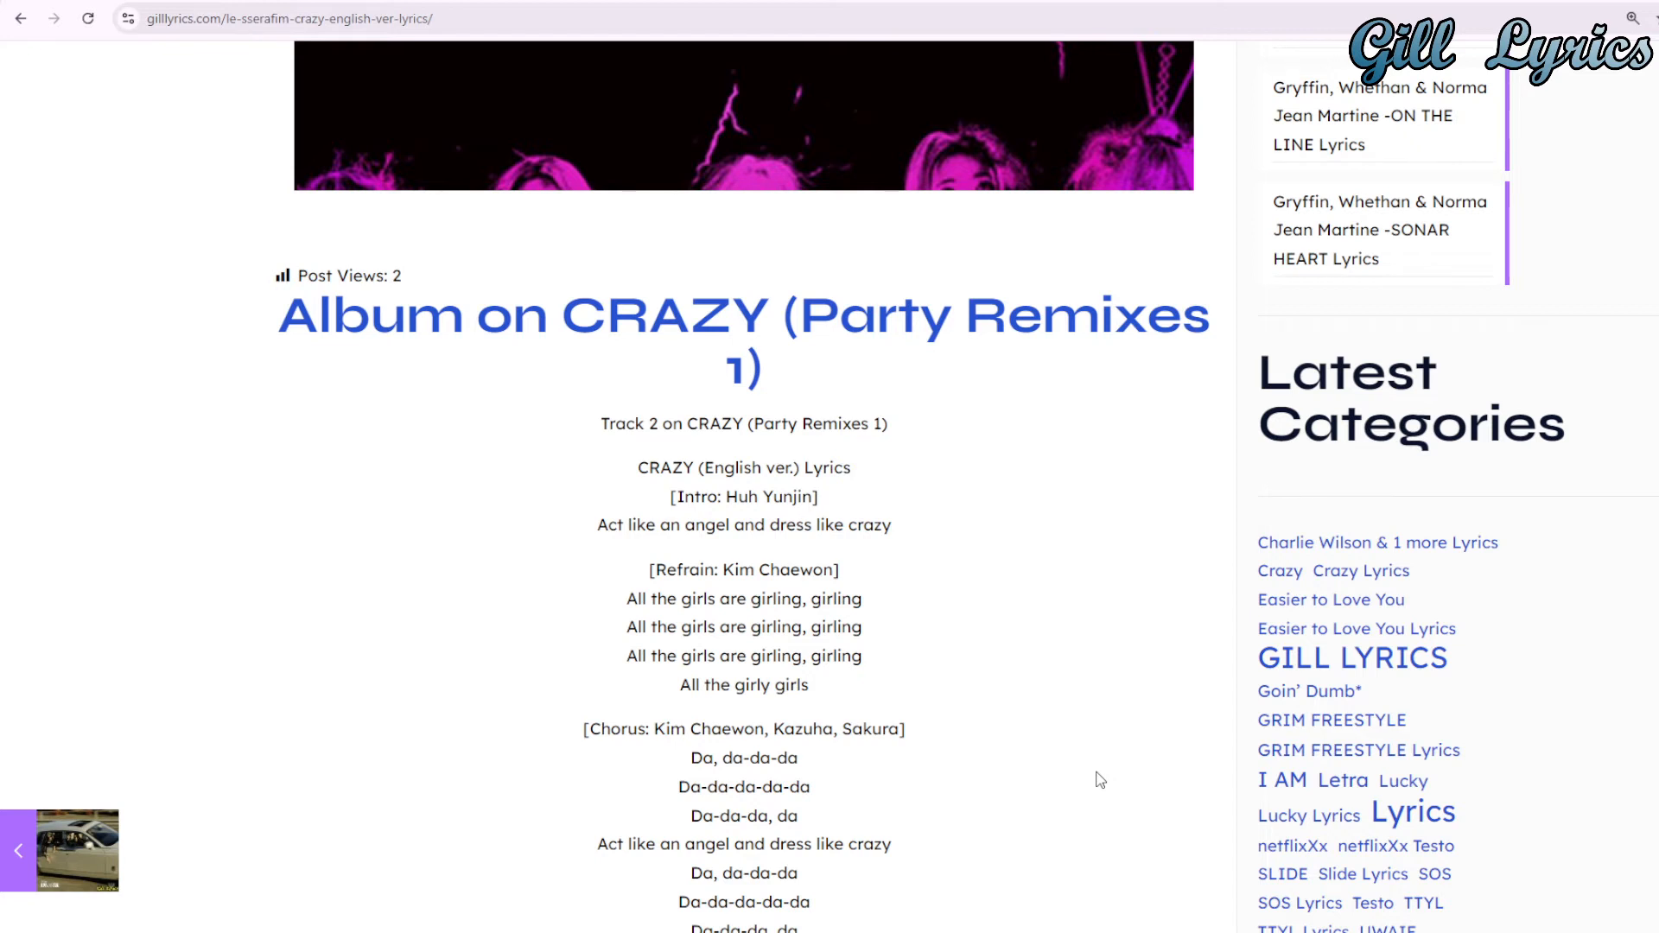
pyautogui.moveTo(1107, 778)
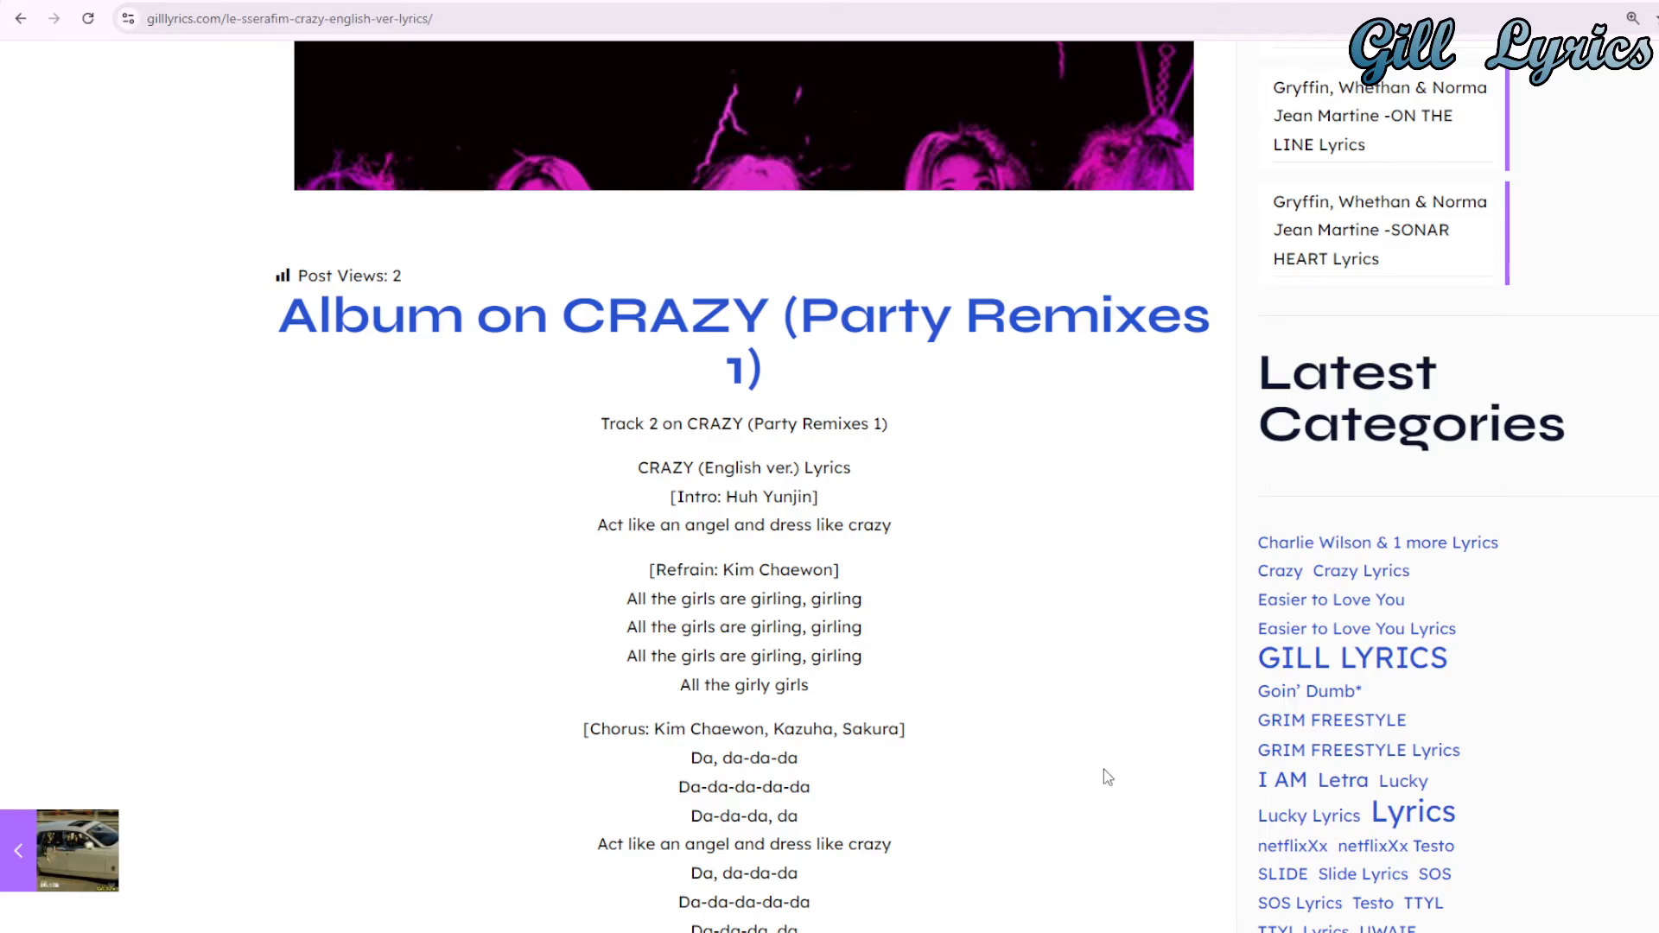
pyautogui.scroll(-3)
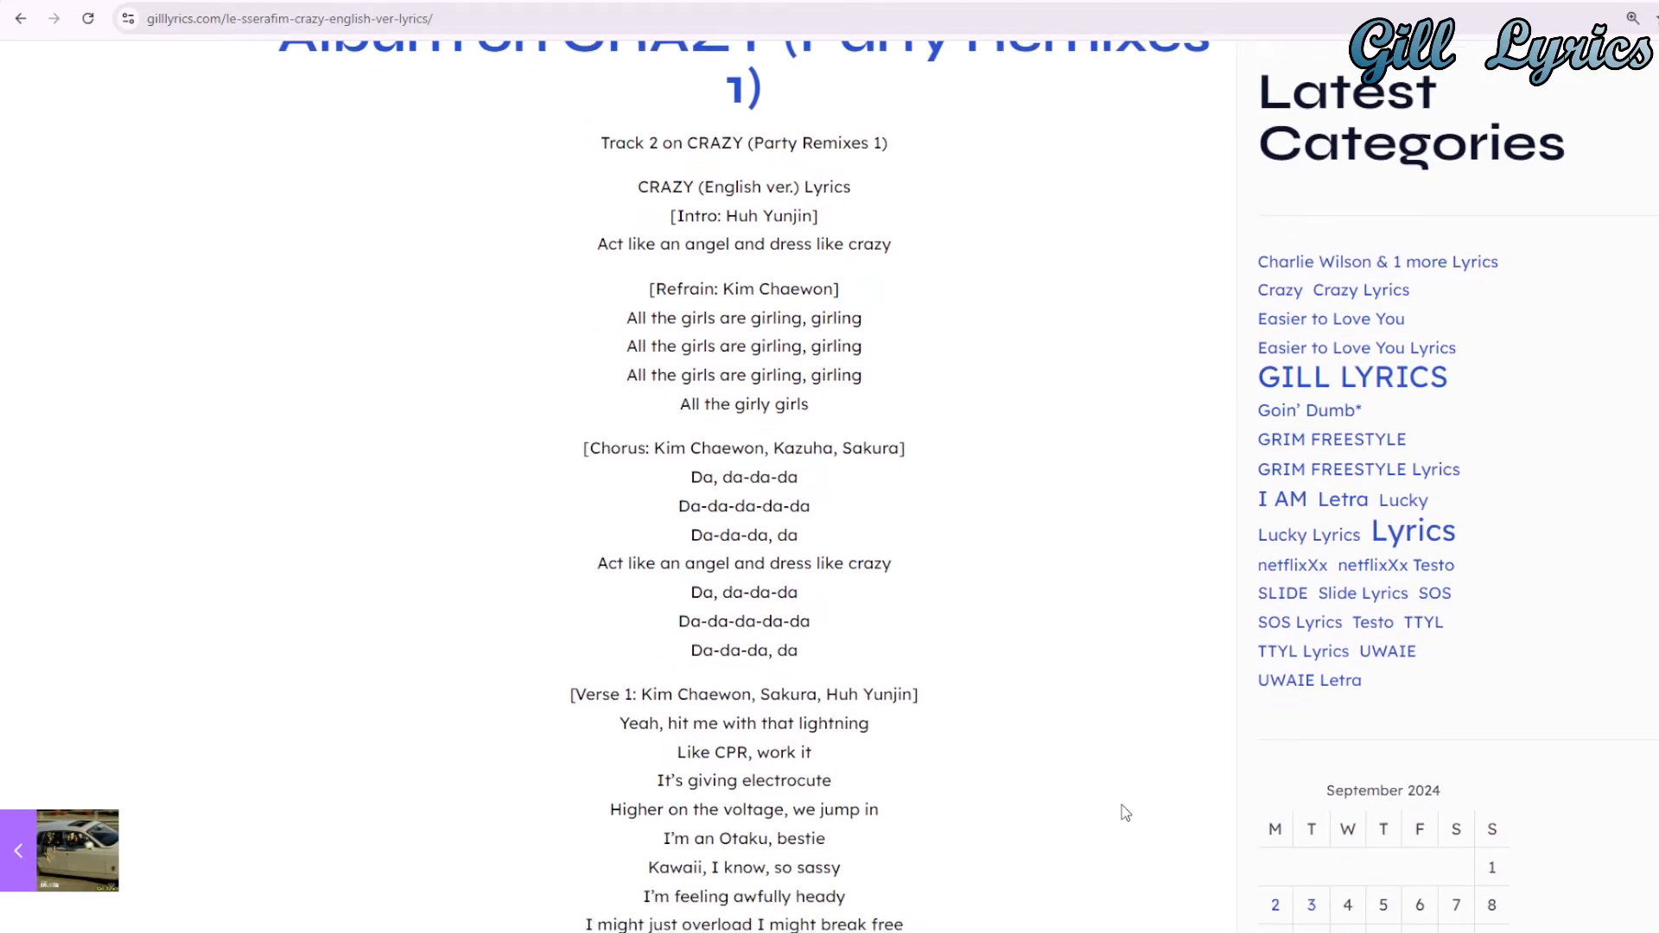
pyautogui.scroll(-3)
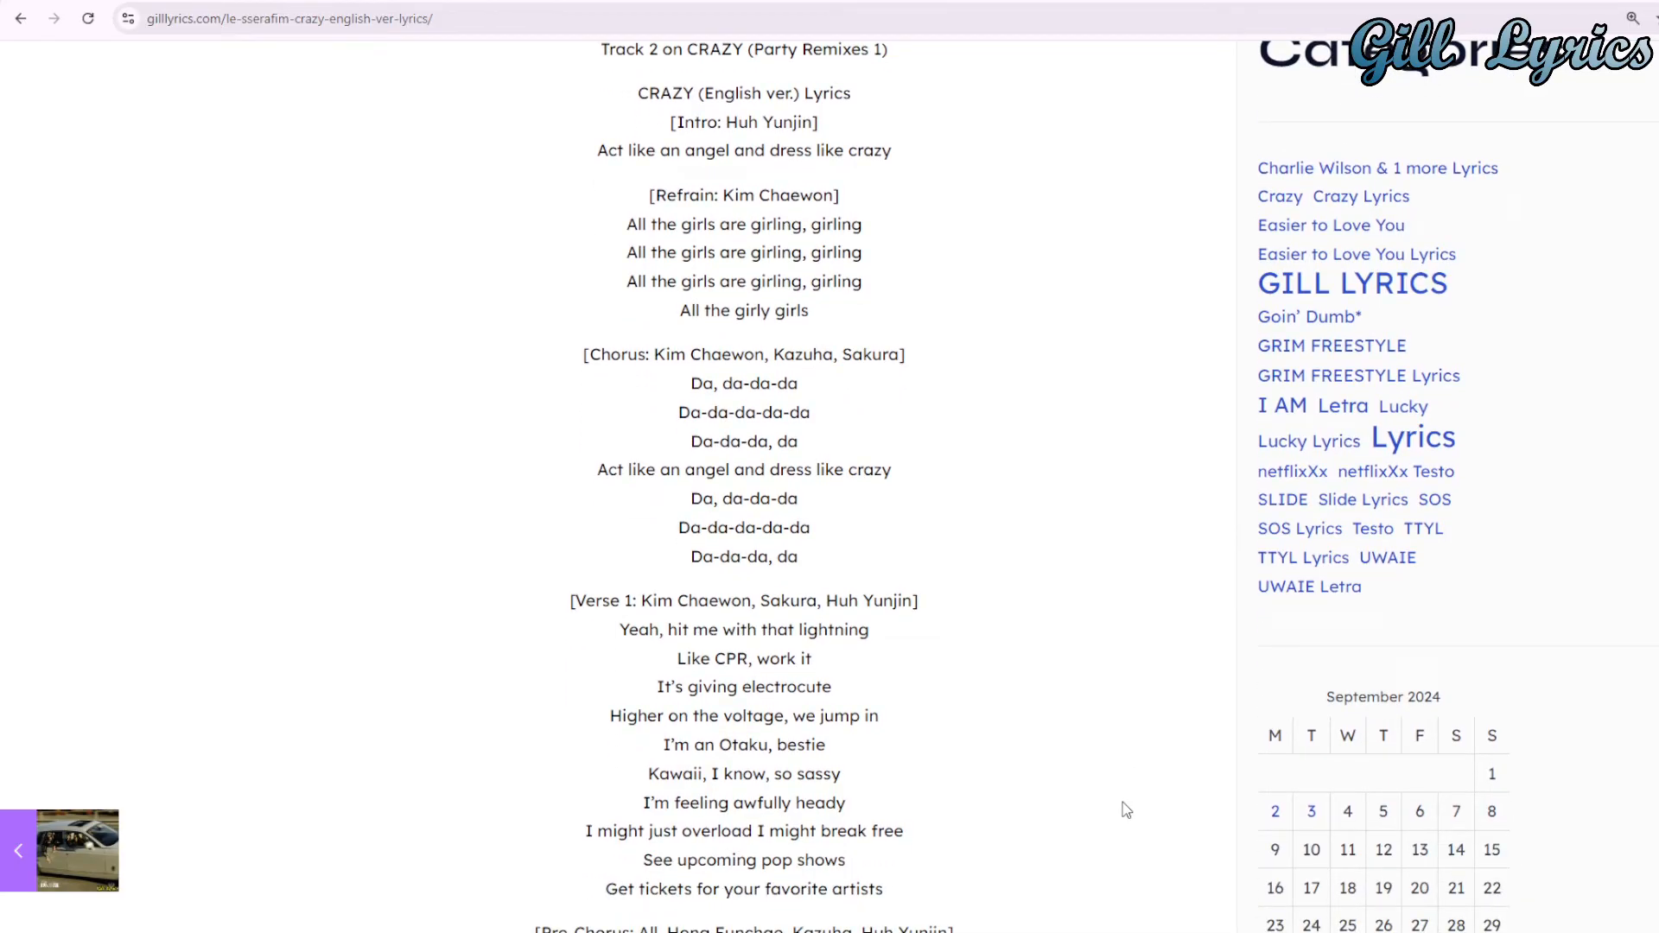
pyautogui.scroll(-3)
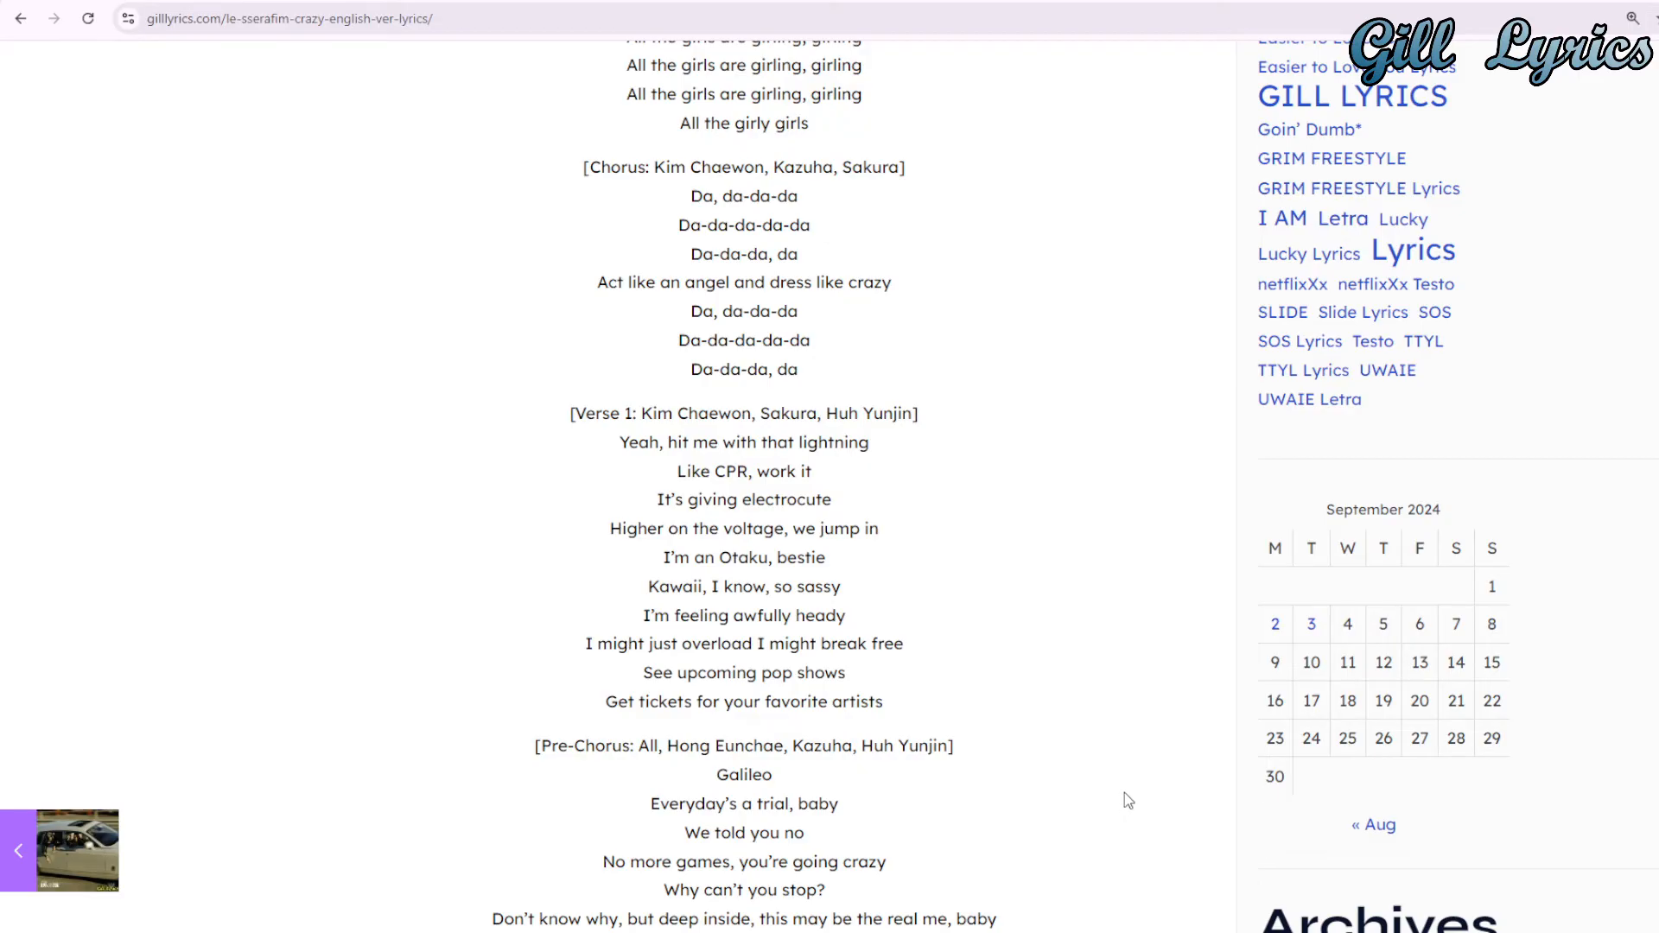
pyautogui.scroll(-3)
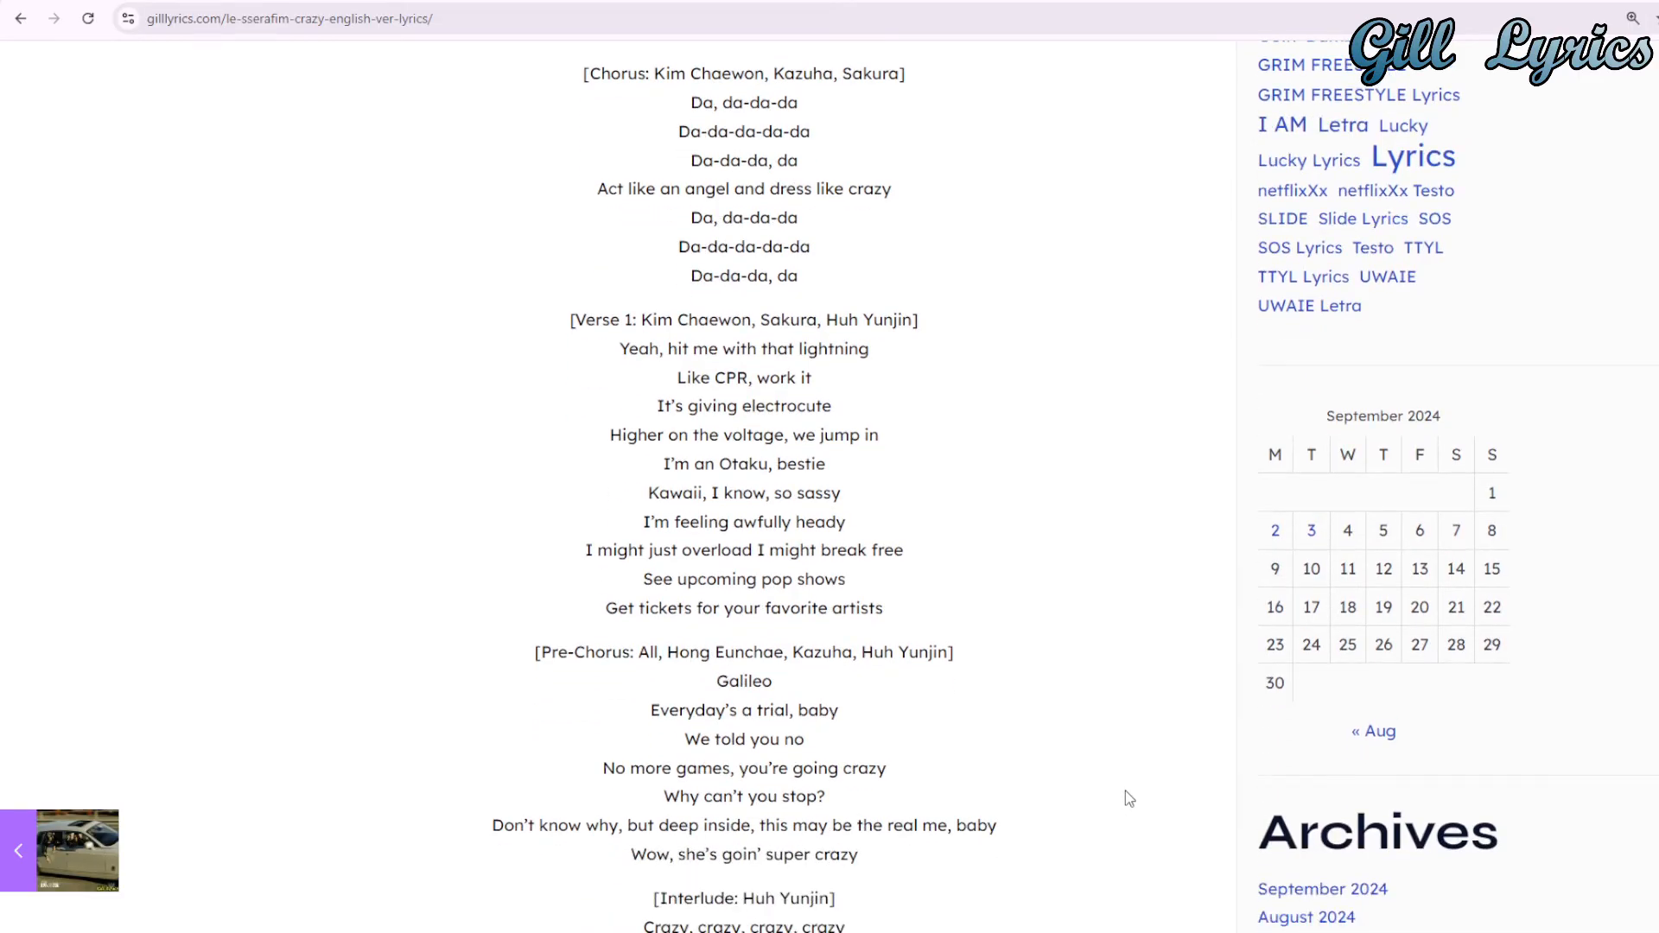
pyautogui.scroll(-3)
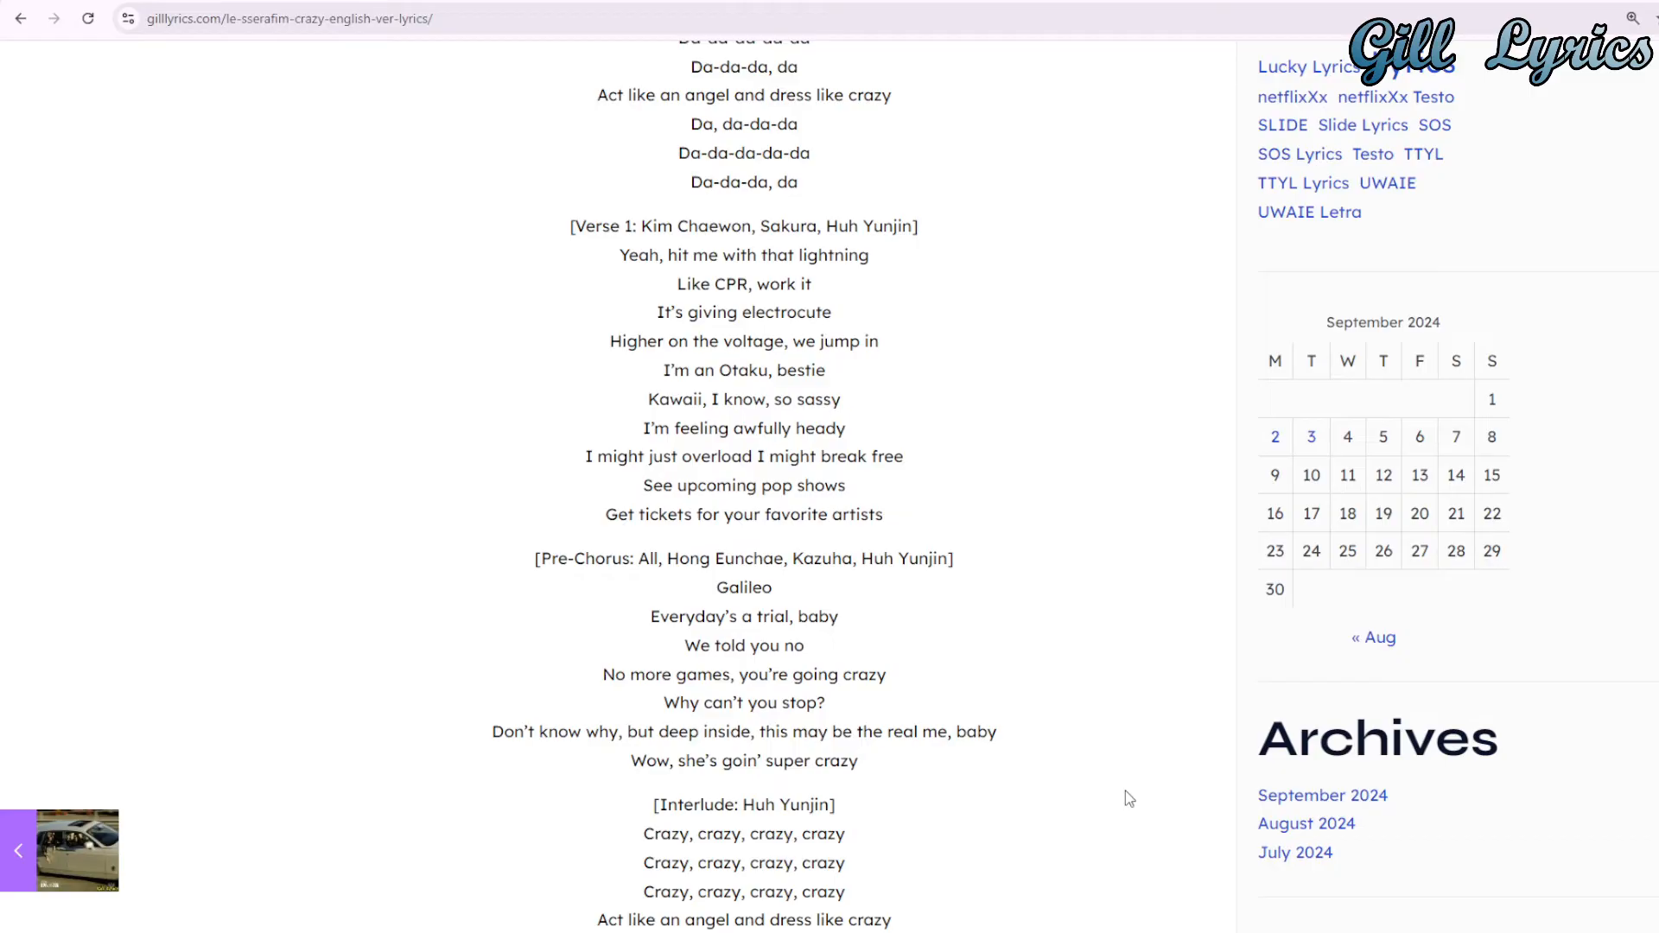
pyautogui.scroll(-3)
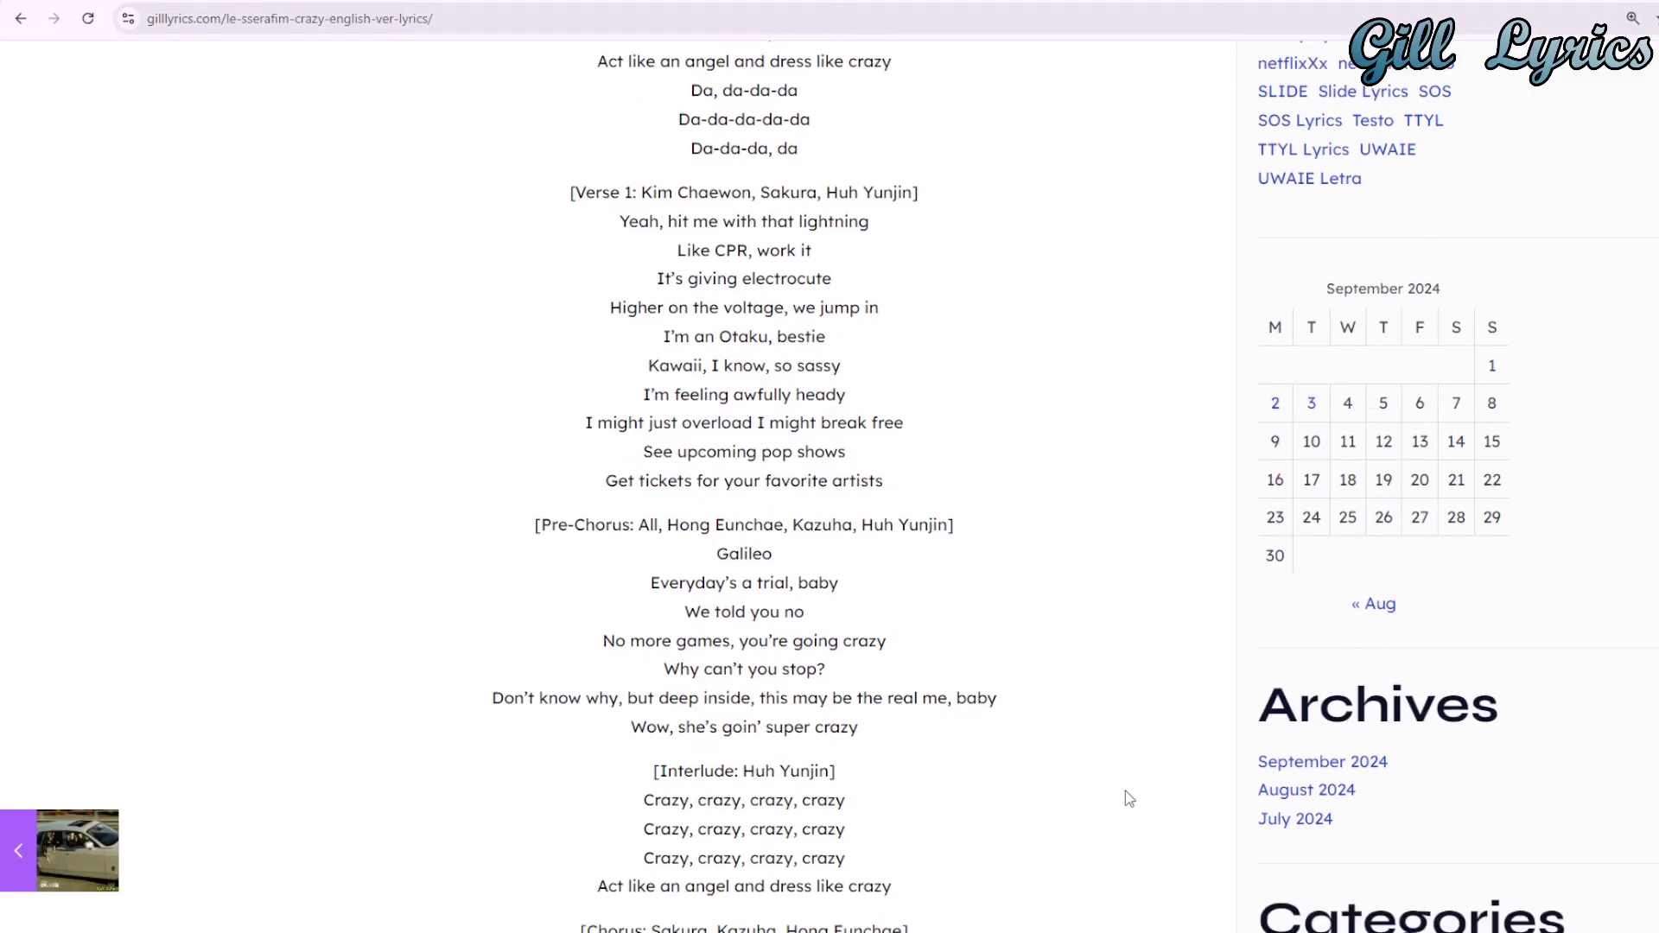
pyautogui.scroll(-3)
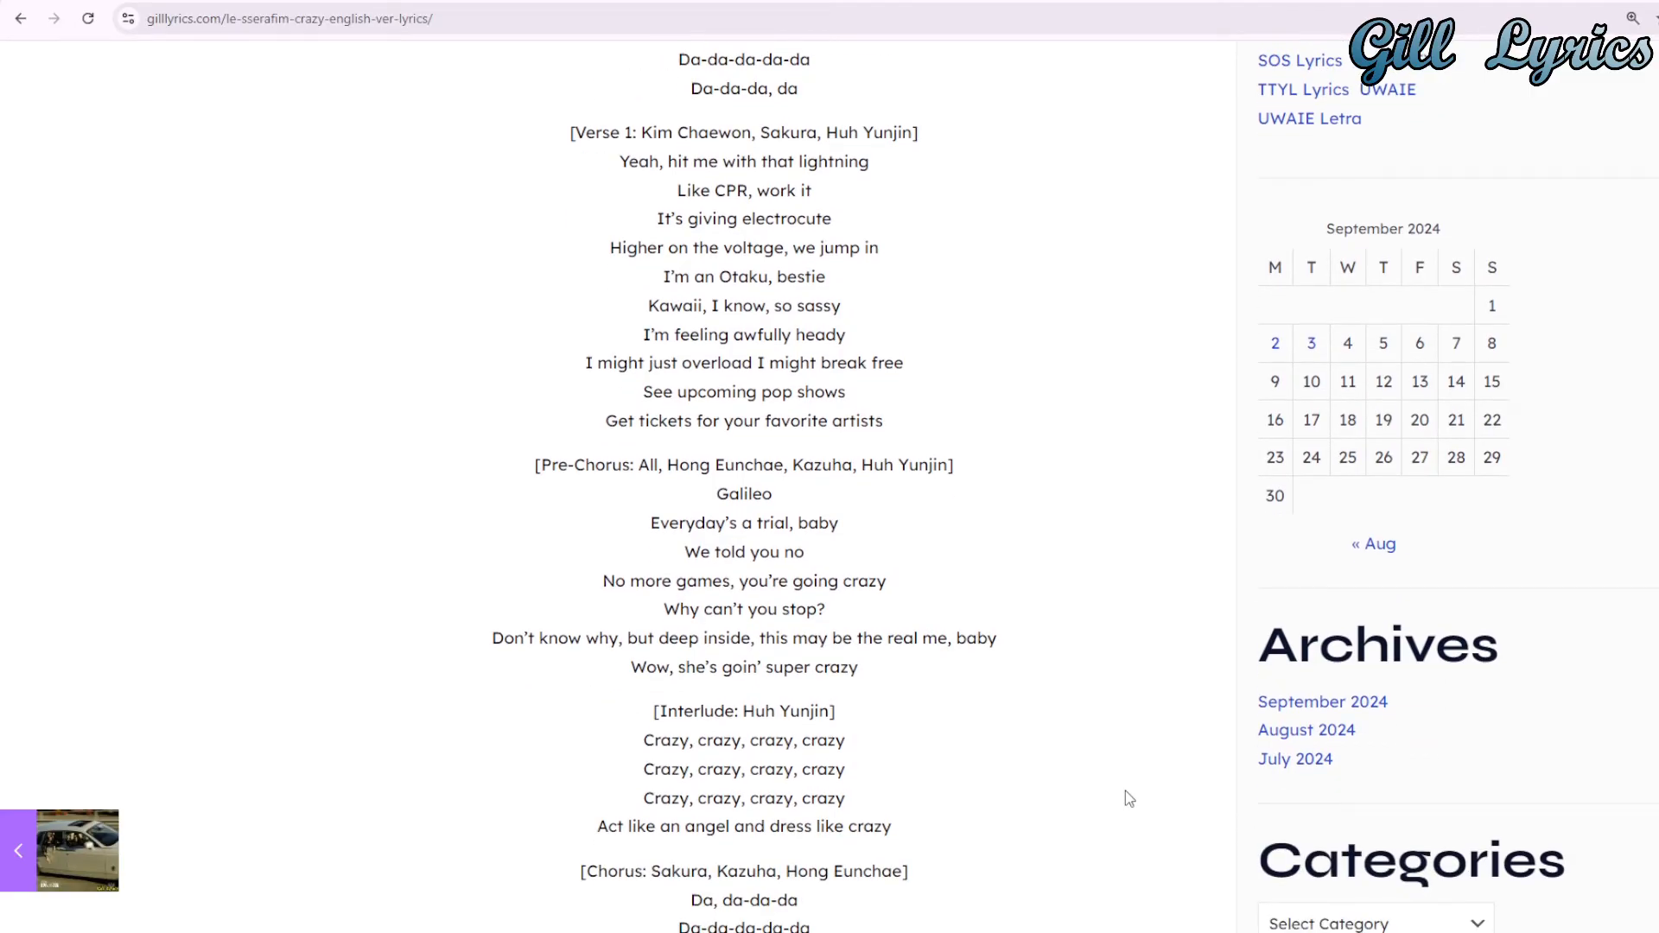
pyautogui.scroll(-3)
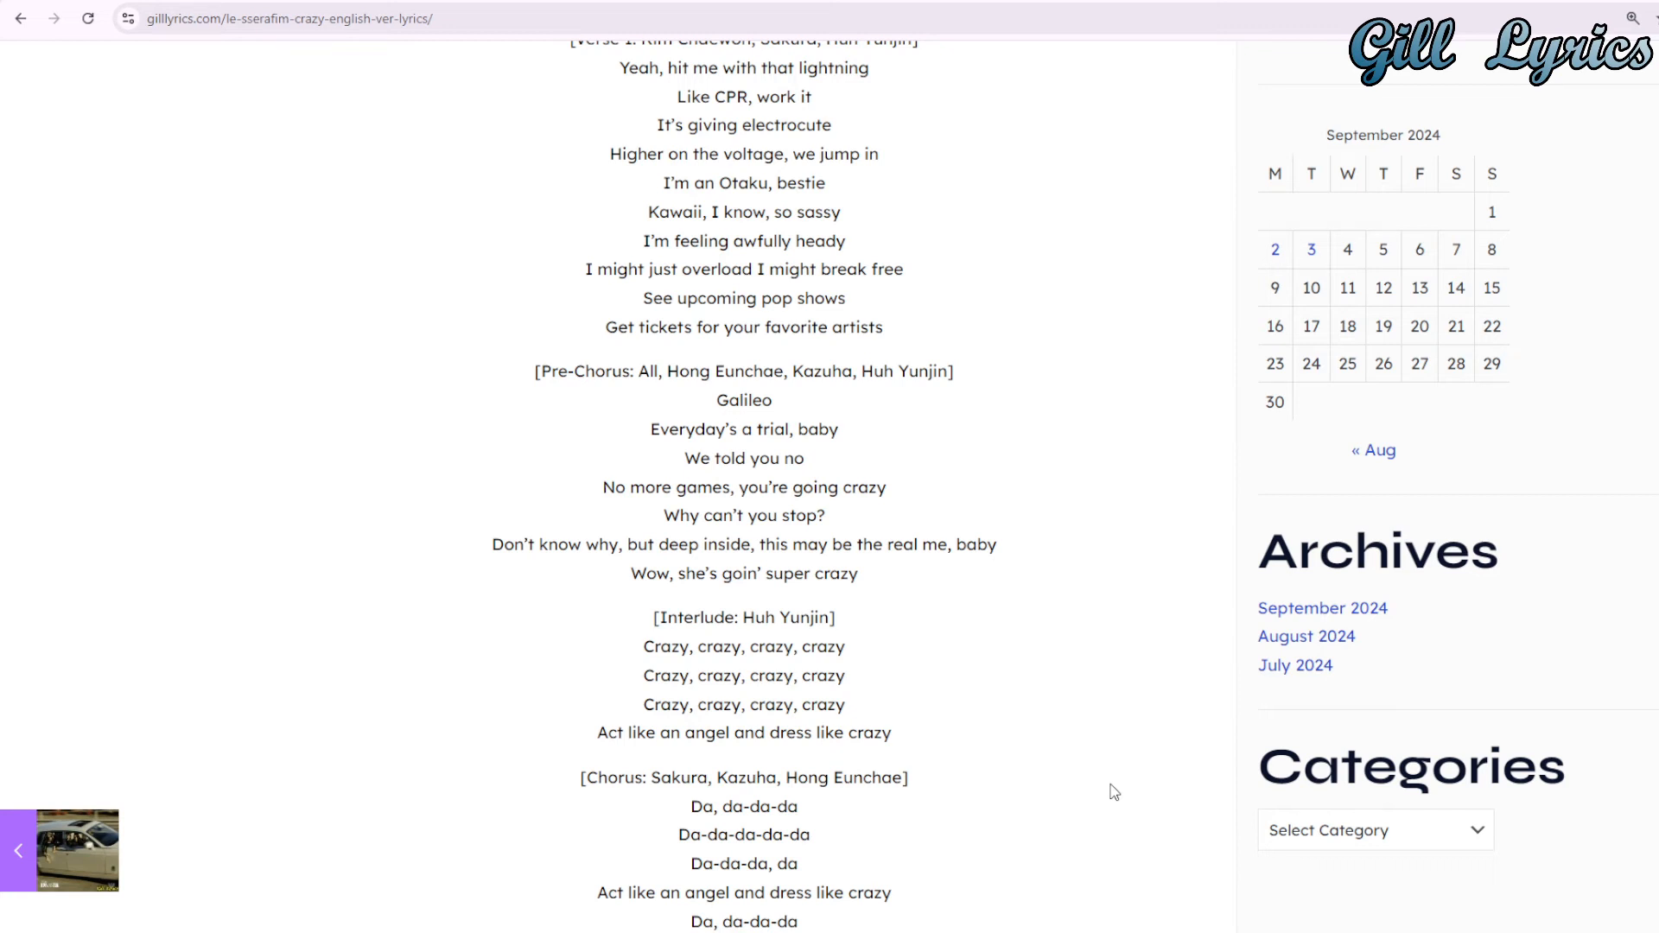
pyautogui.scroll(-3)
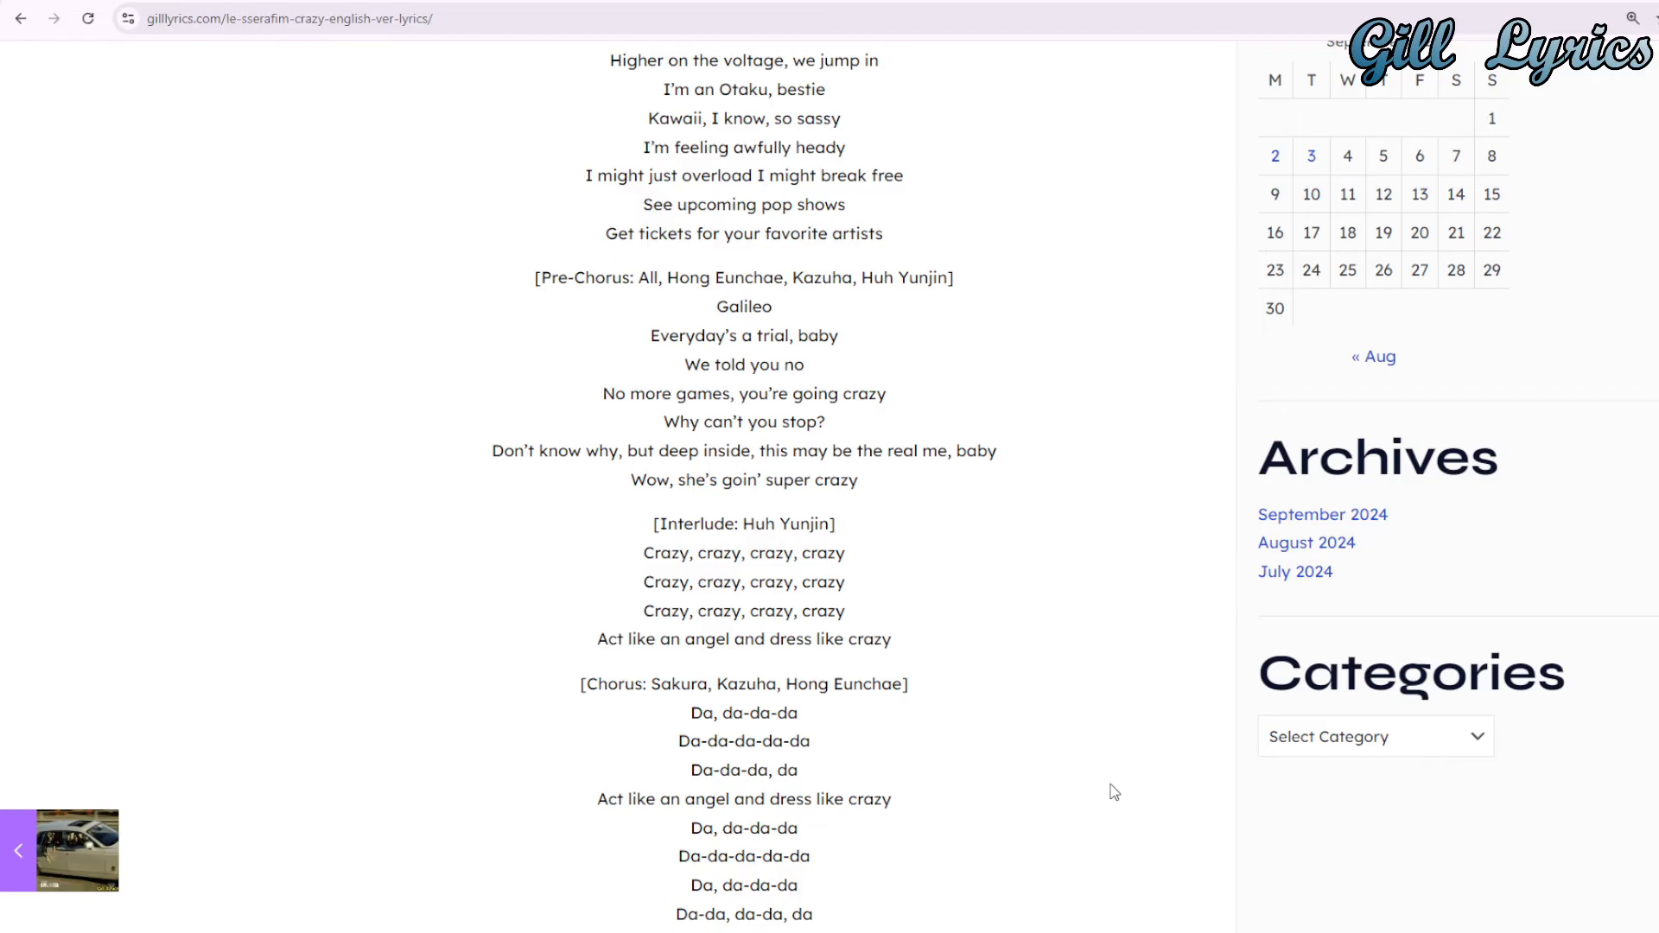
pyautogui.scroll(-3)
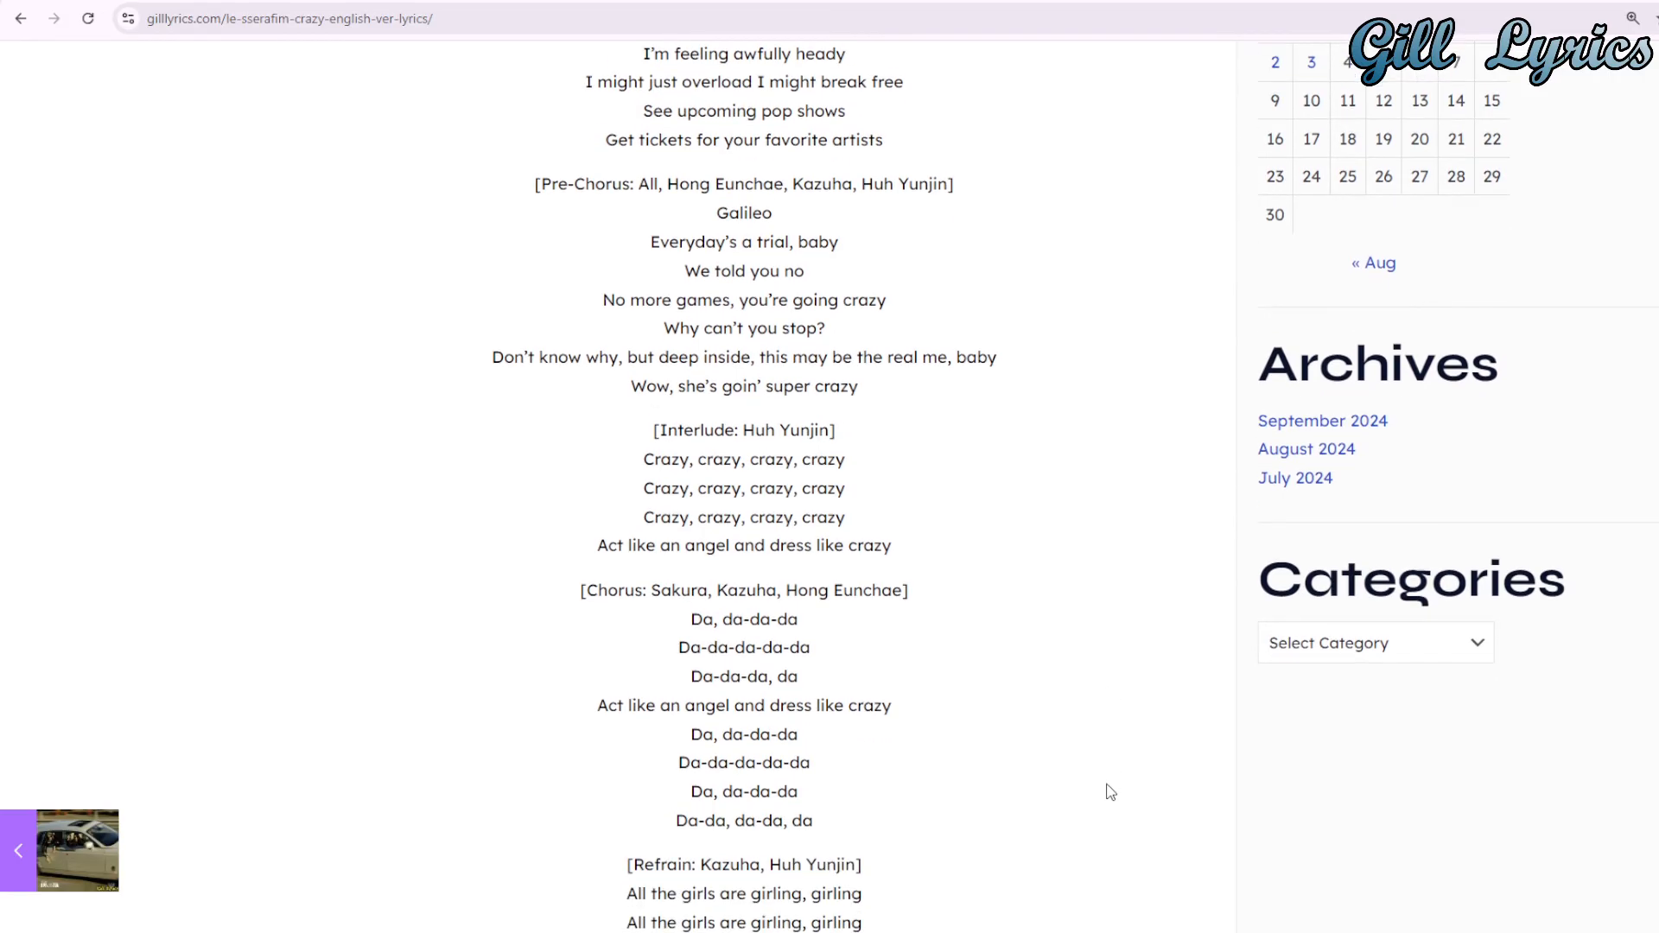
pyautogui.scroll(-3)
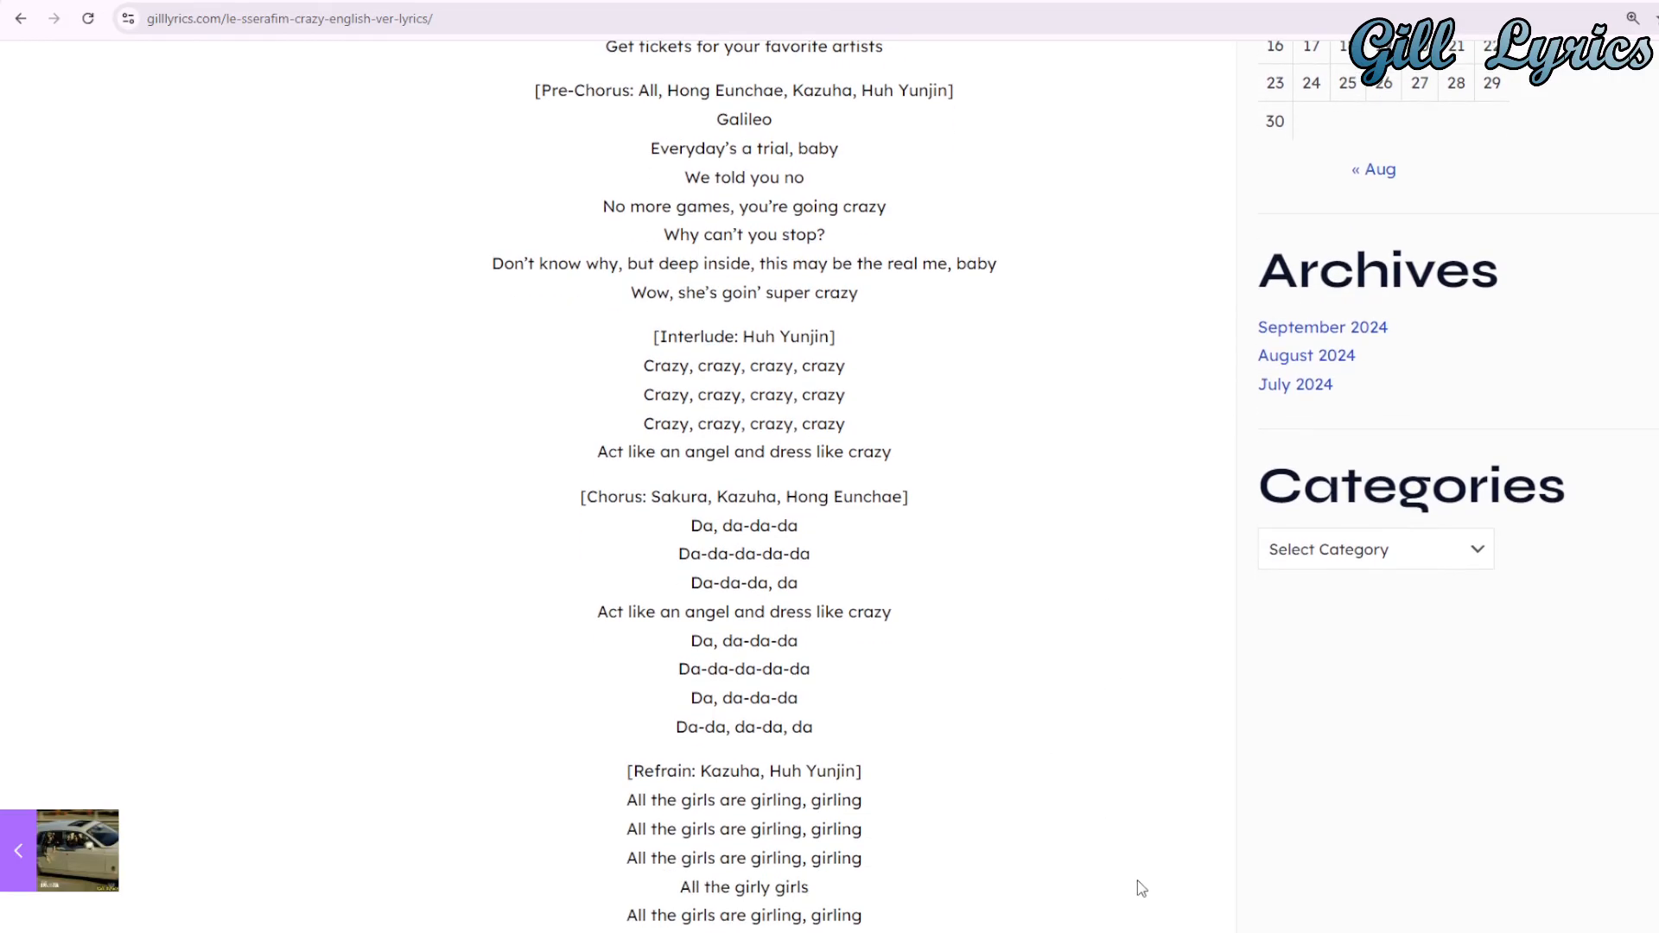
pyautogui.scroll(-3)
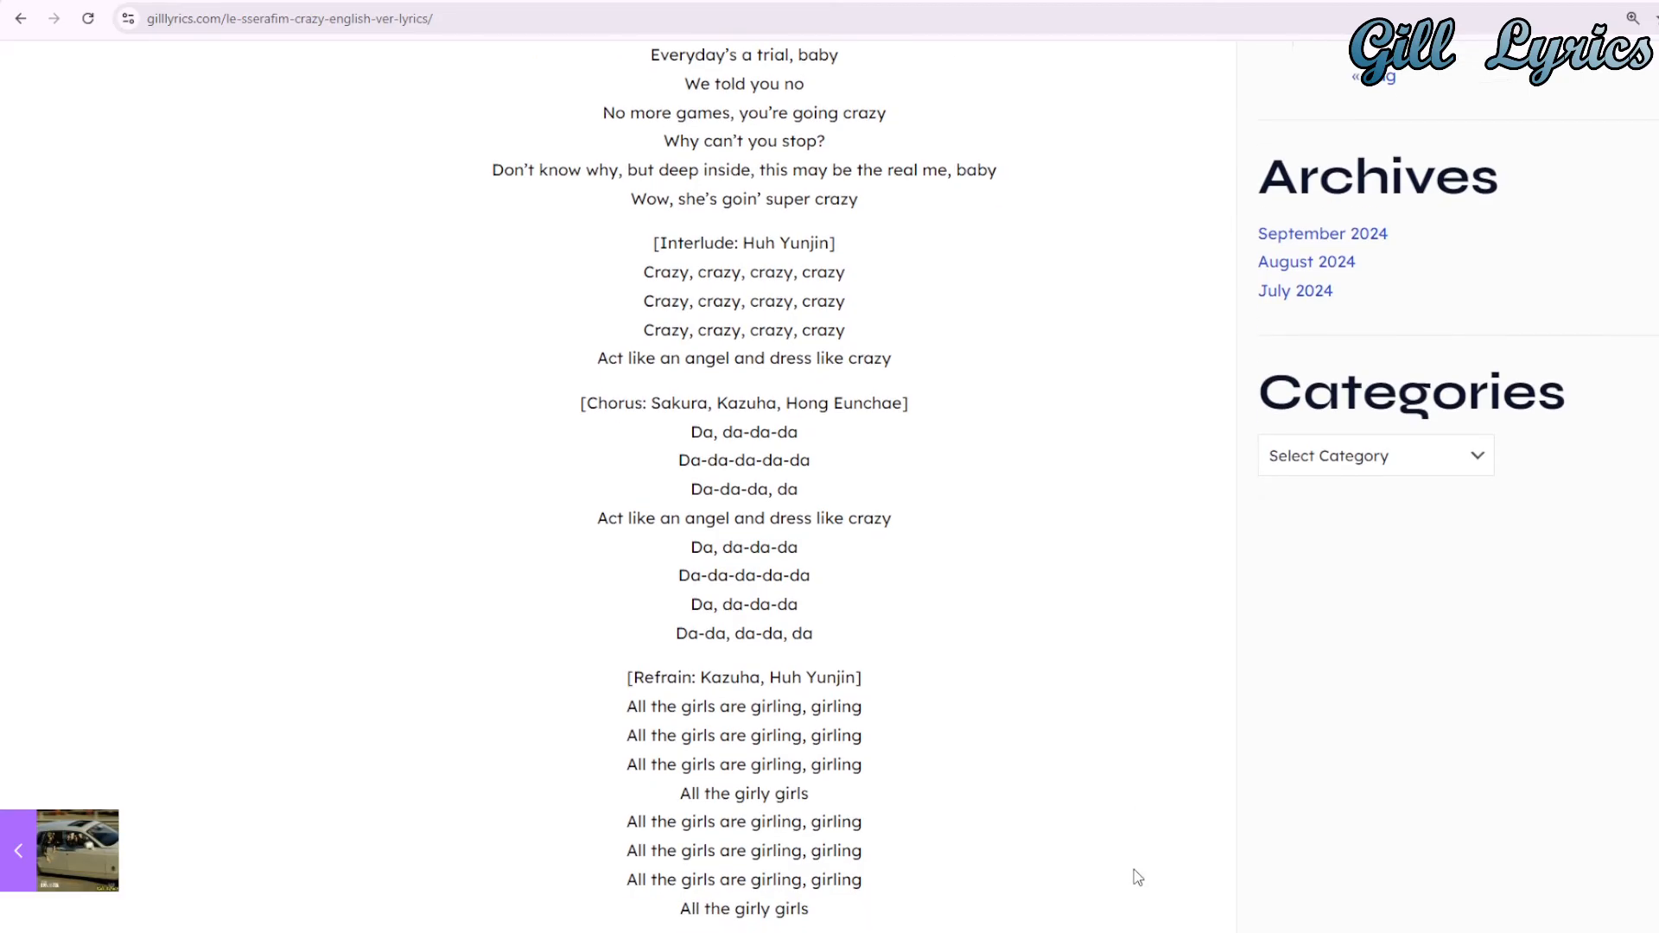
pyautogui.scroll(-3)
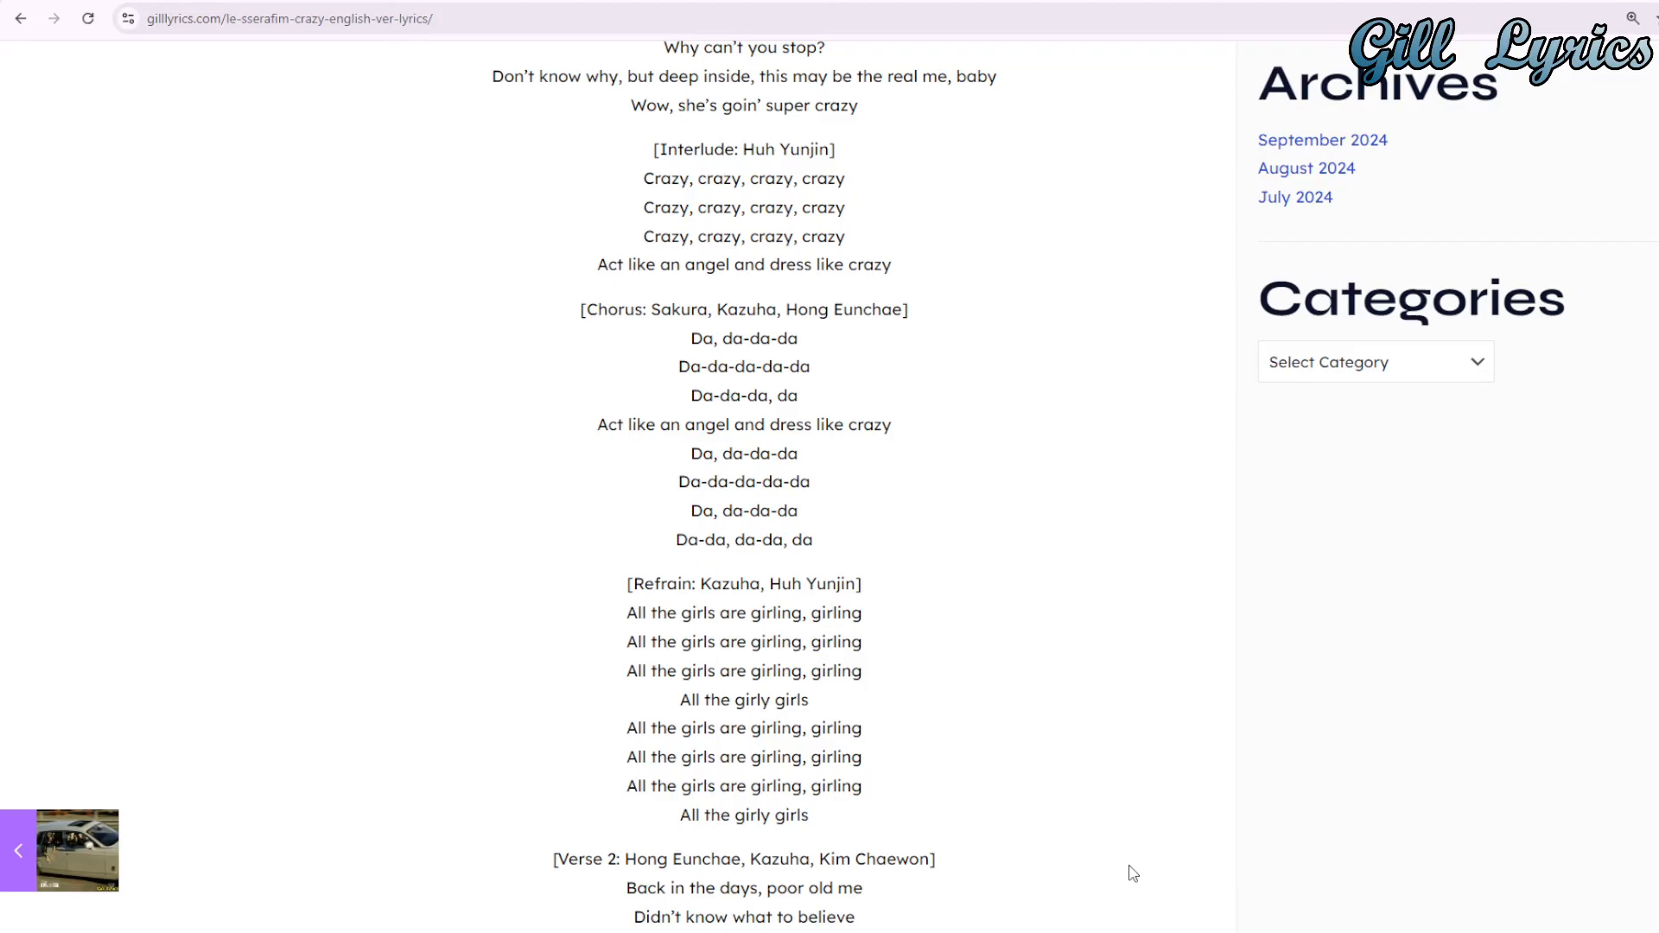
pyautogui.scroll(-3)
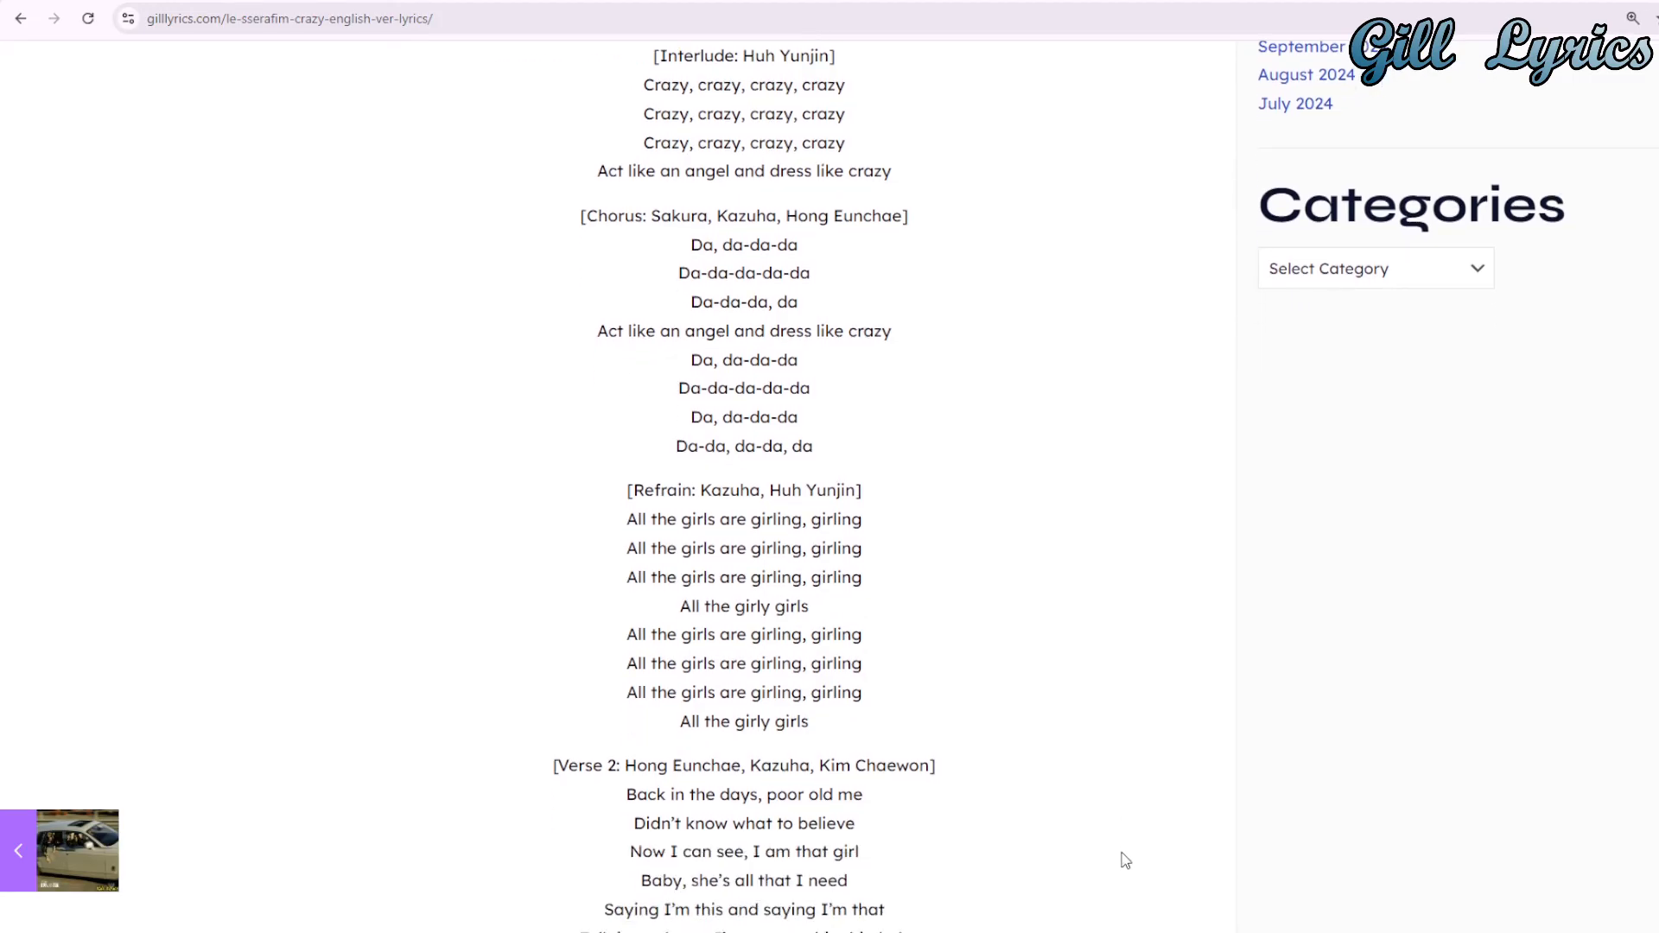
pyautogui.scroll(-3)
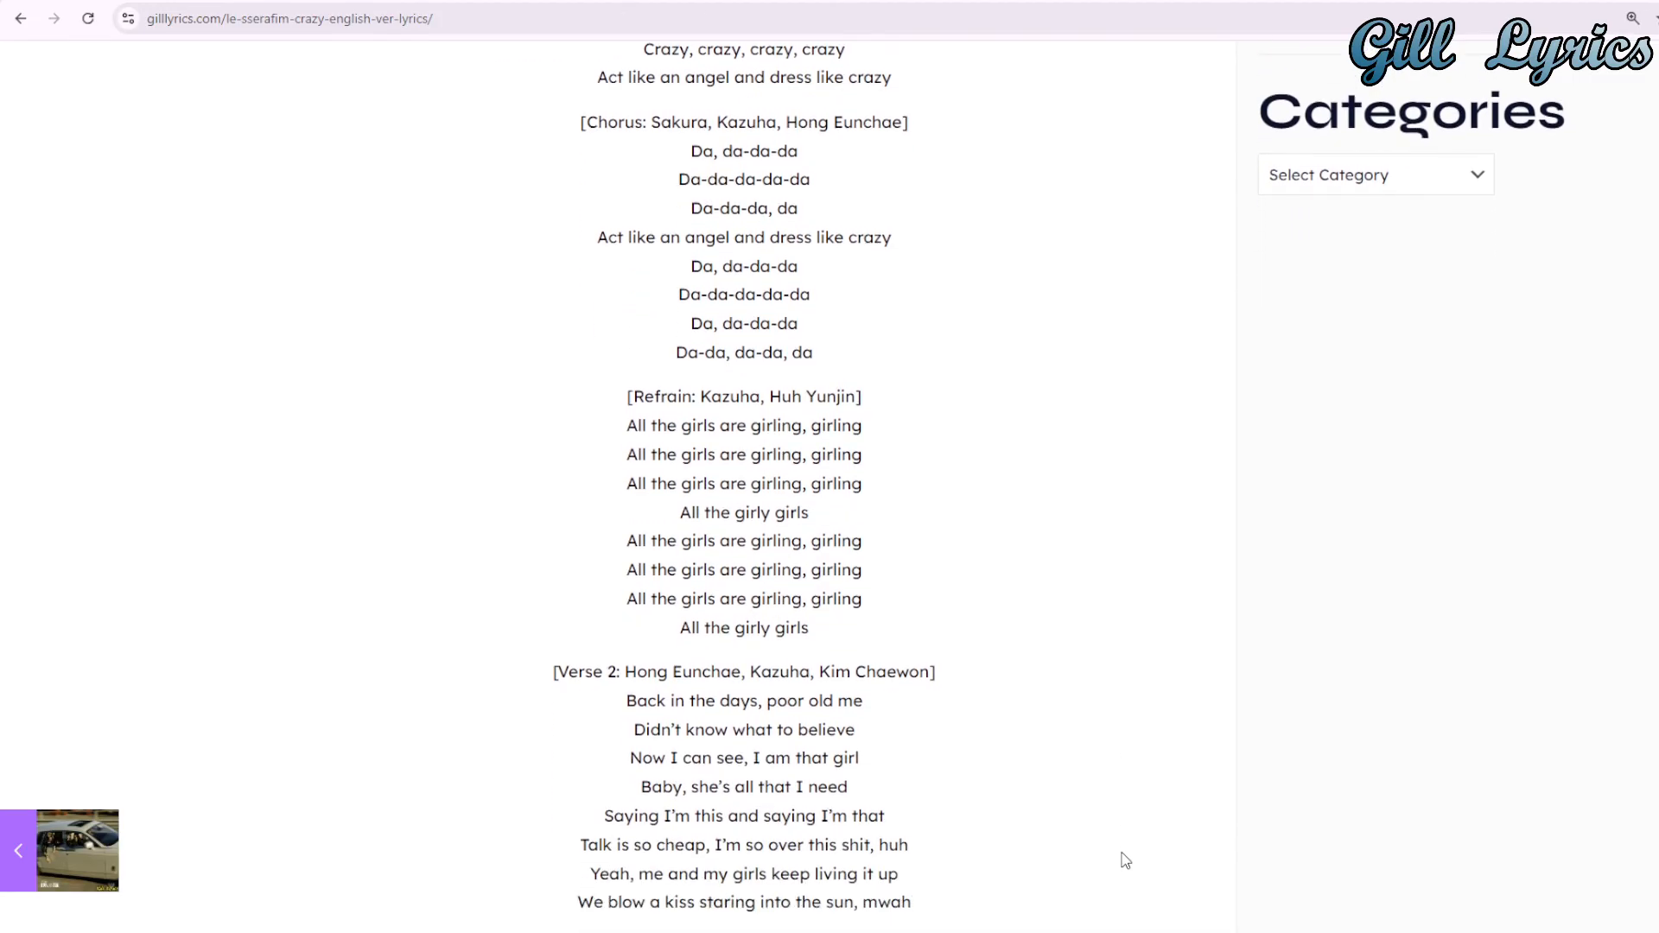
pyautogui.scroll(-3)
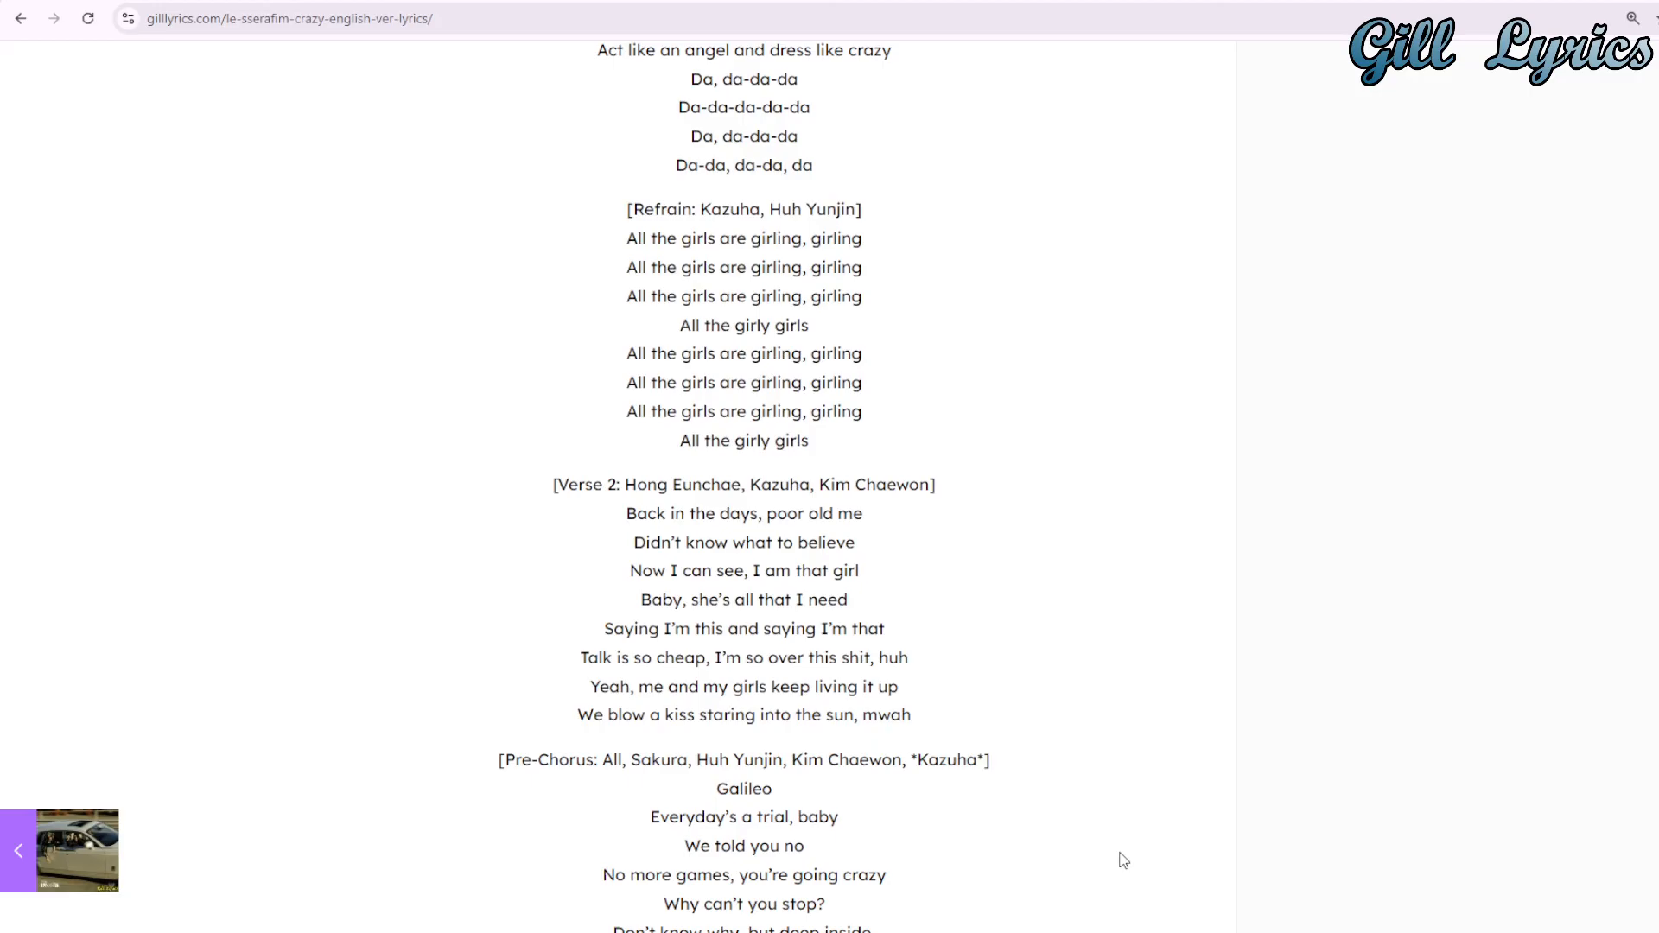
pyautogui.scroll(-3)
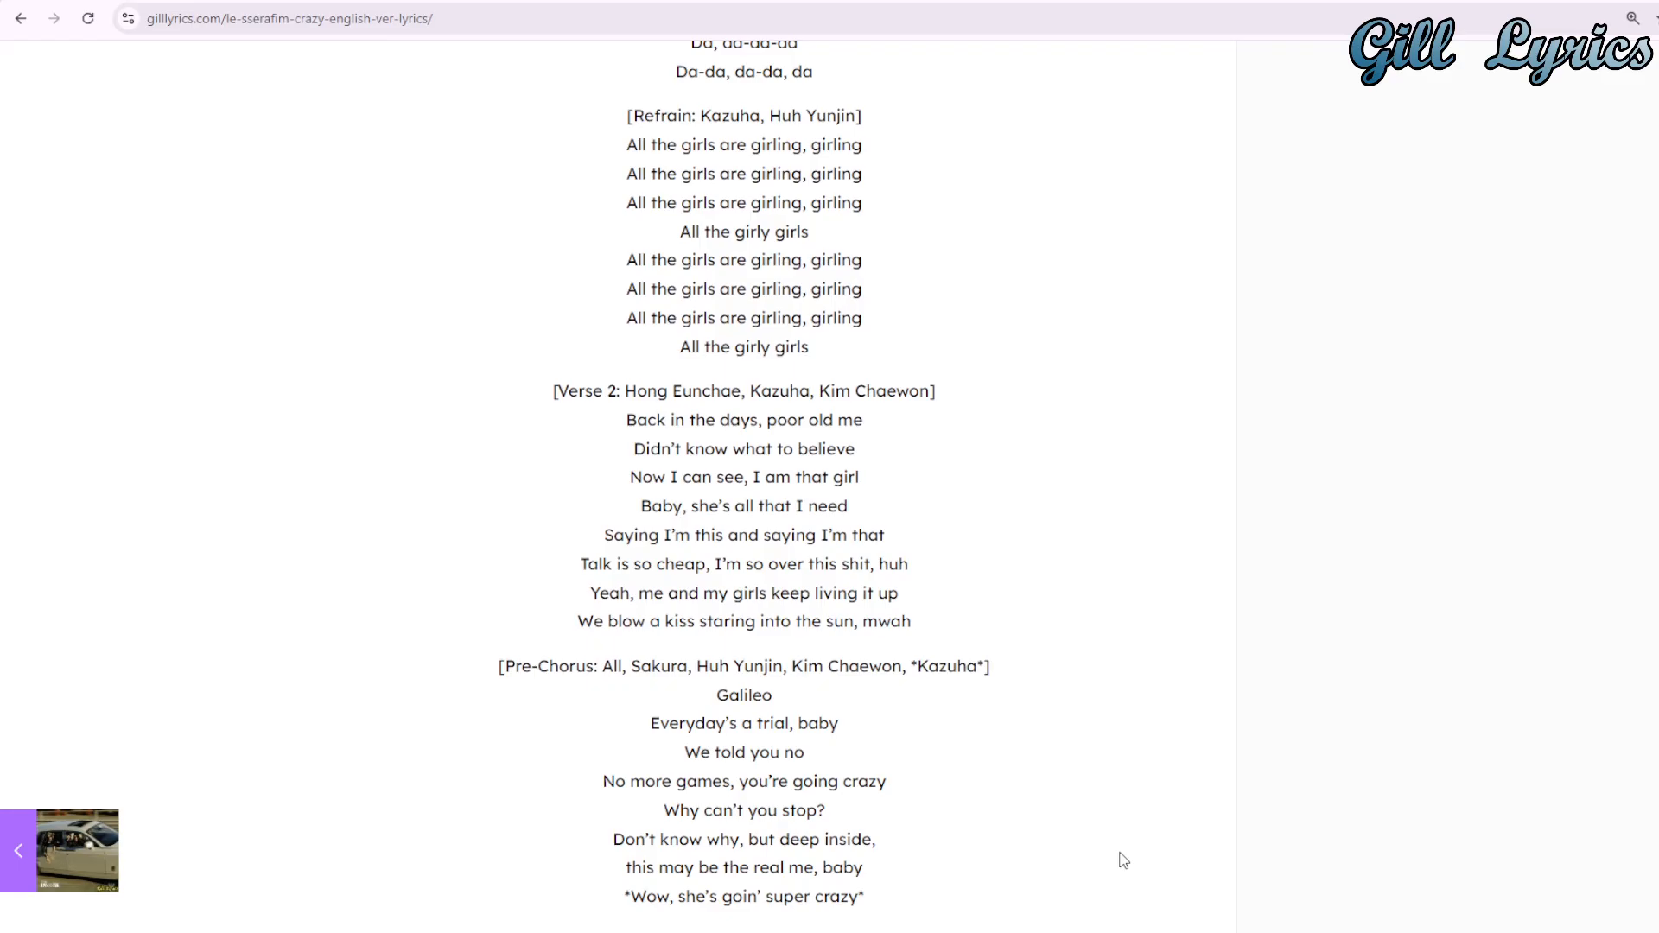
pyautogui.scroll(-3)
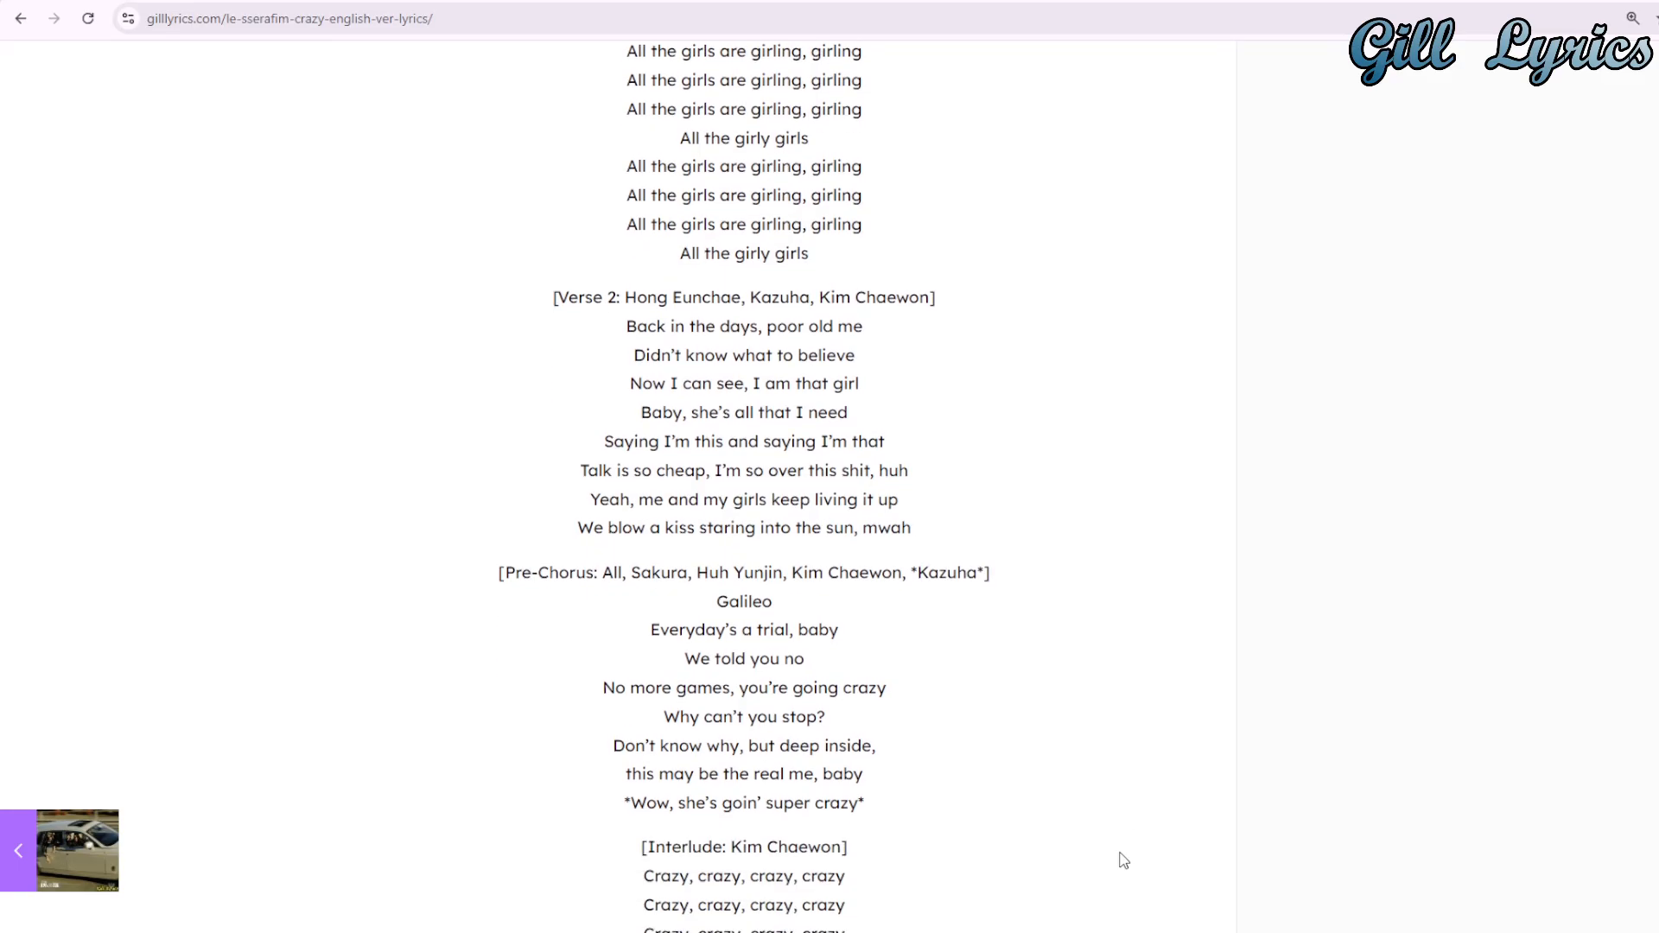
pyautogui.scroll(-3)
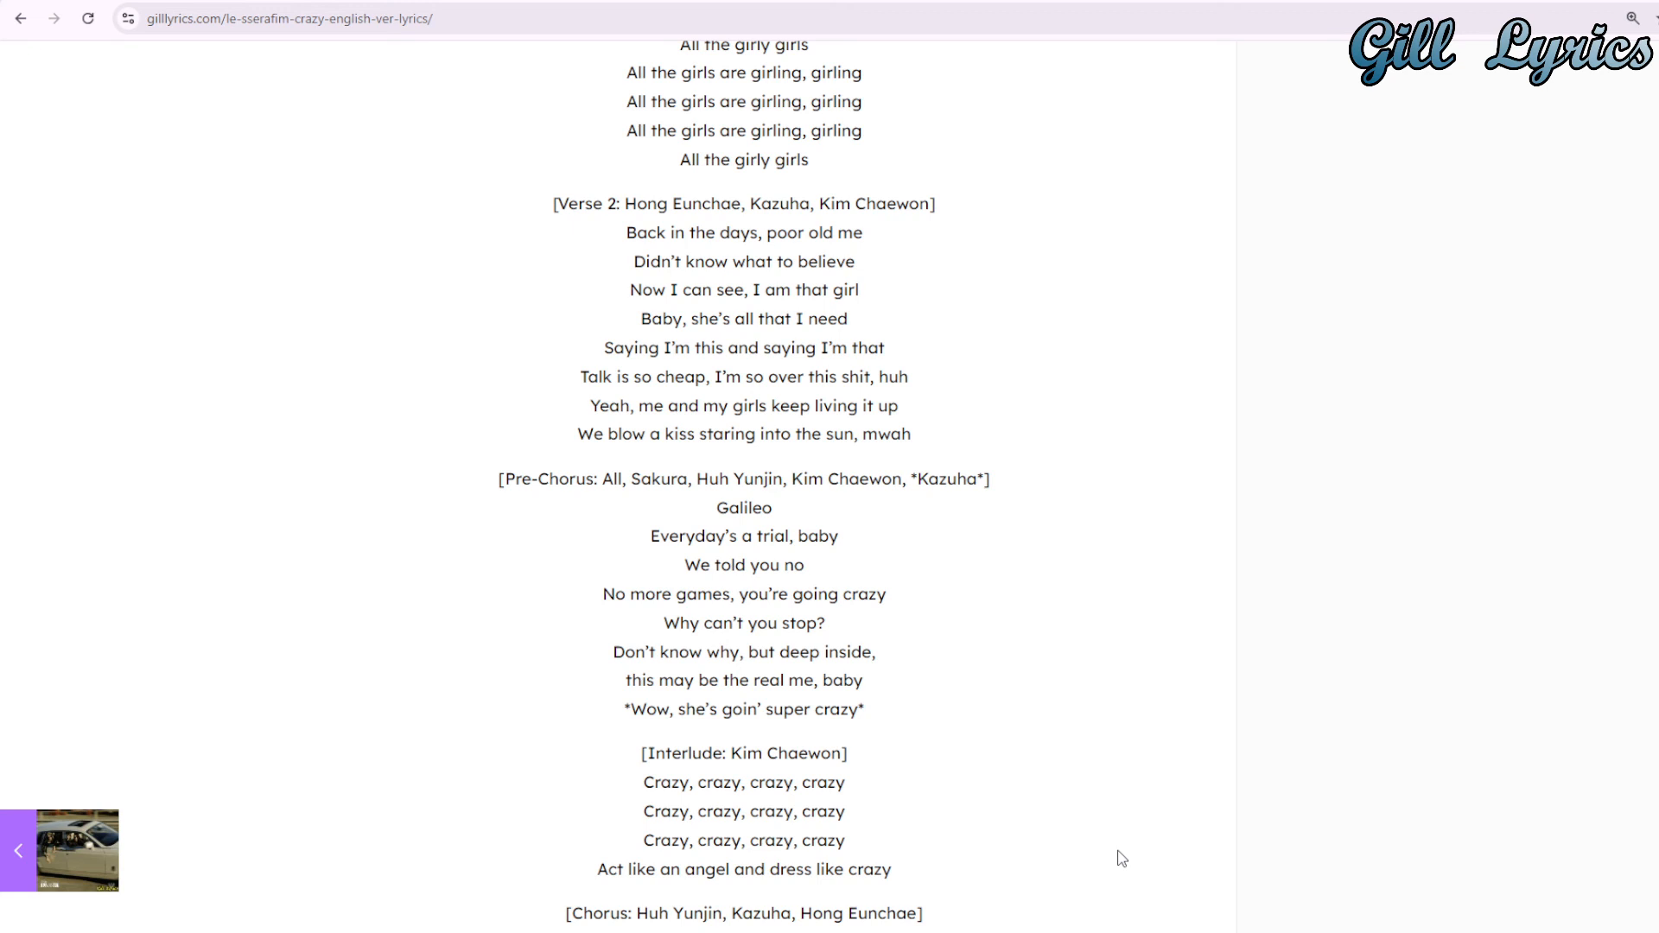
pyautogui.moveTo(1109, 847)
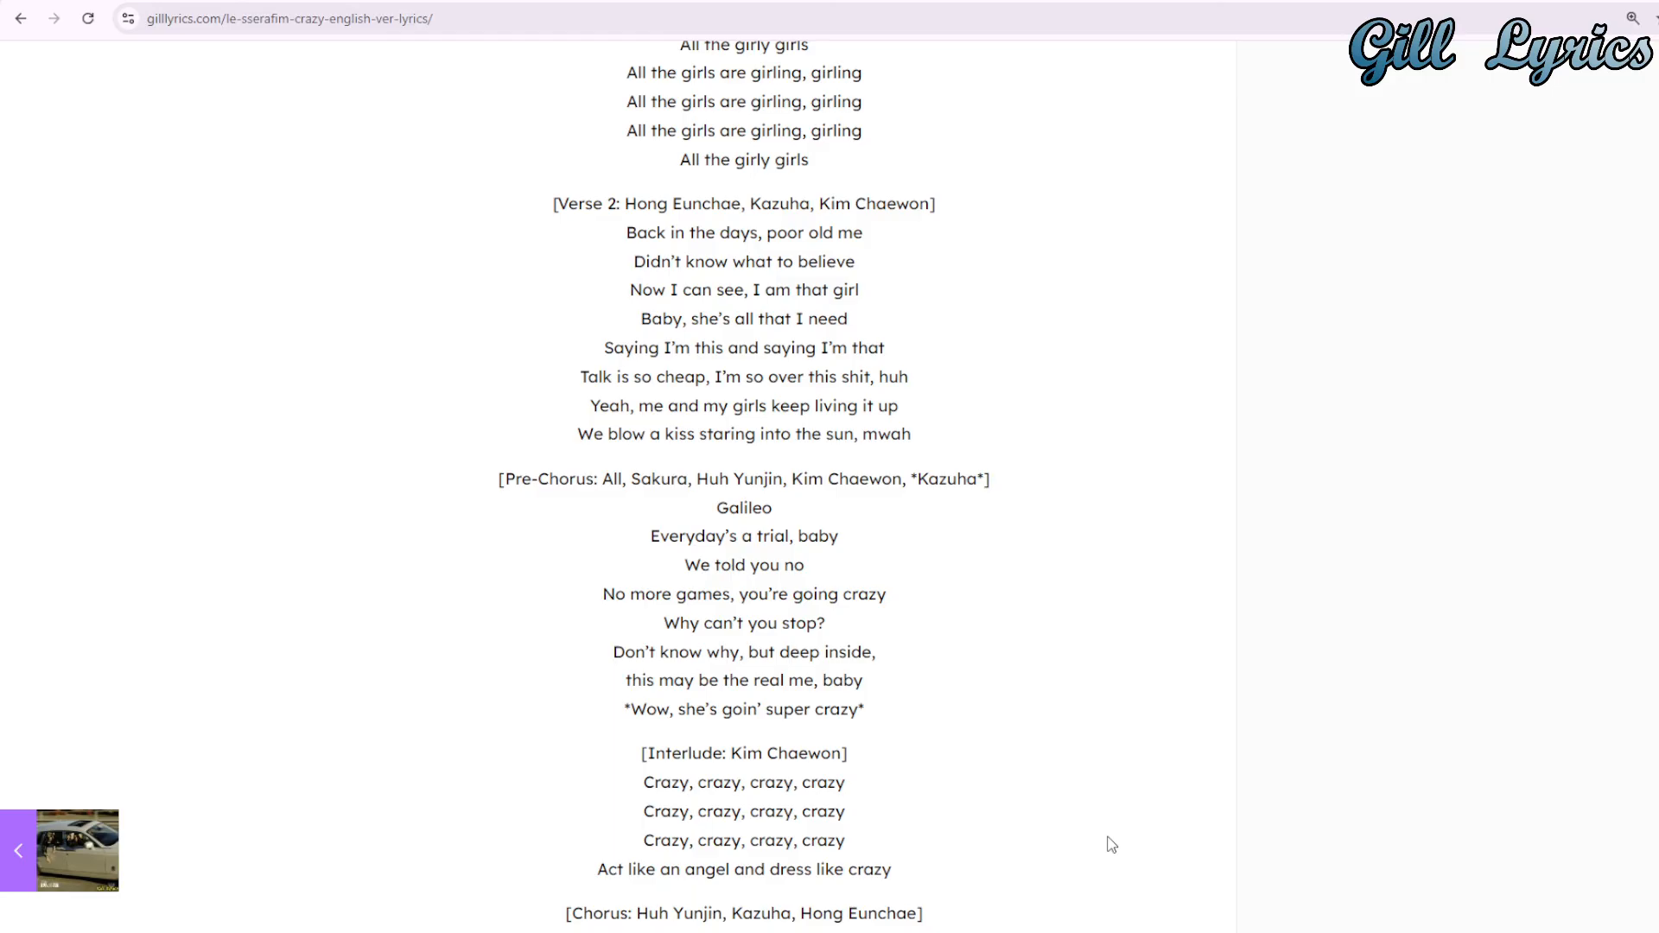
pyautogui.scroll(-3)
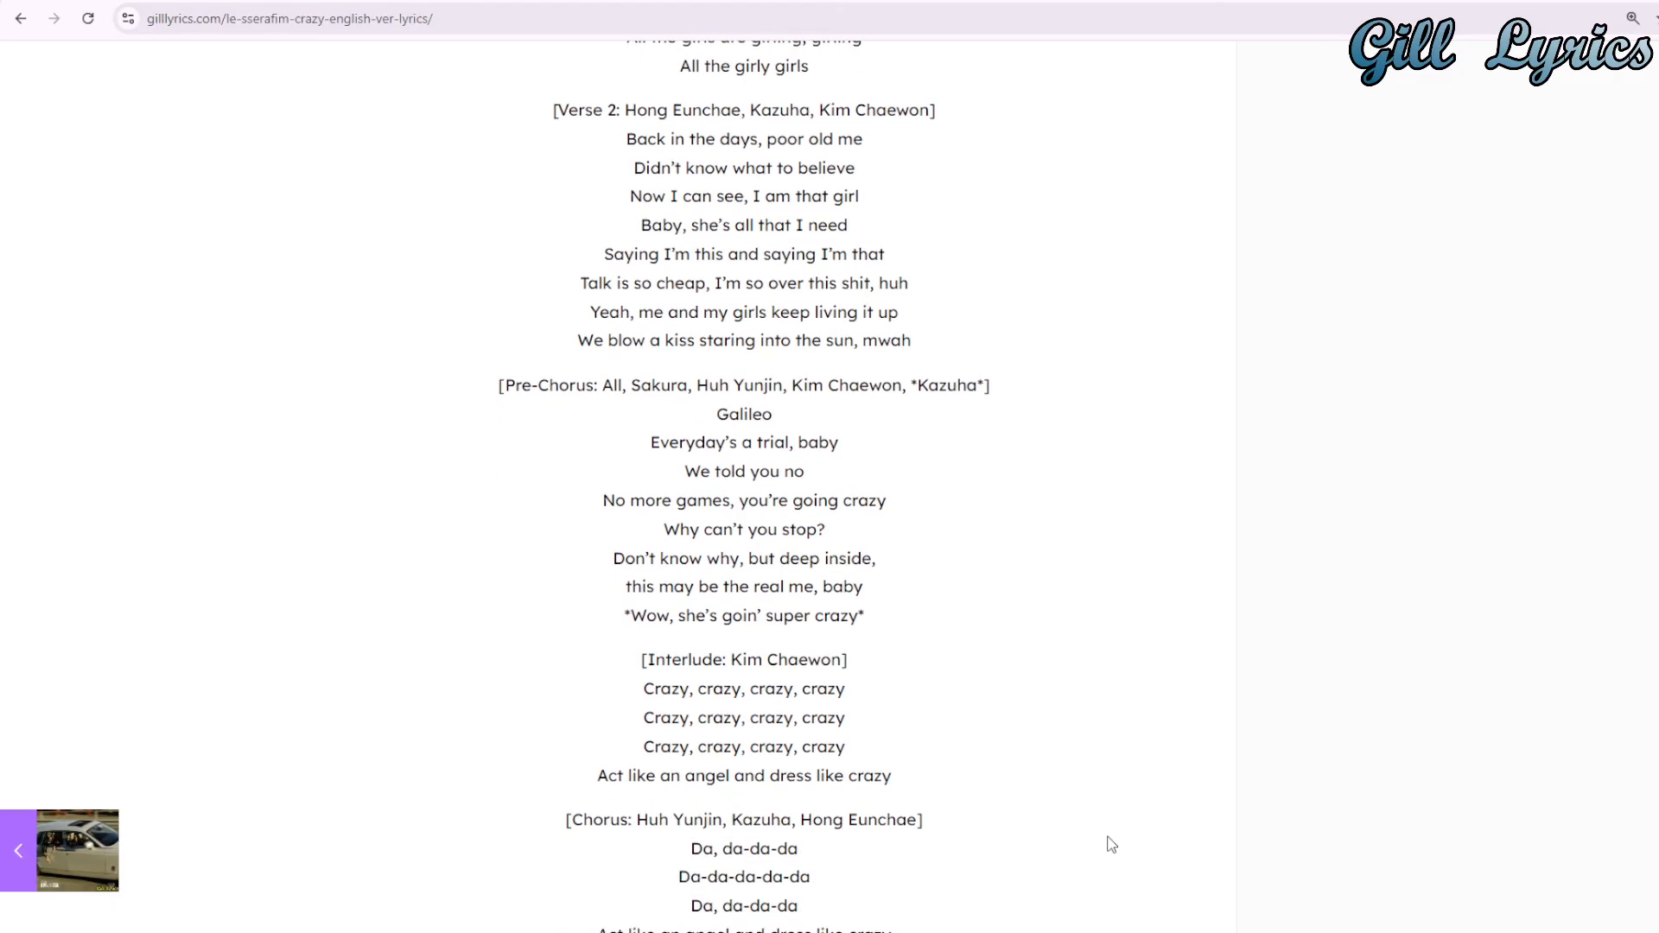
pyautogui.moveTo(1064, 826)
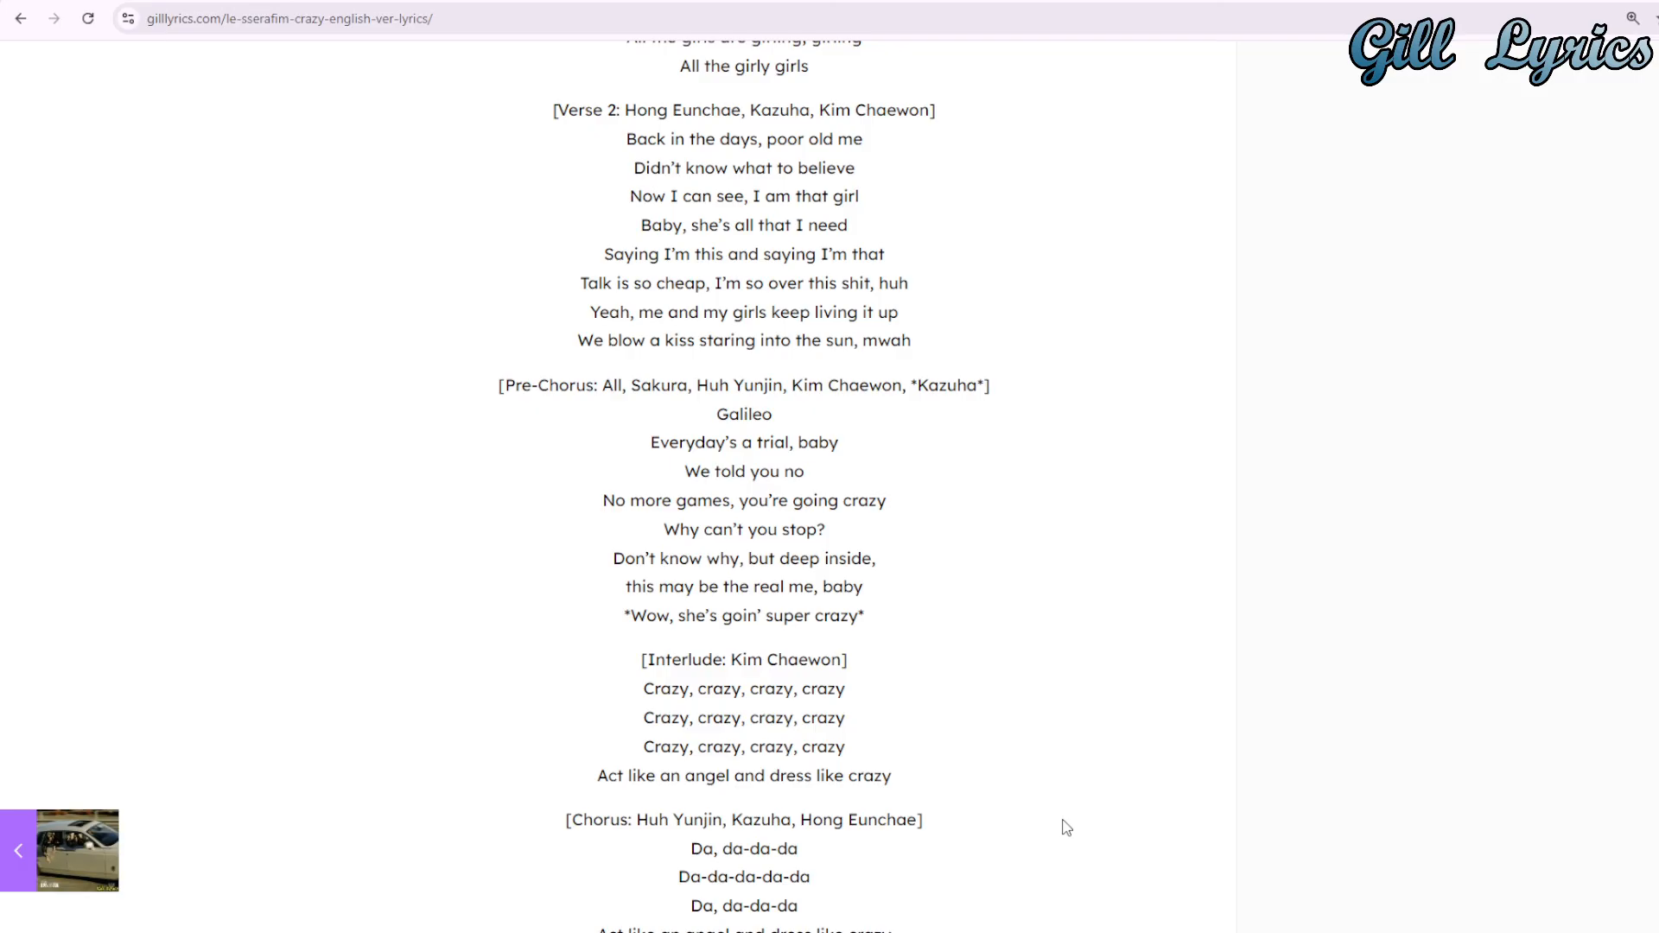
pyautogui.moveTo(1012, 807)
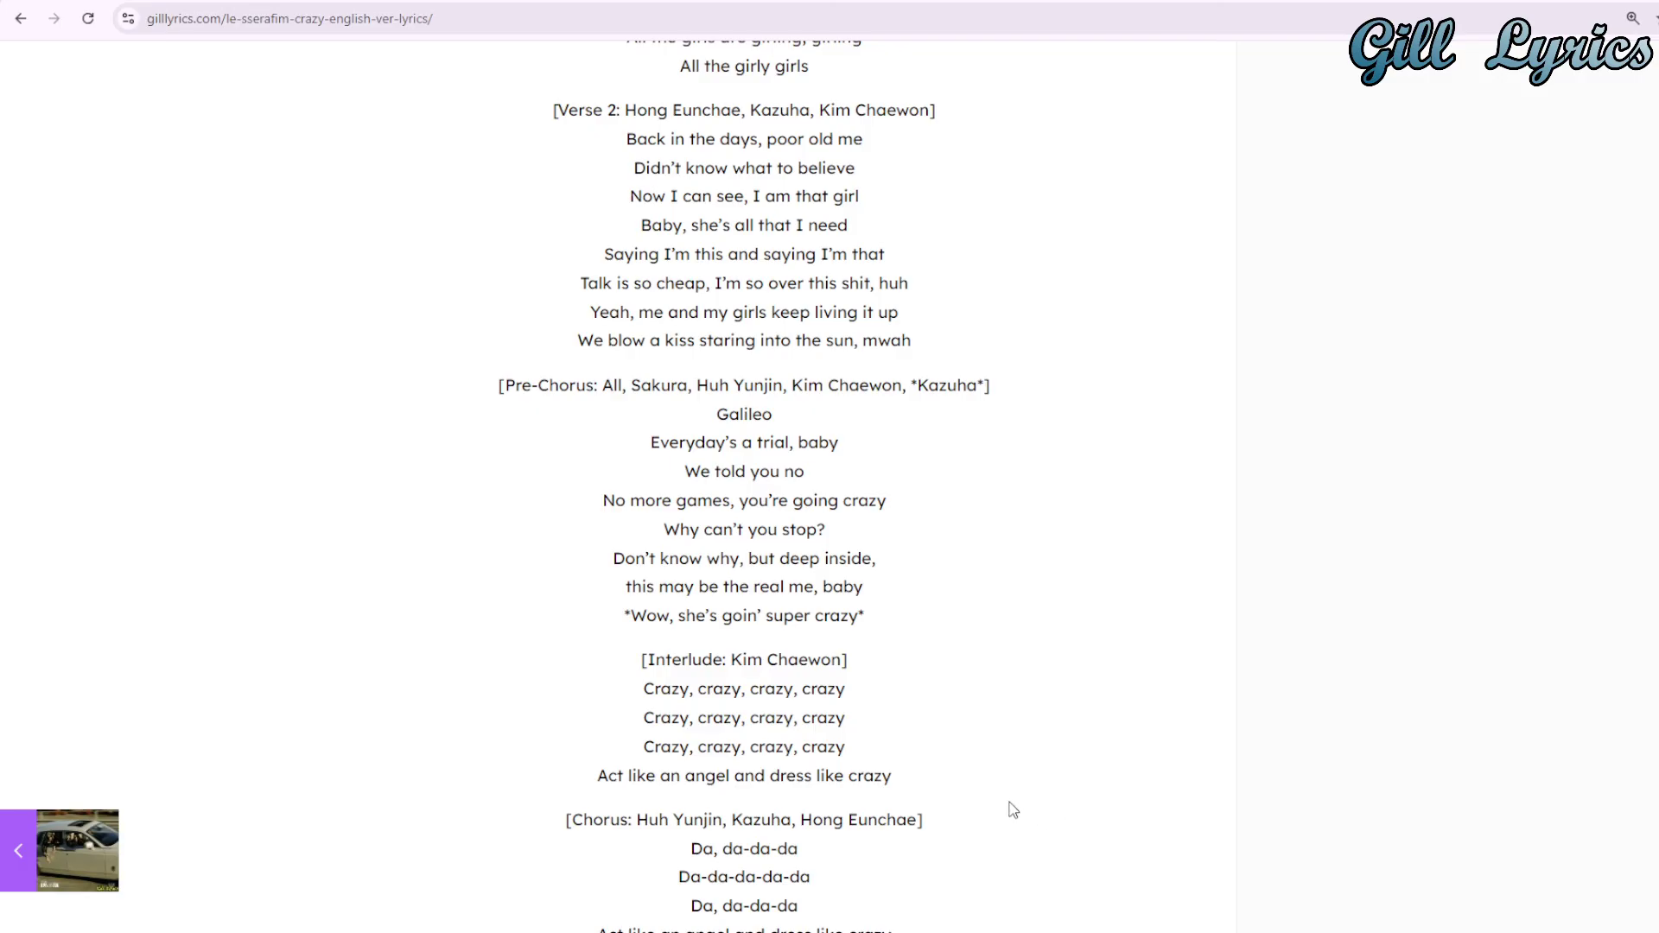
pyautogui.scroll(-3)
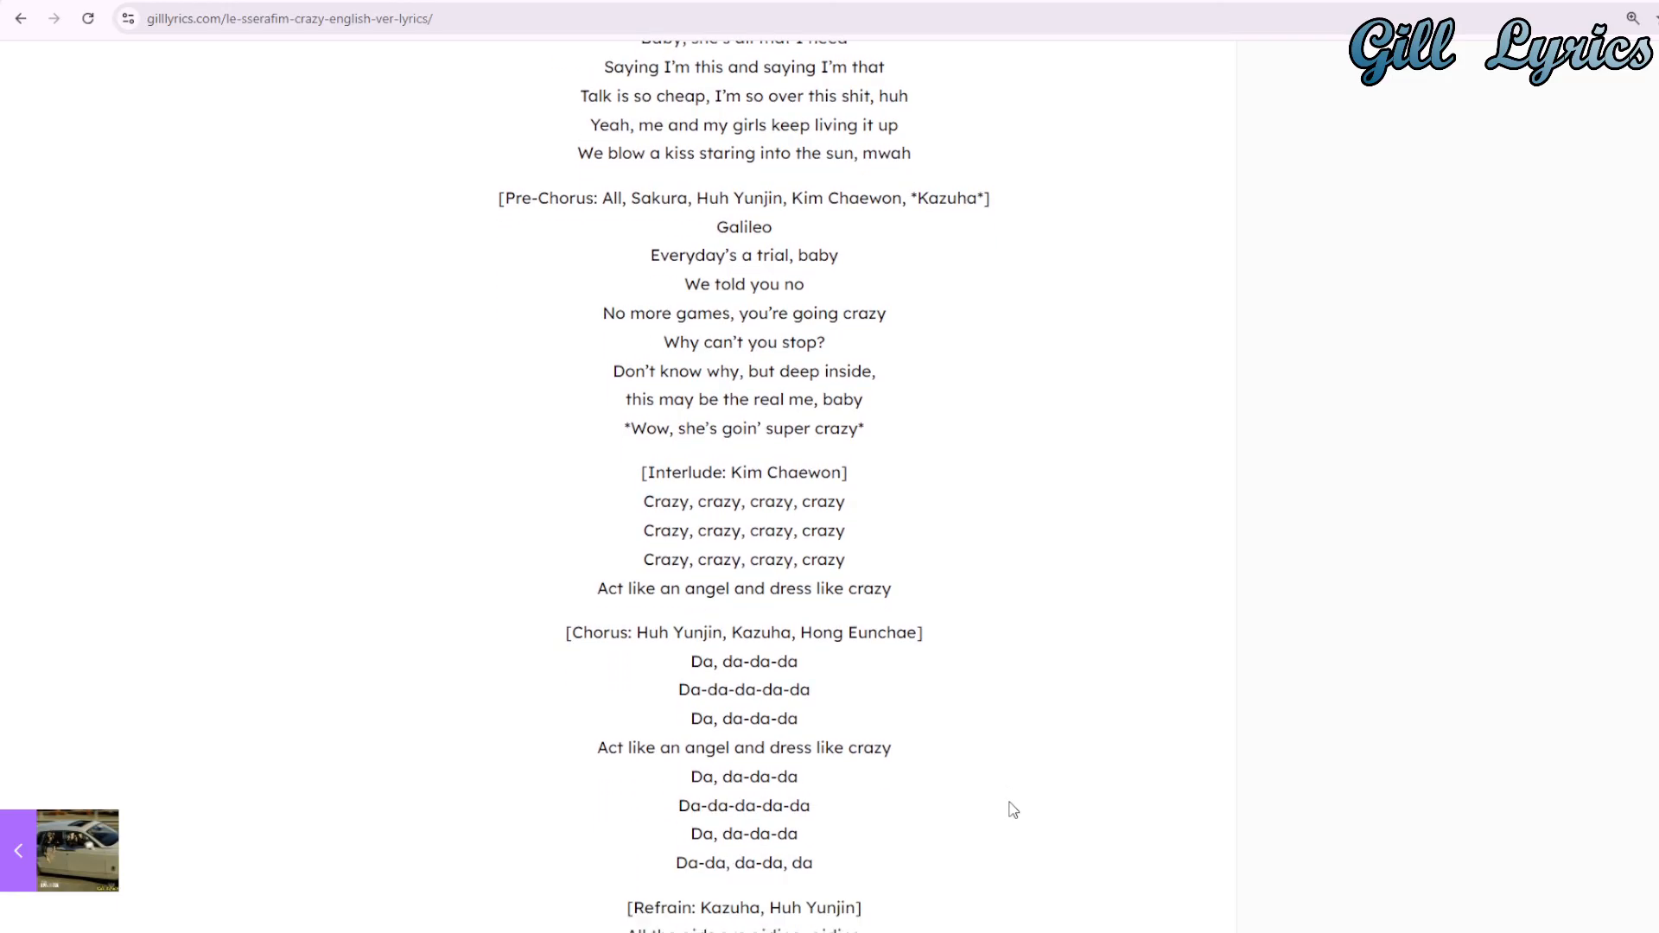